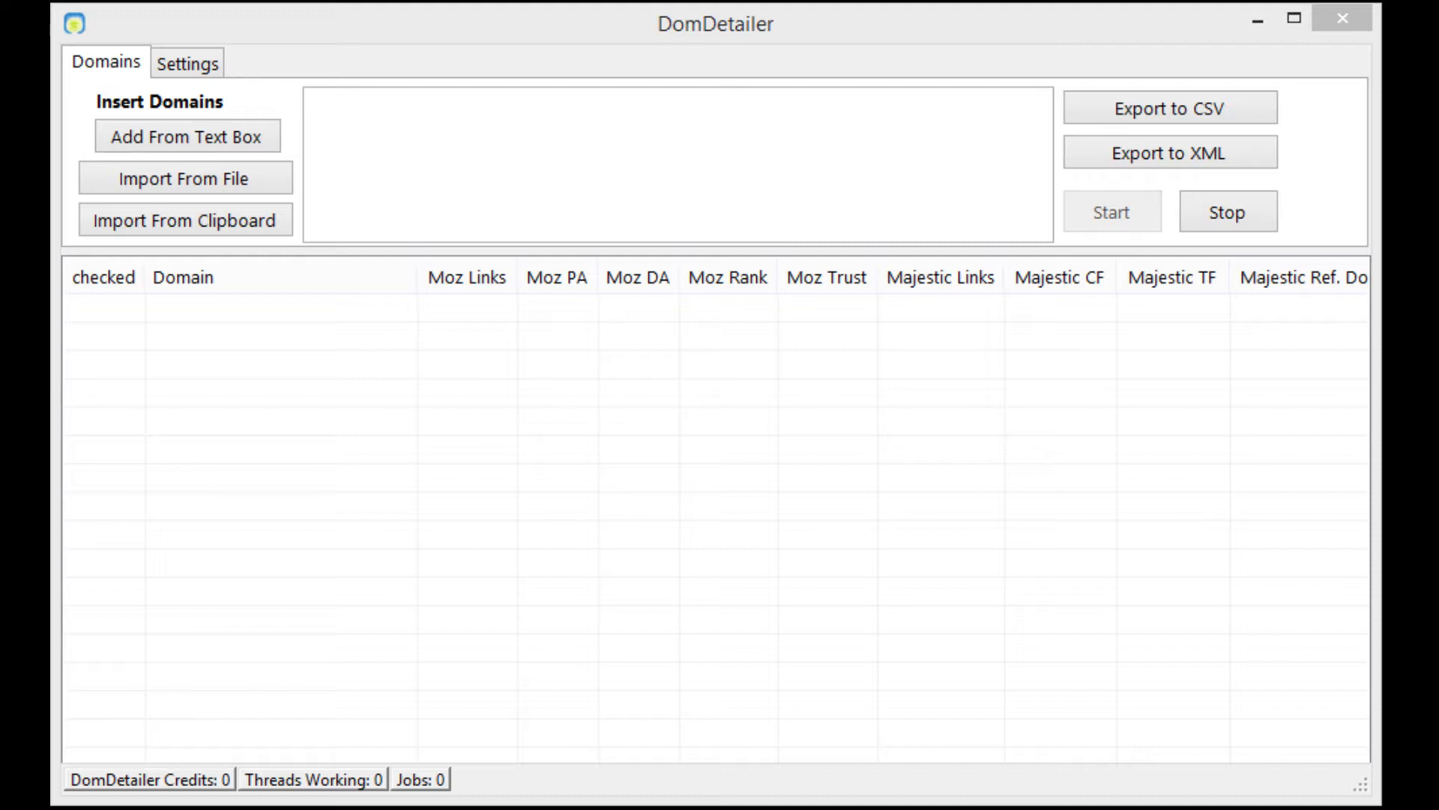
pyautogui.moveTo(628, 612)
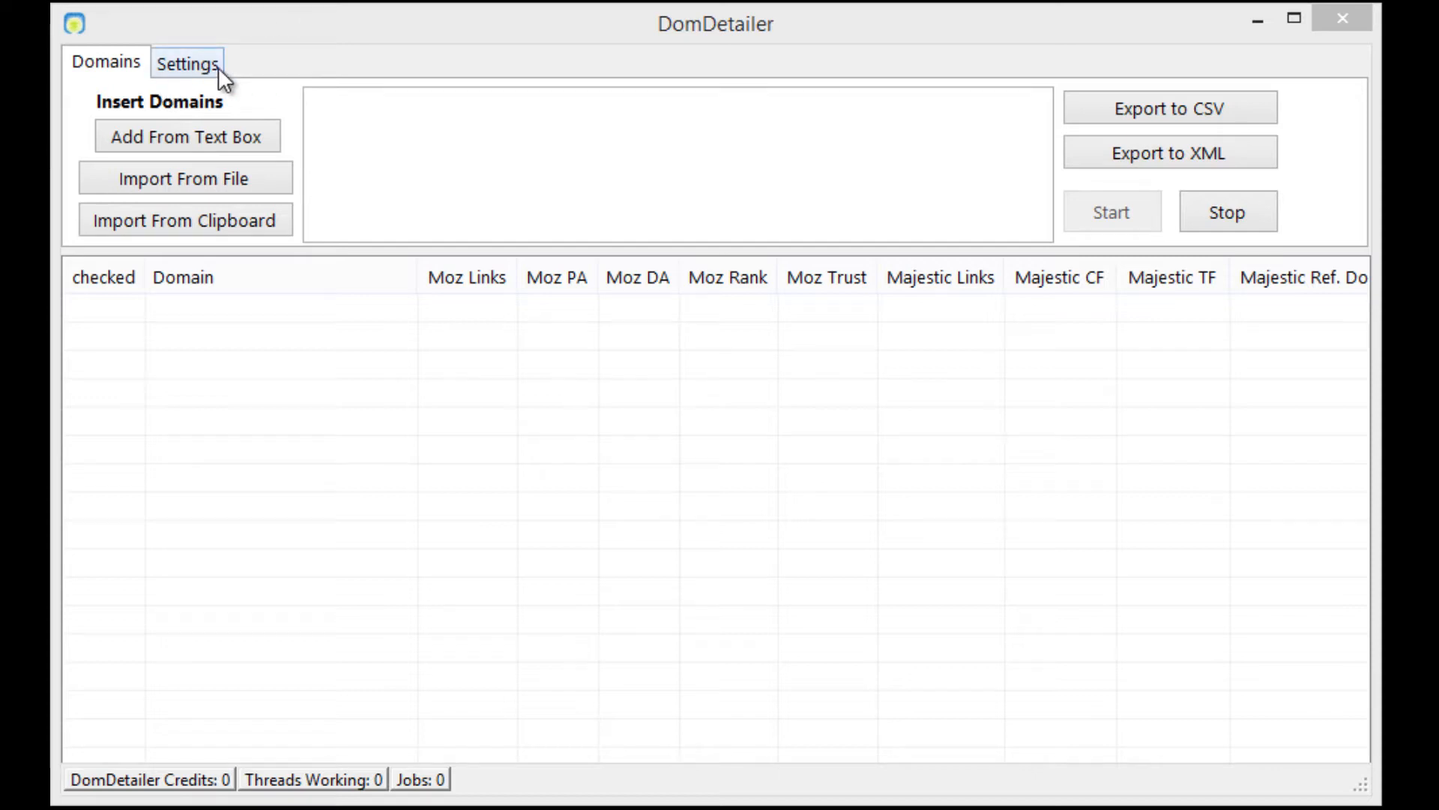
# Switch from the domain import page to the Settings page.
pyautogui.click(188, 63)
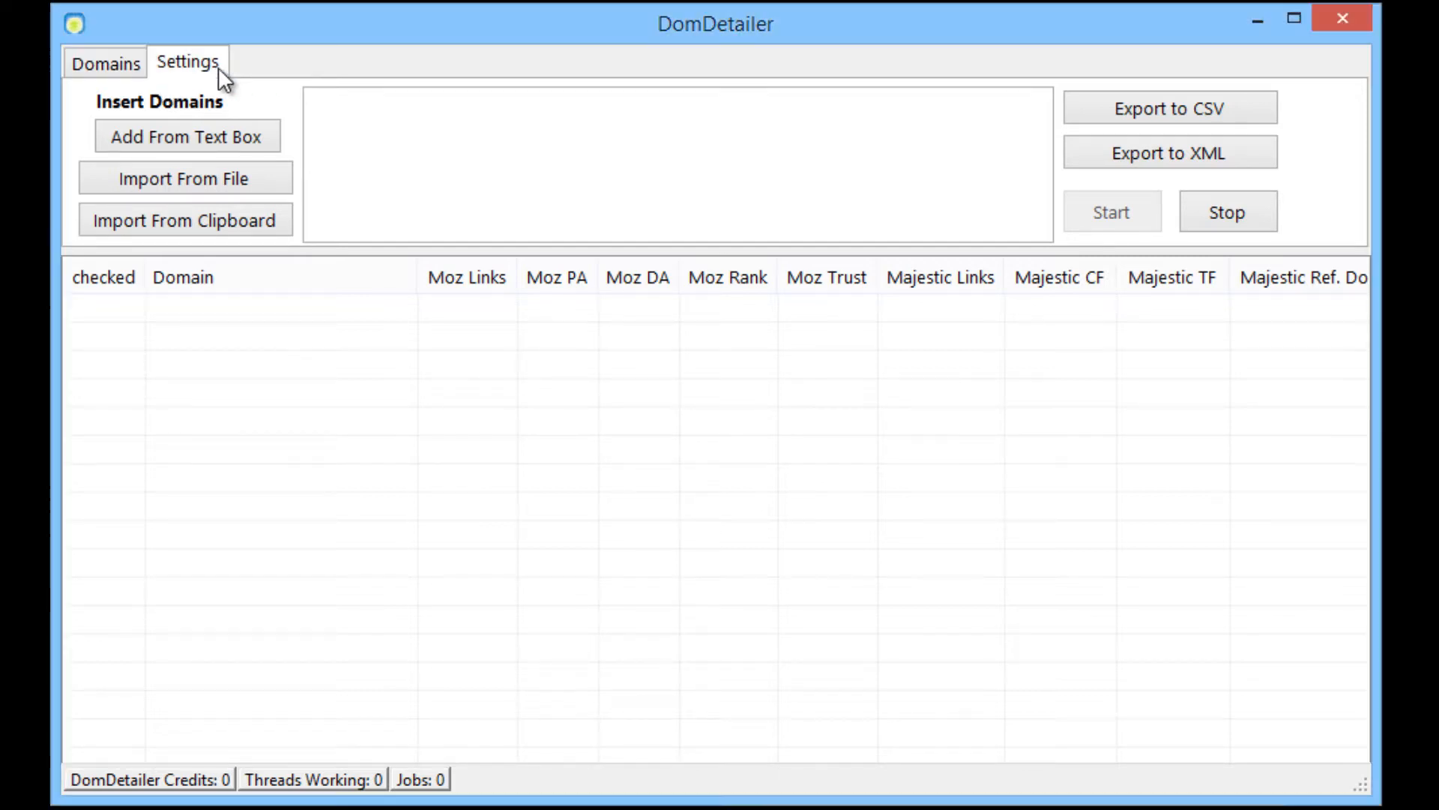
# Paste the DomDetailer API code into its field, keeping Max Threads at 20.
pyautogui.click(186, 63)
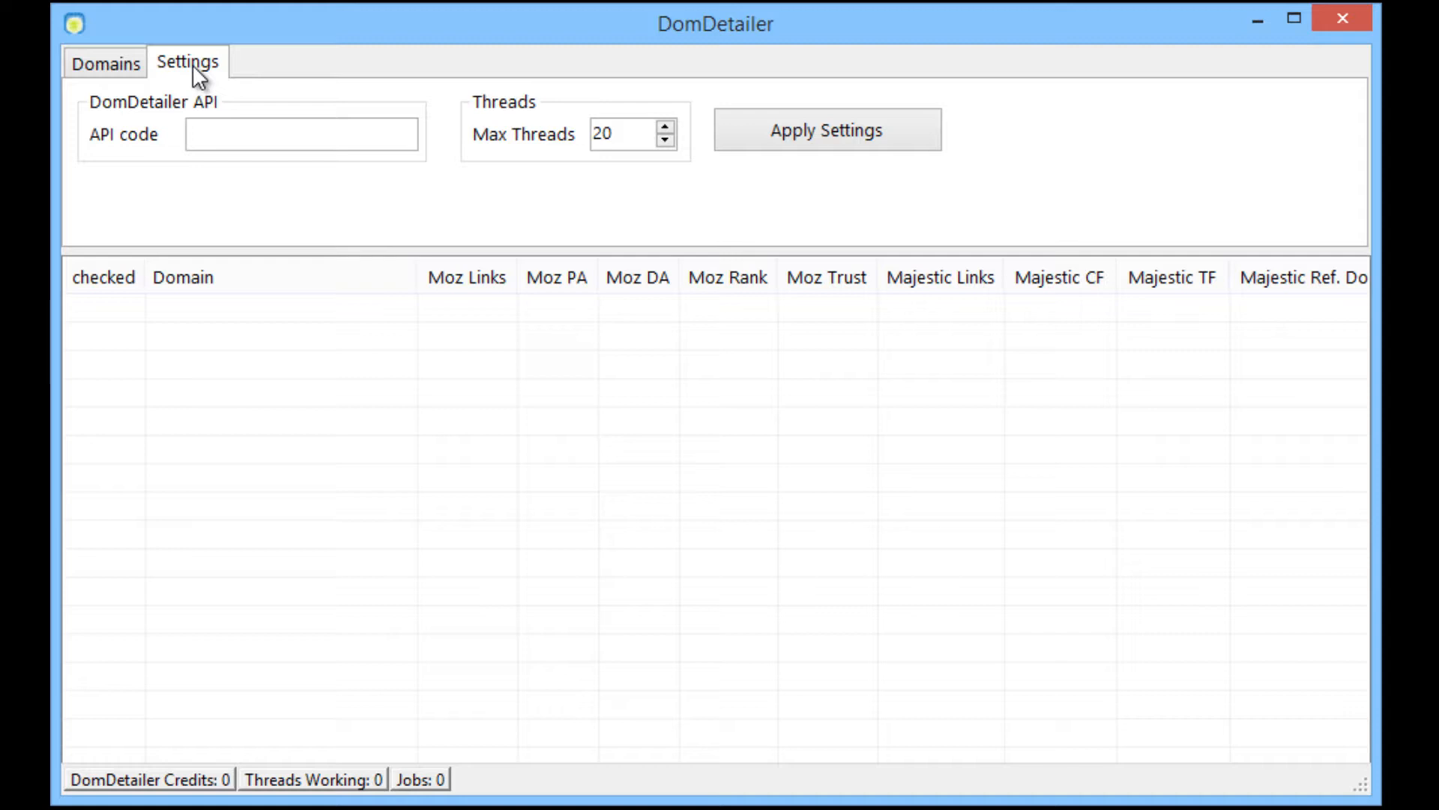
pyautogui.moveTo(864, 118)
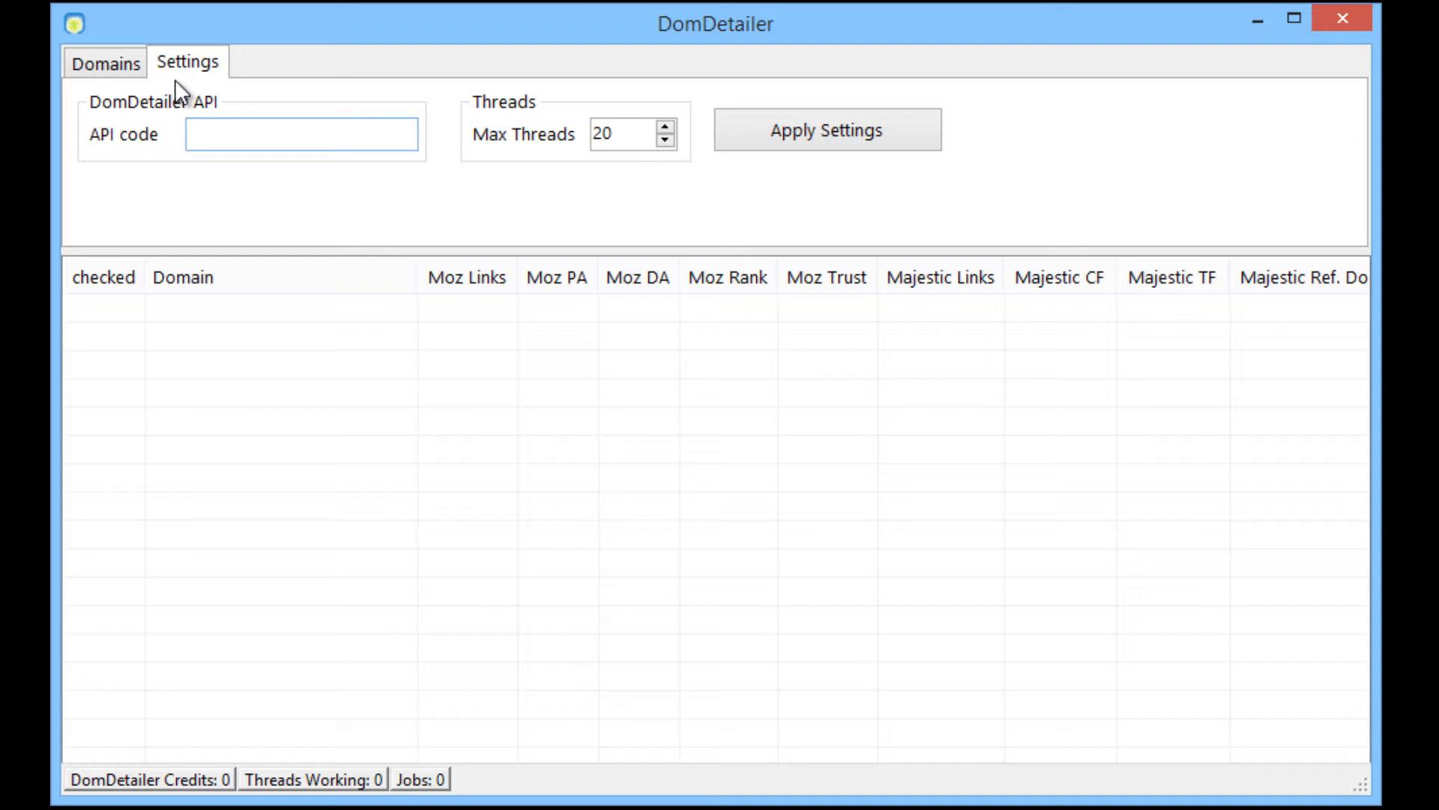
pyautogui.rightClick(233, 138)
pyautogui.write('kjhgkyugjhbjui')
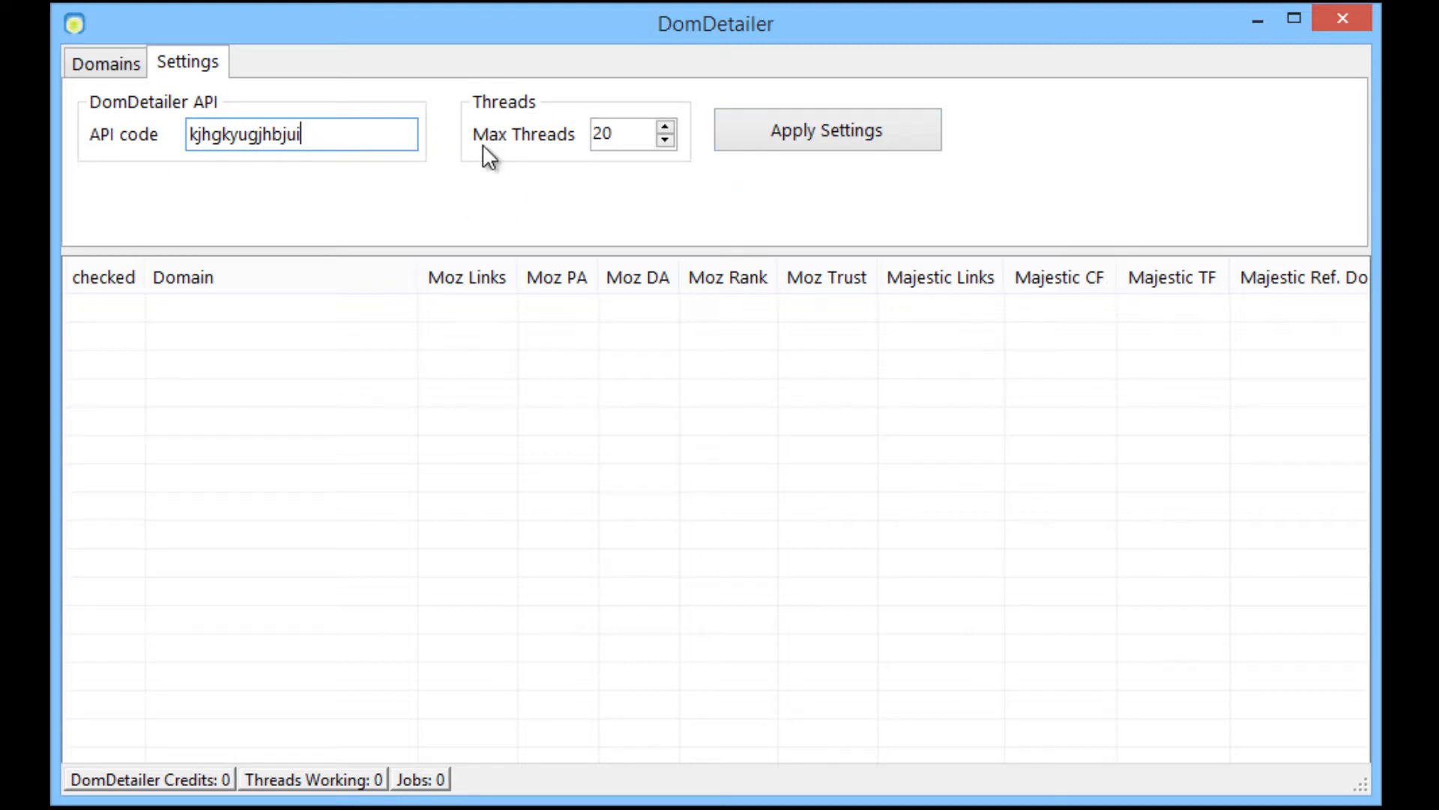
pyautogui.moveTo(620, 108)
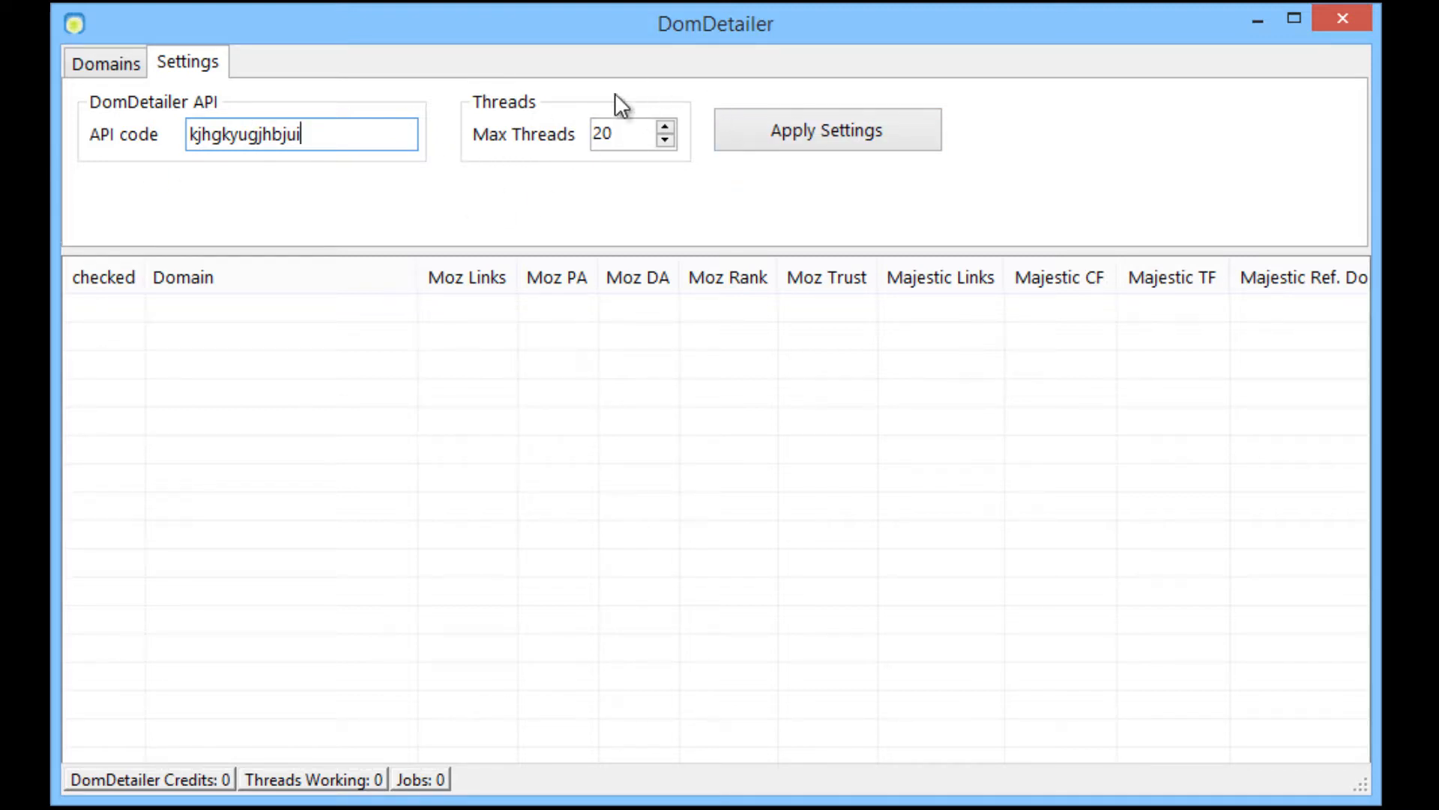
pyautogui.moveTo(648, 118)
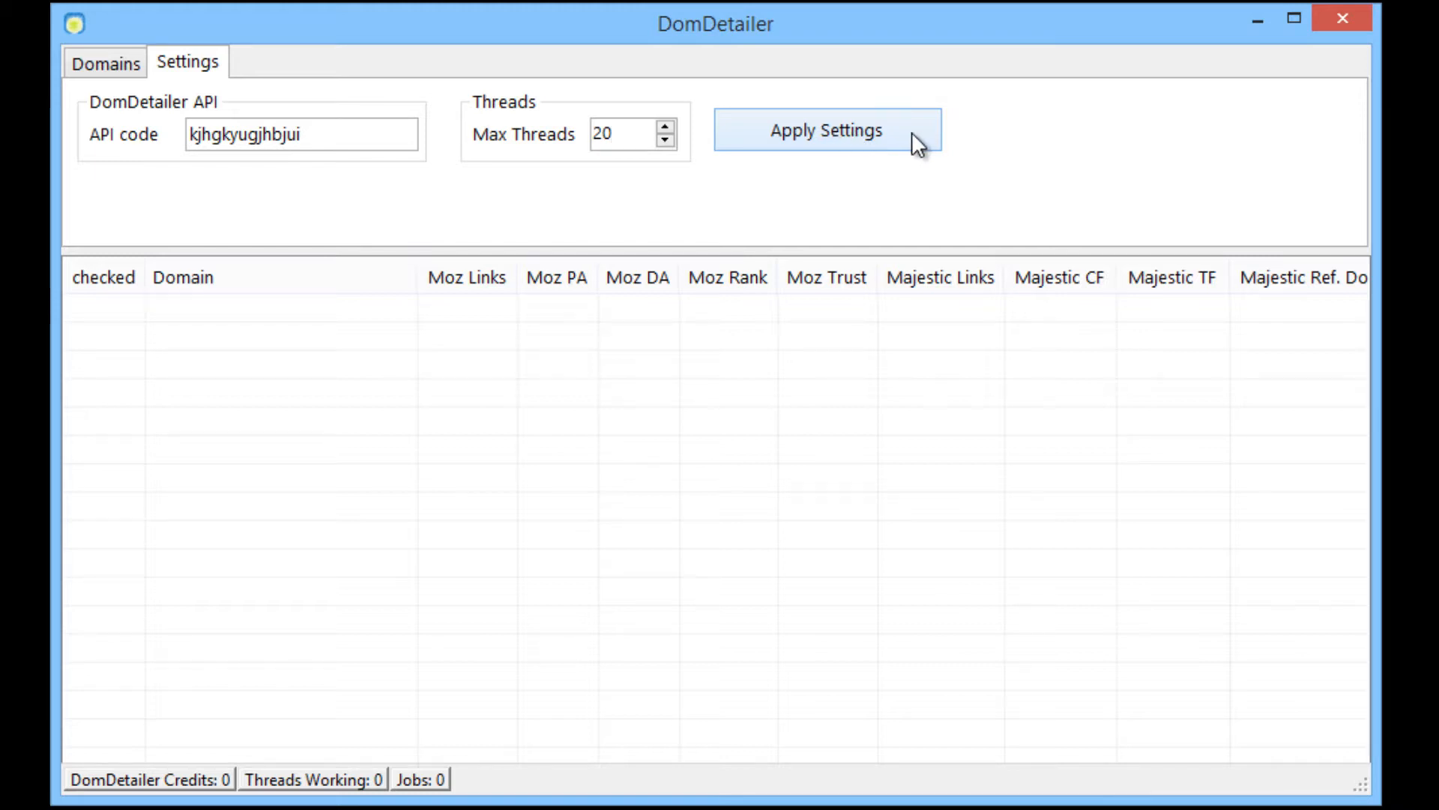
# Apply the API settings so the status bar reports 199,491 credits.
pyautogui.click(789, 138)
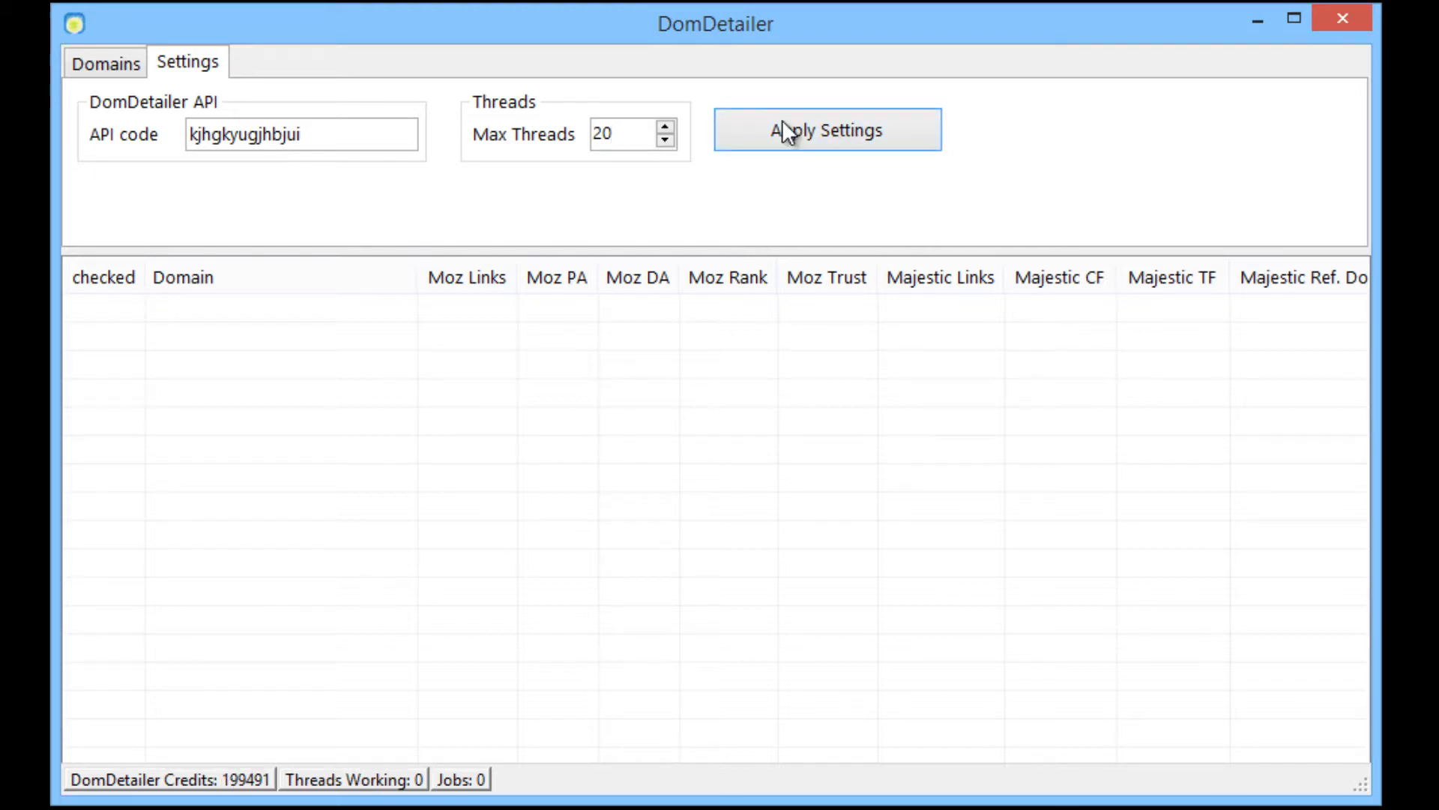
pyautogui.moveTo(459, 663)
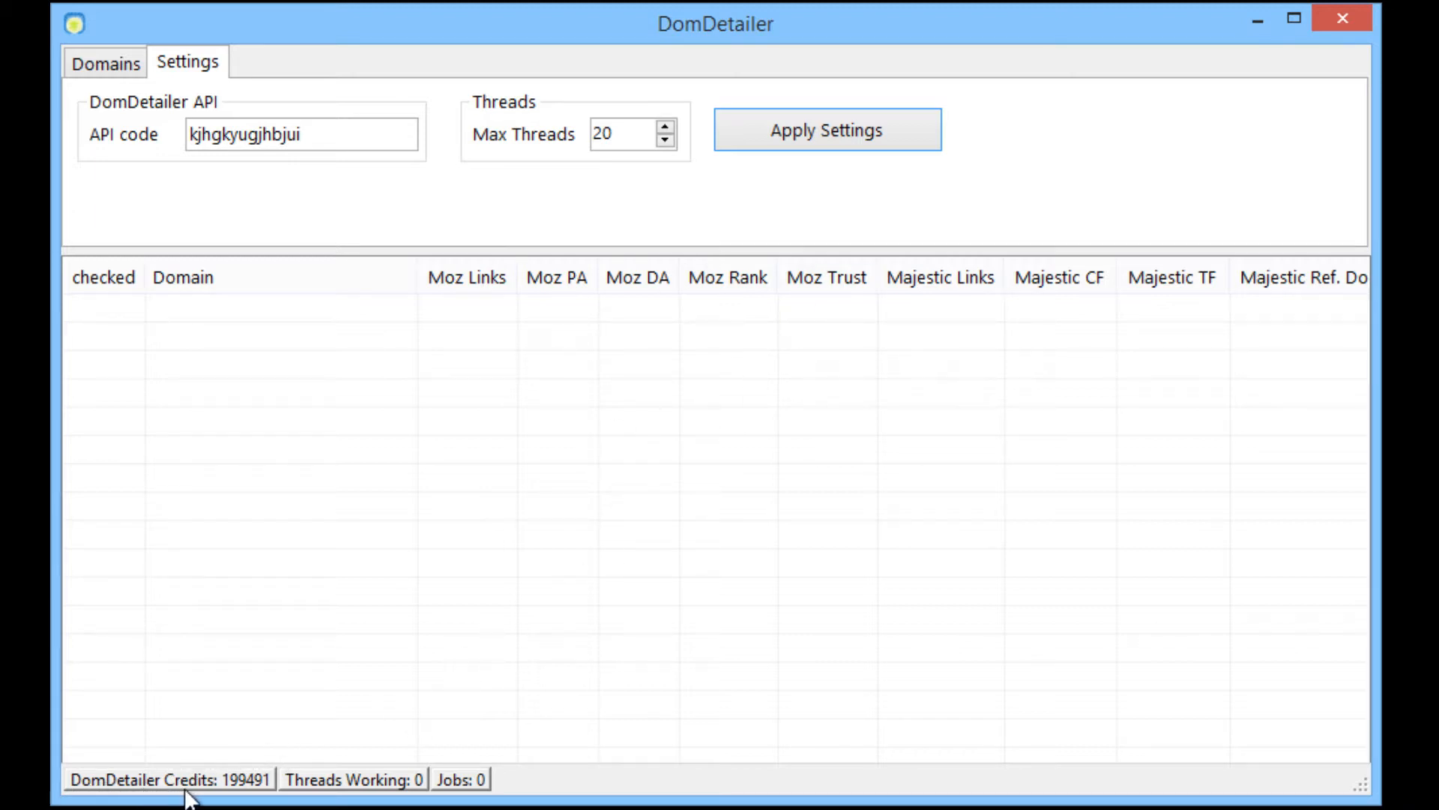
pyautogui.moveTo(255, 737)
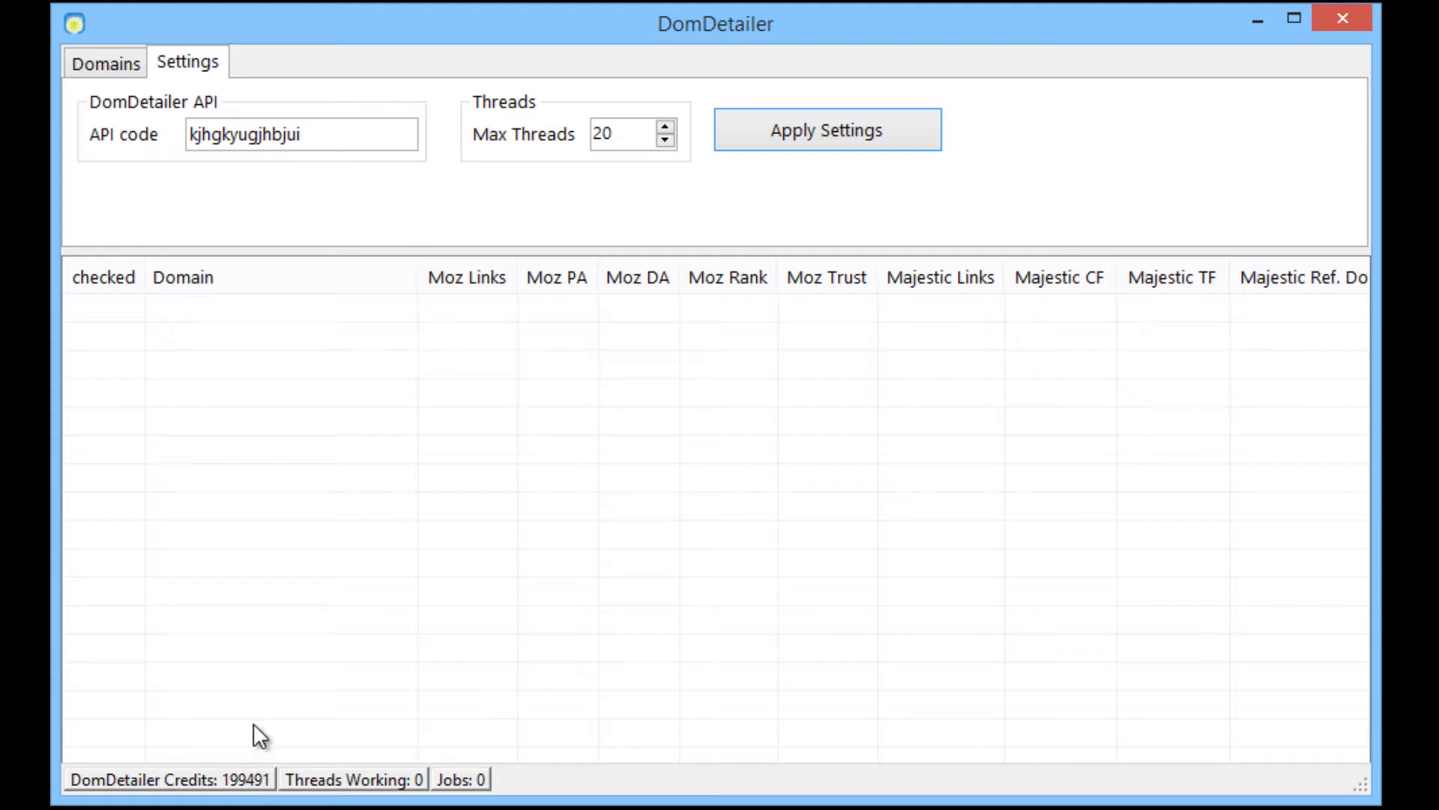
pyautogui.moveTo(270, 687)
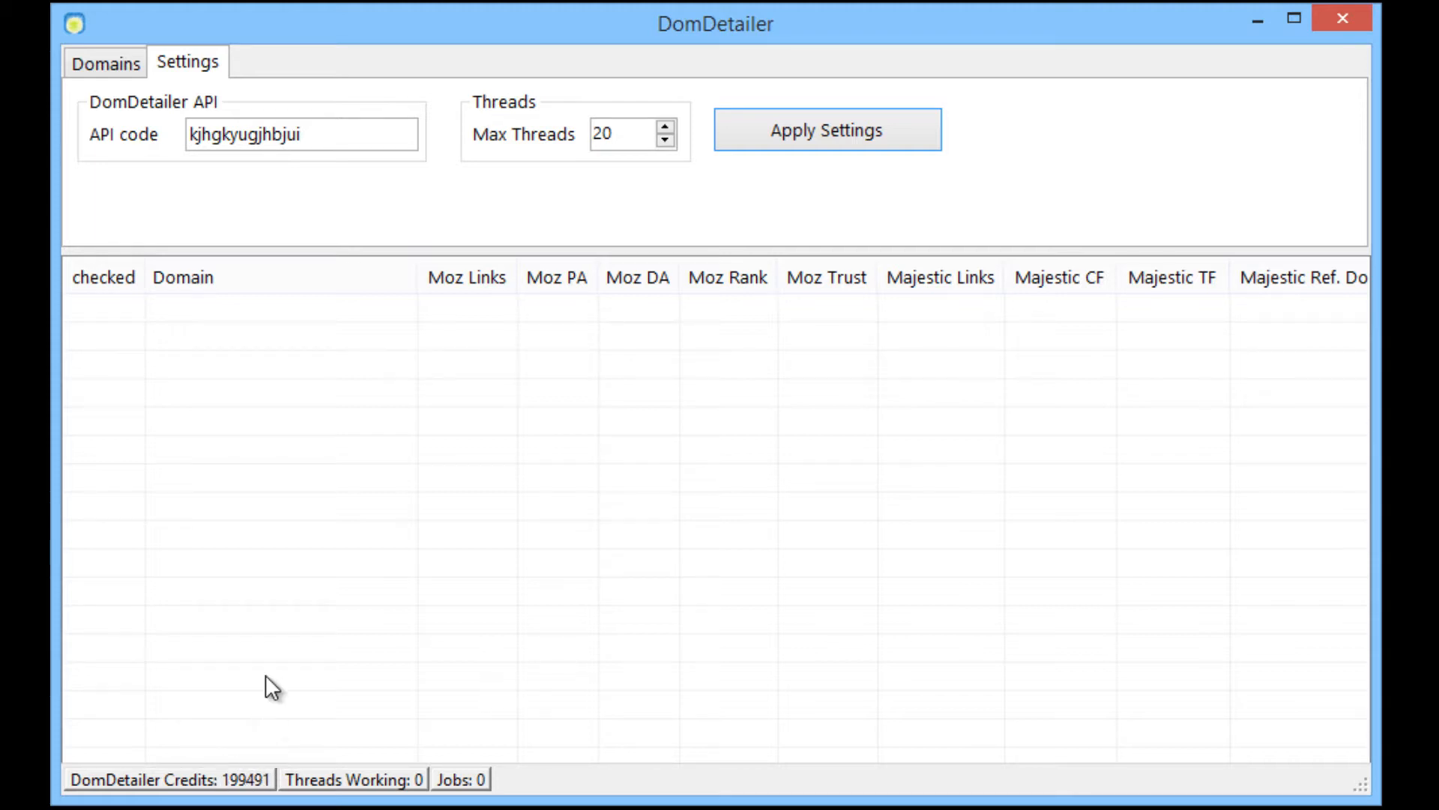
pyautogui.moveTo(306, 453)
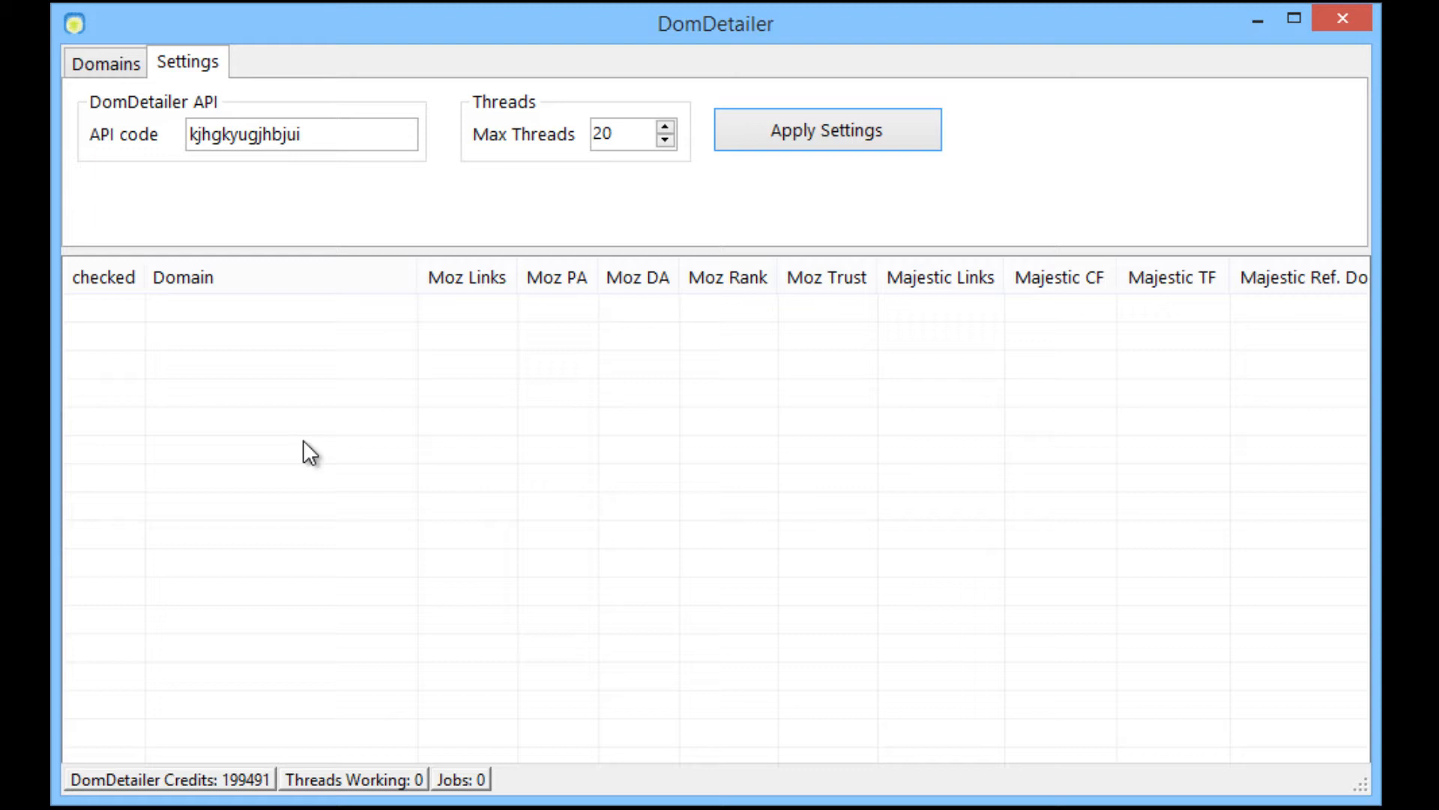
pyautogui.moveTo(316, 801)
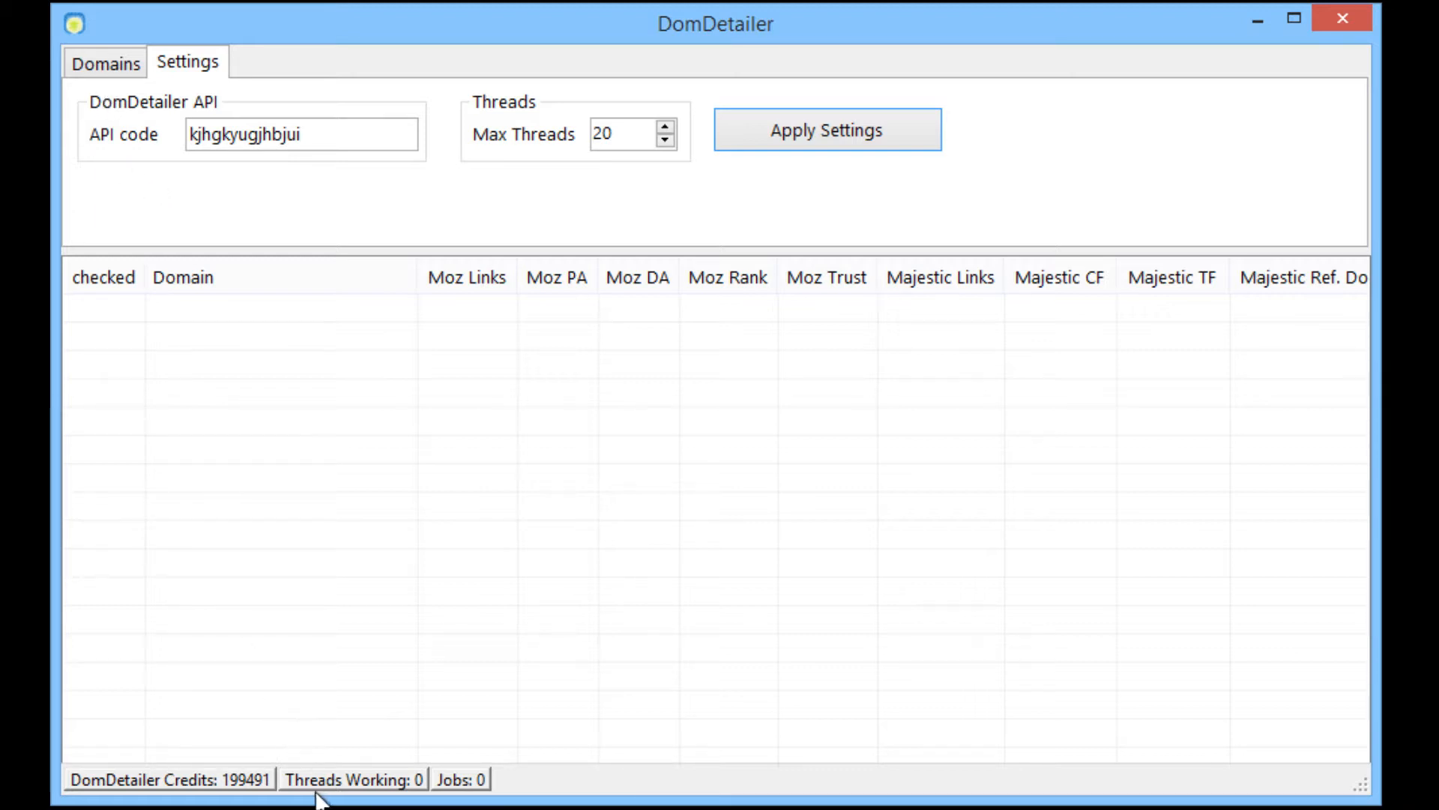
pyautogui.moveTo(384, 786)
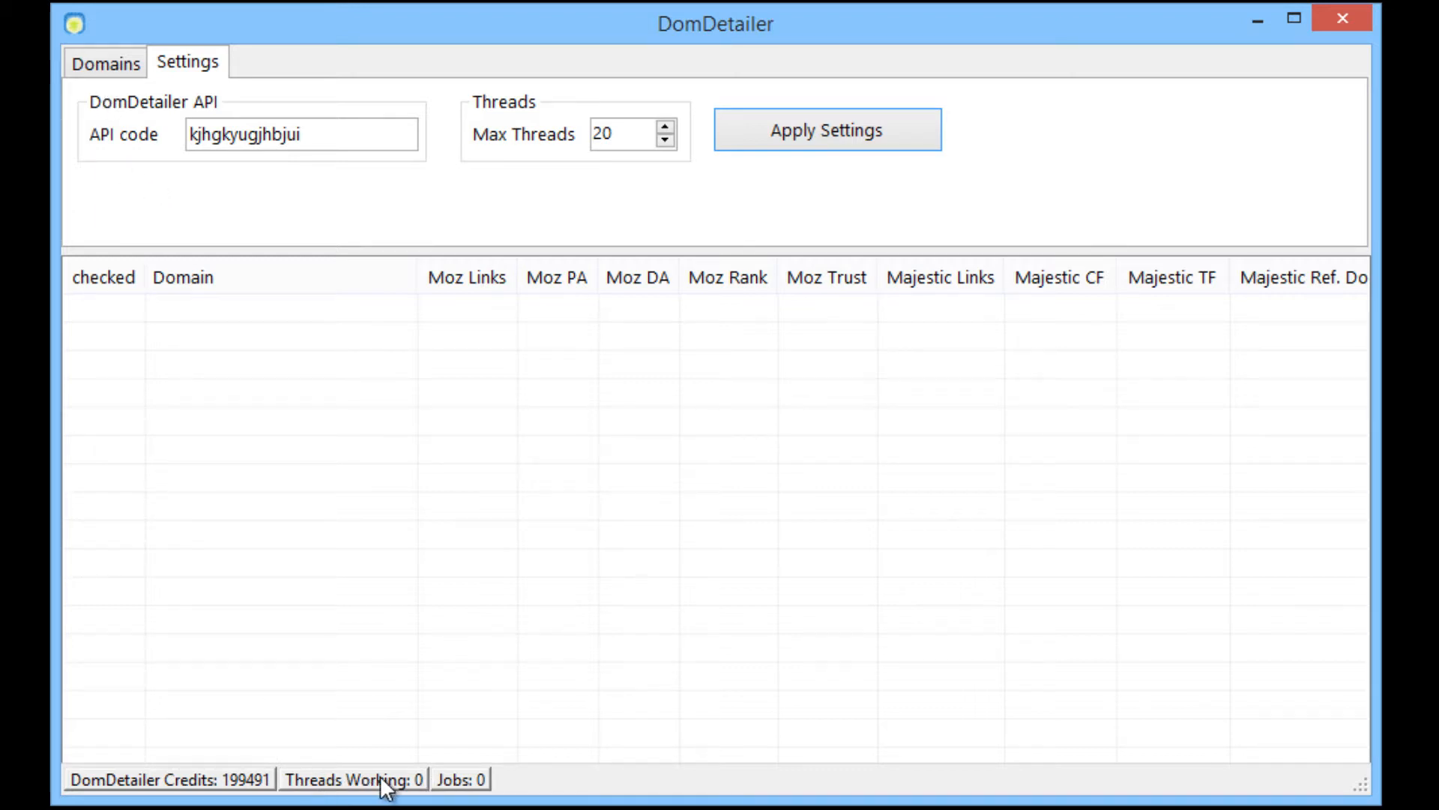
pyautogui.moveTo(489, 790)
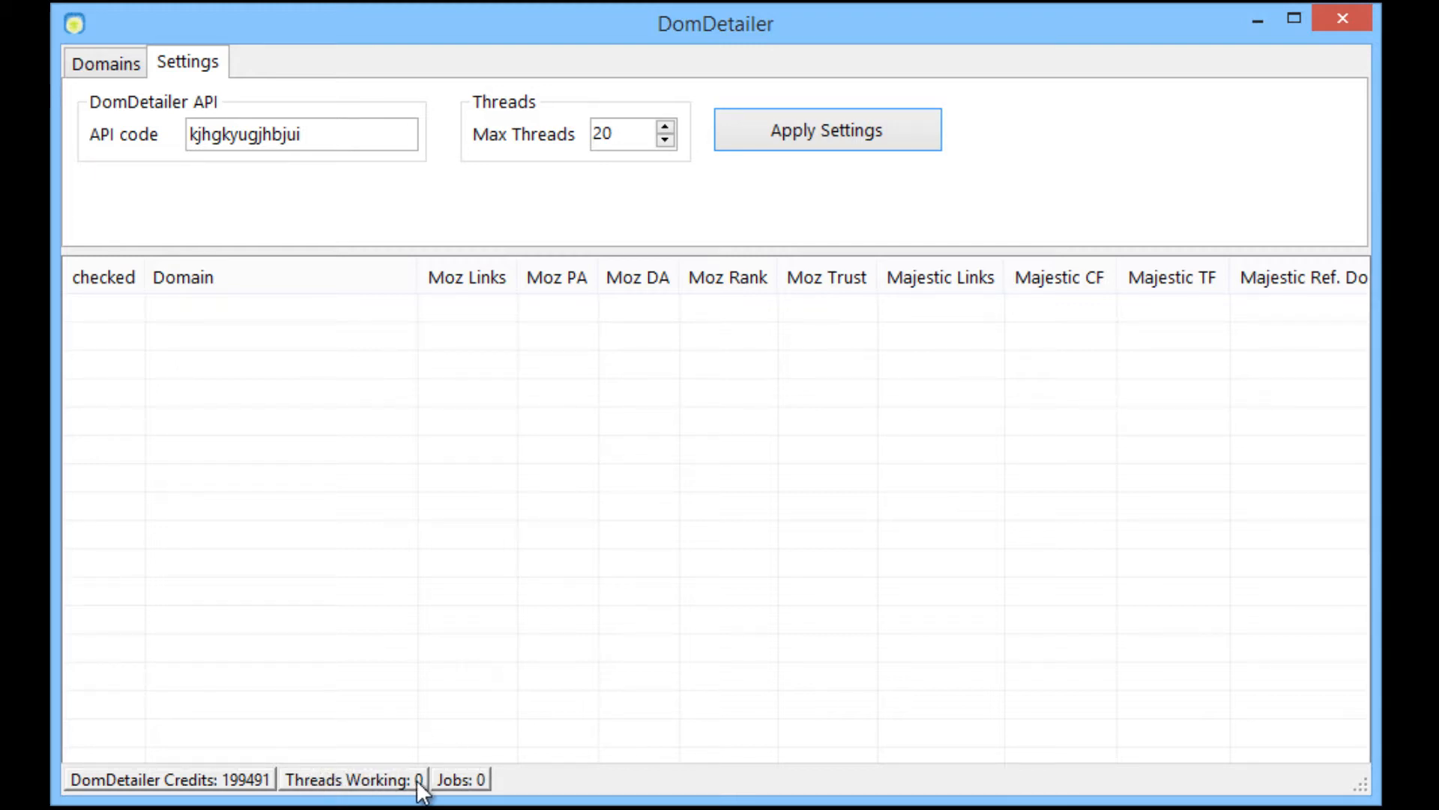
pyautogui.moveTo(273, 348)
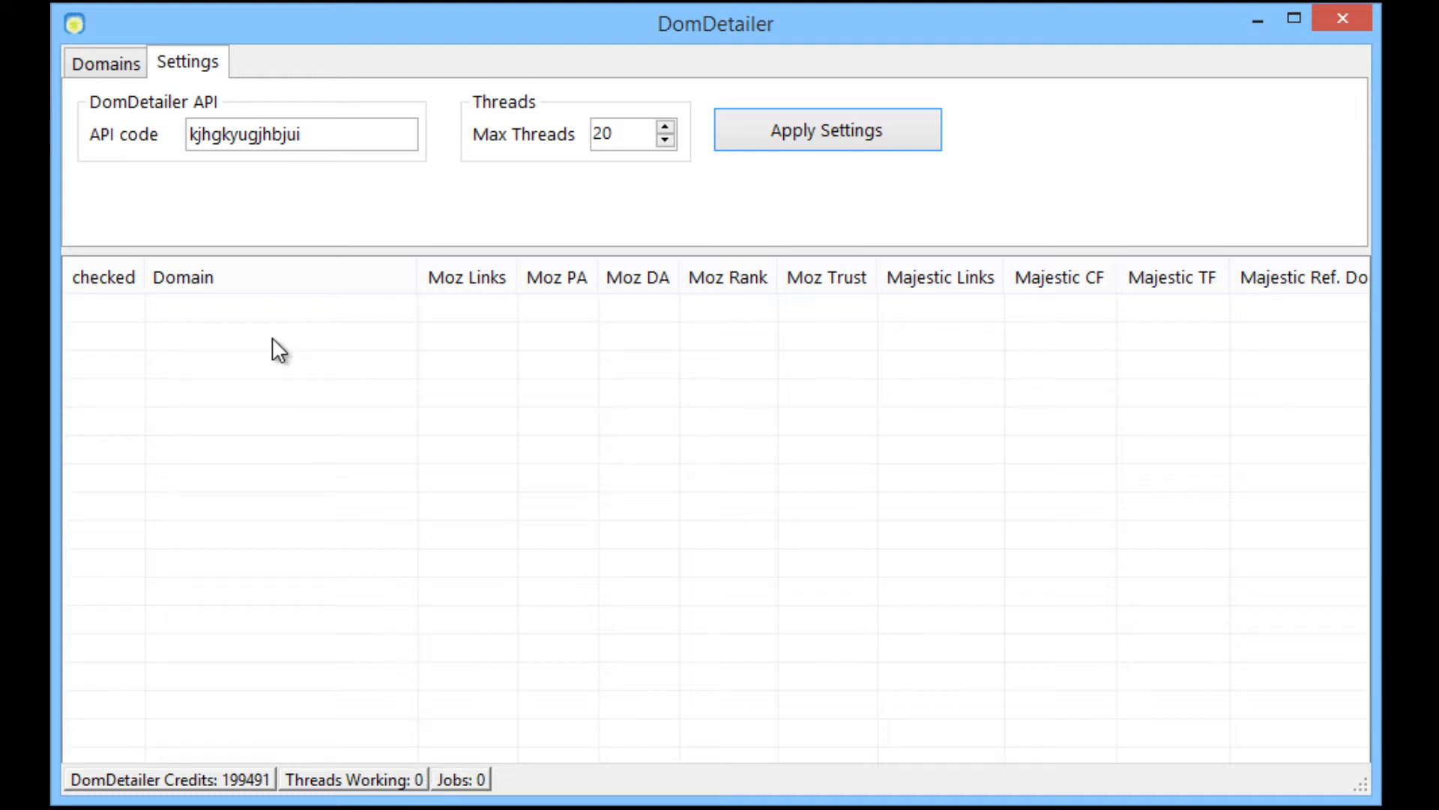
pyautogui.moveTo(320, 719)
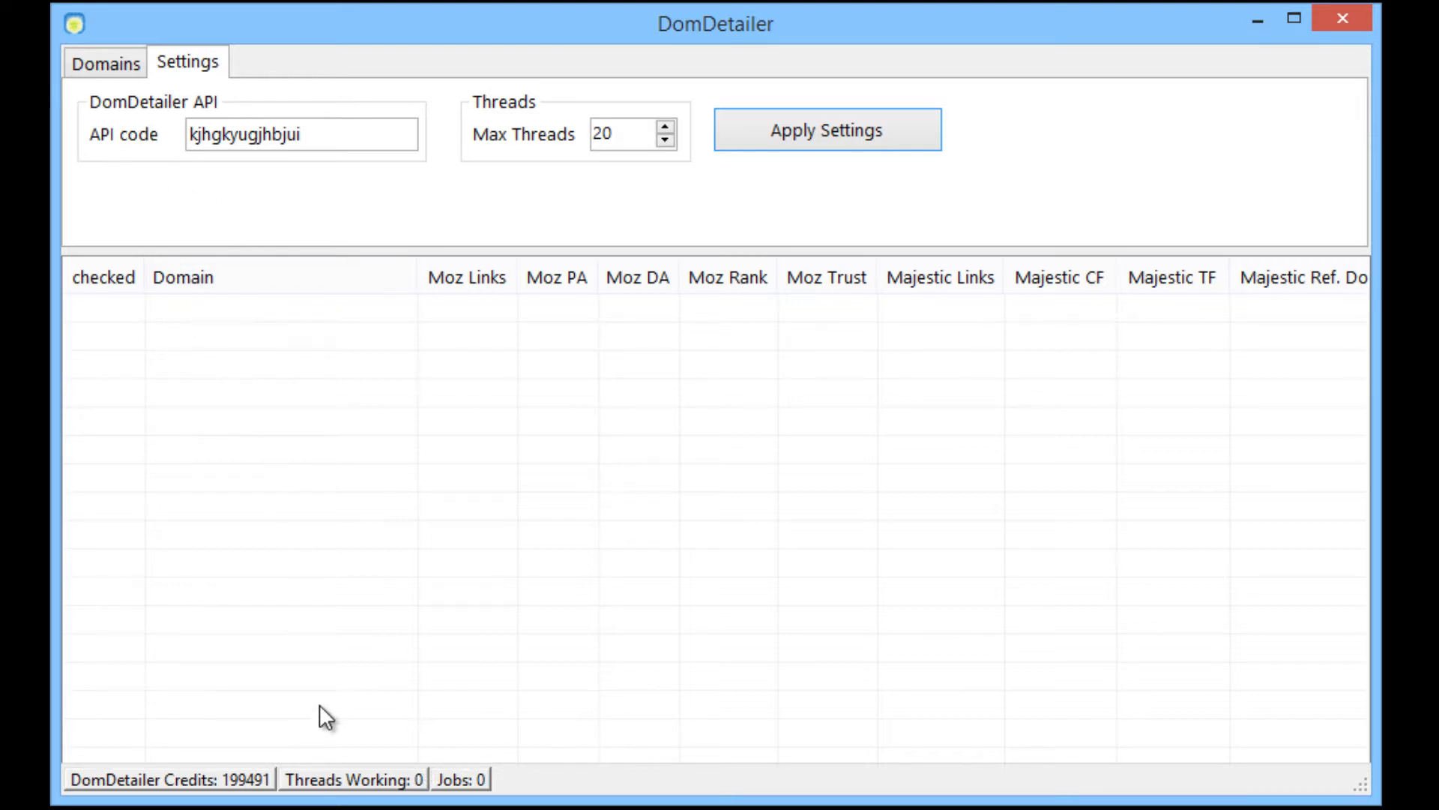
pyautogui.moveTo(440, 788)
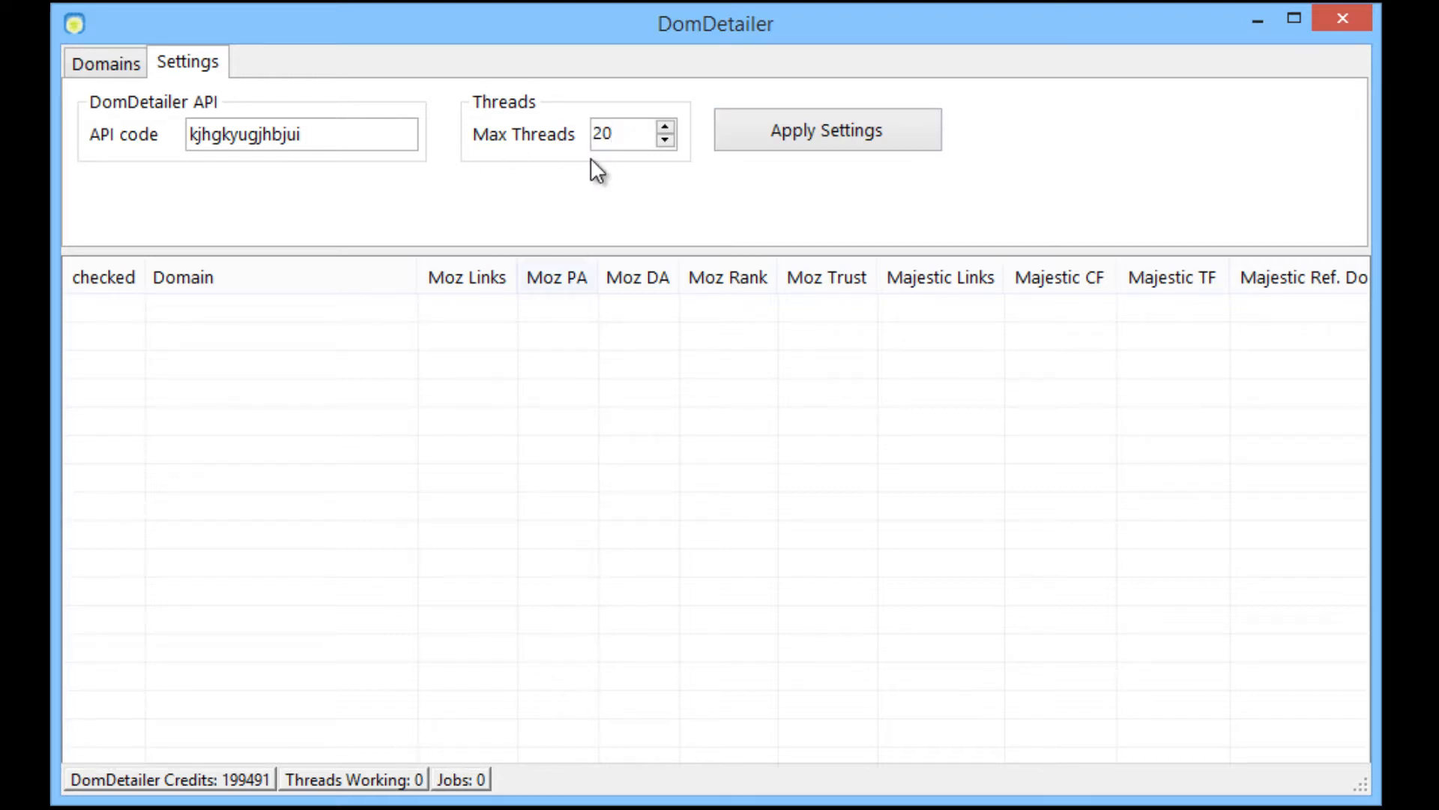
pyautogui.click(108, 63)
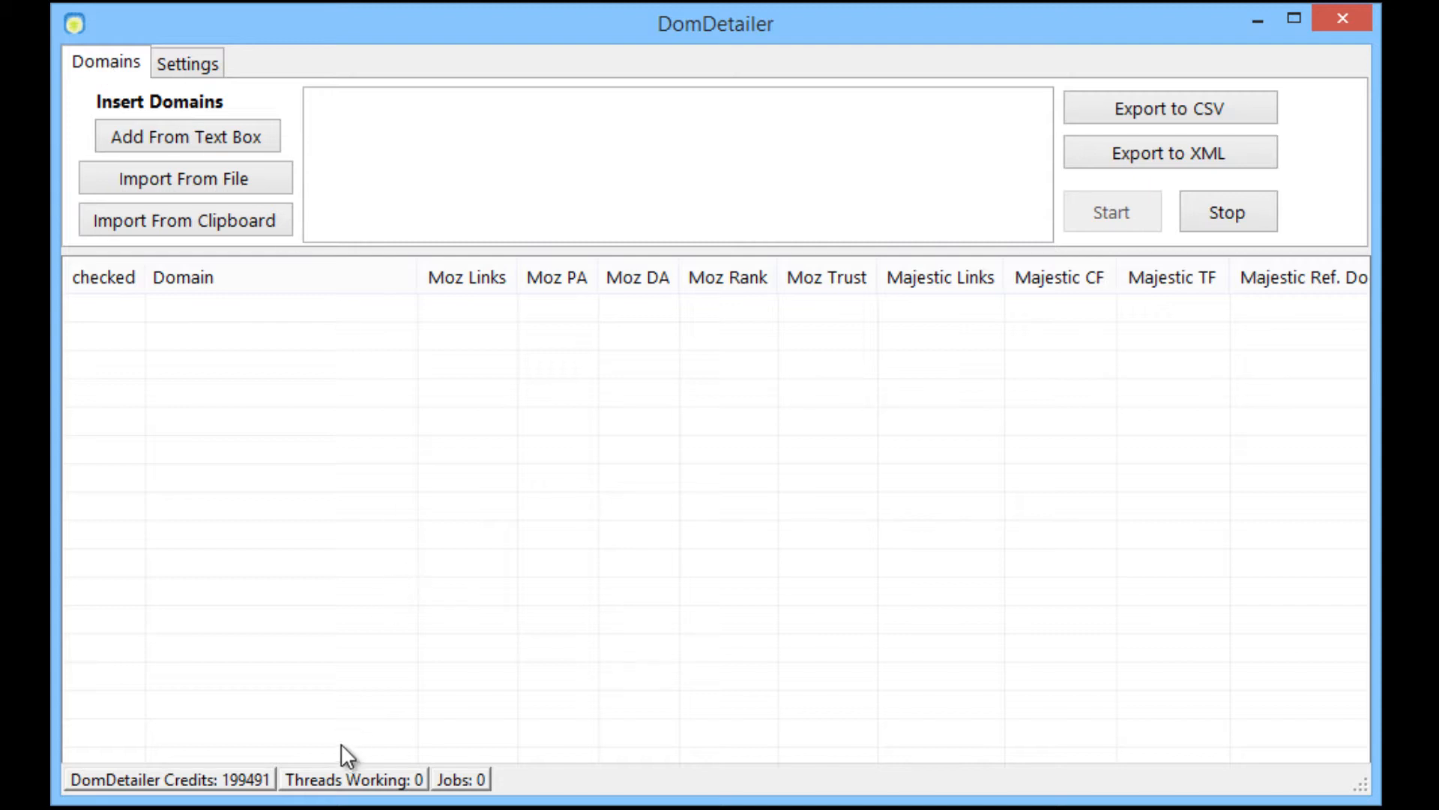
pyautogui.moveTo(484, 800)
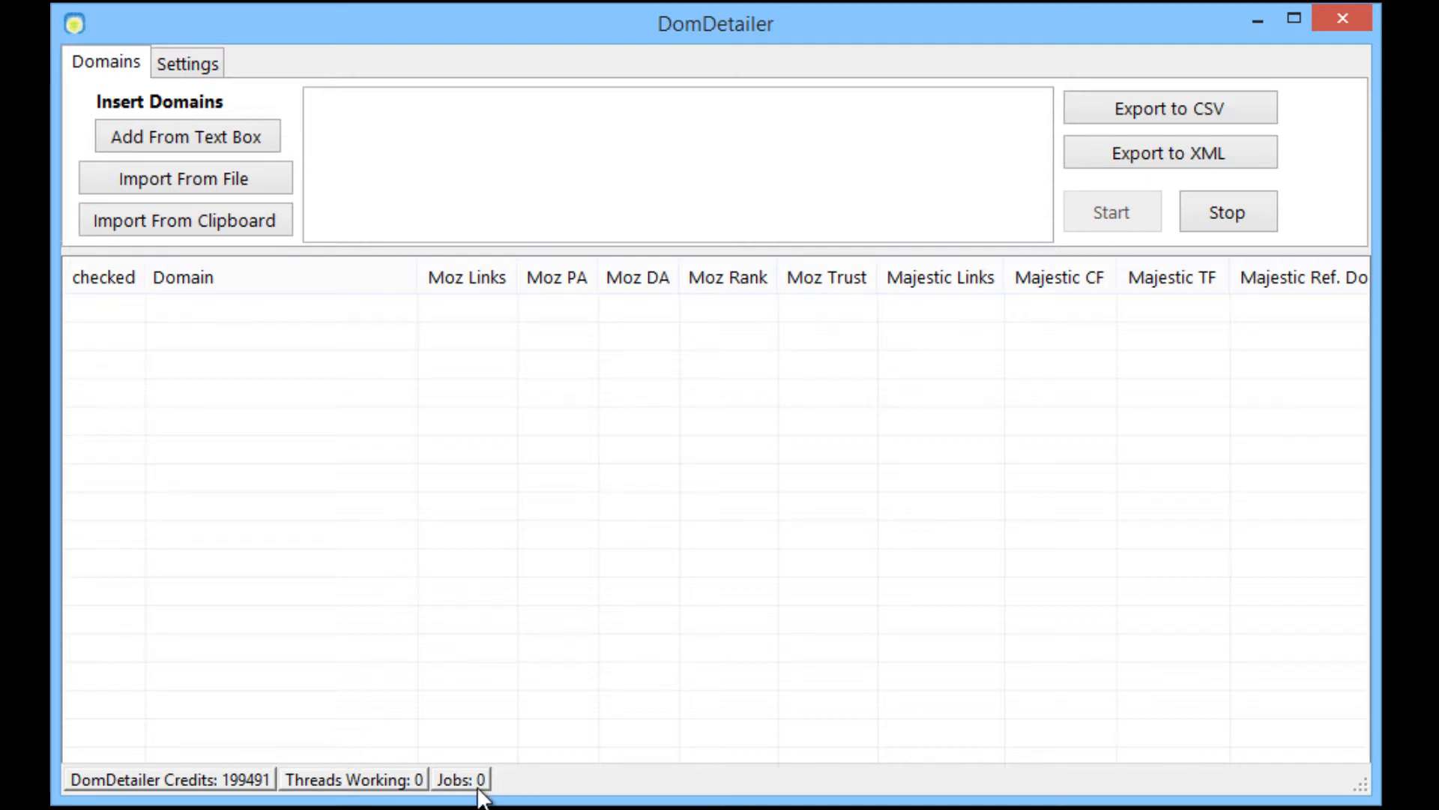
pyautogui.moveTo(389, 719)
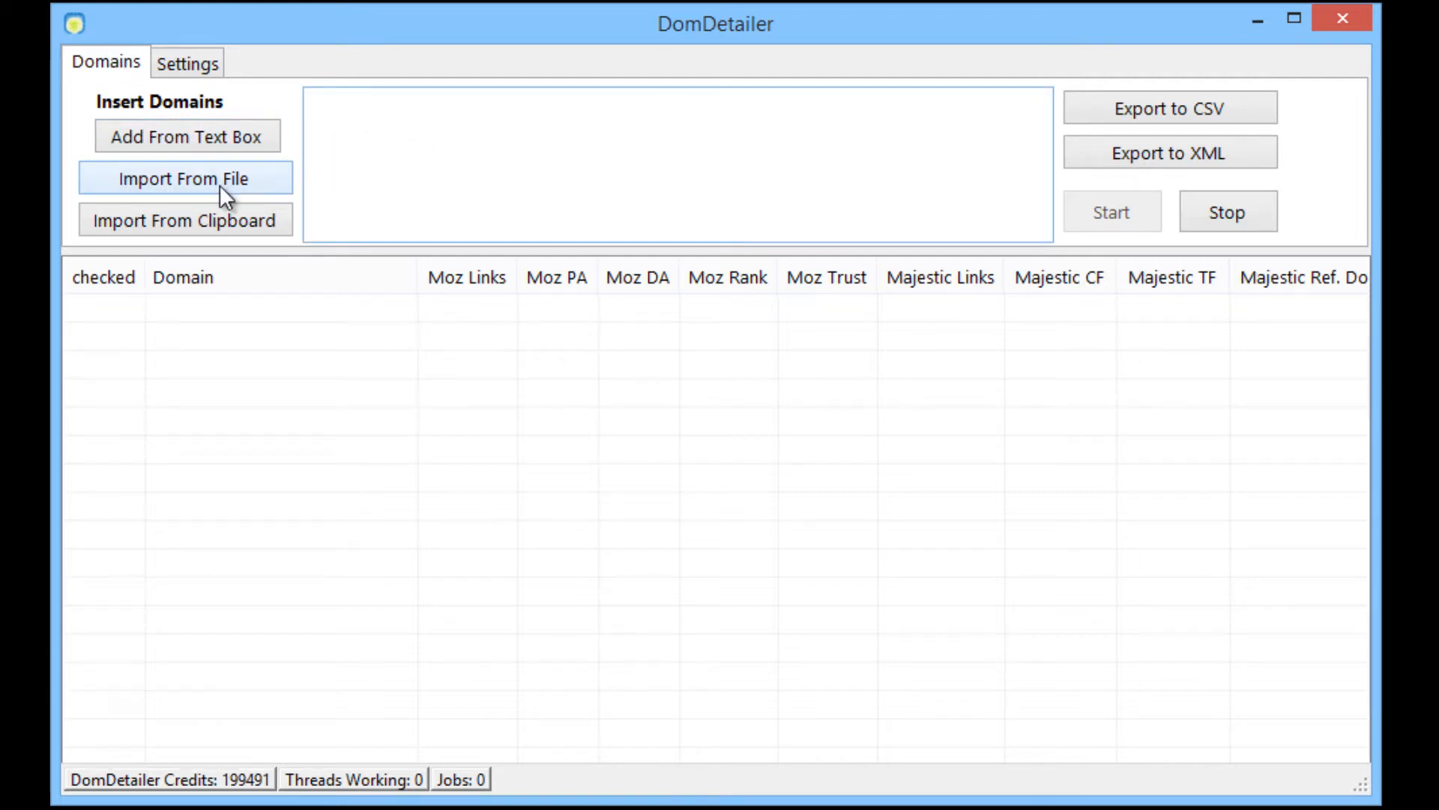
pyautogui.moveTo(263, 202)
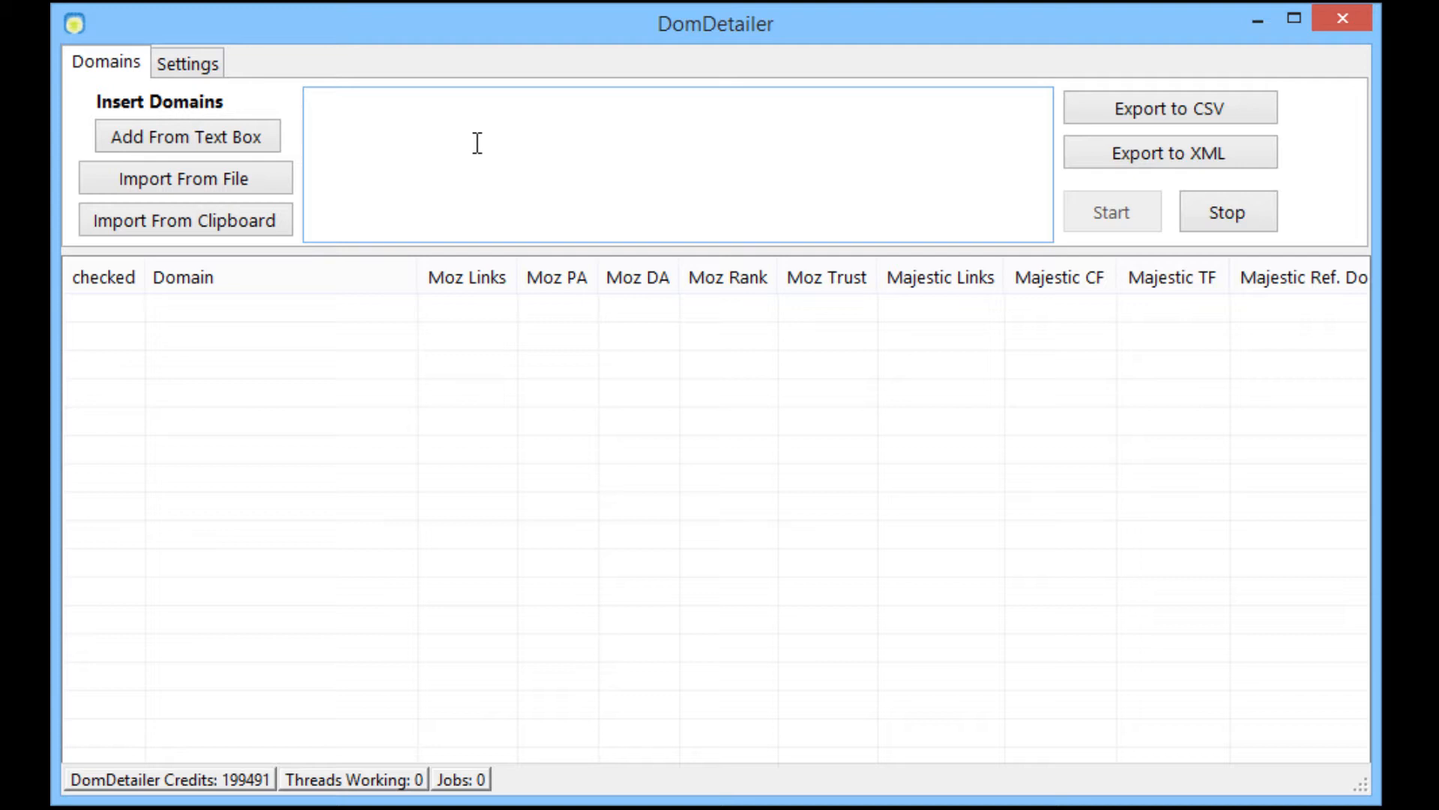
pyautogui.moveTo(354, 245)
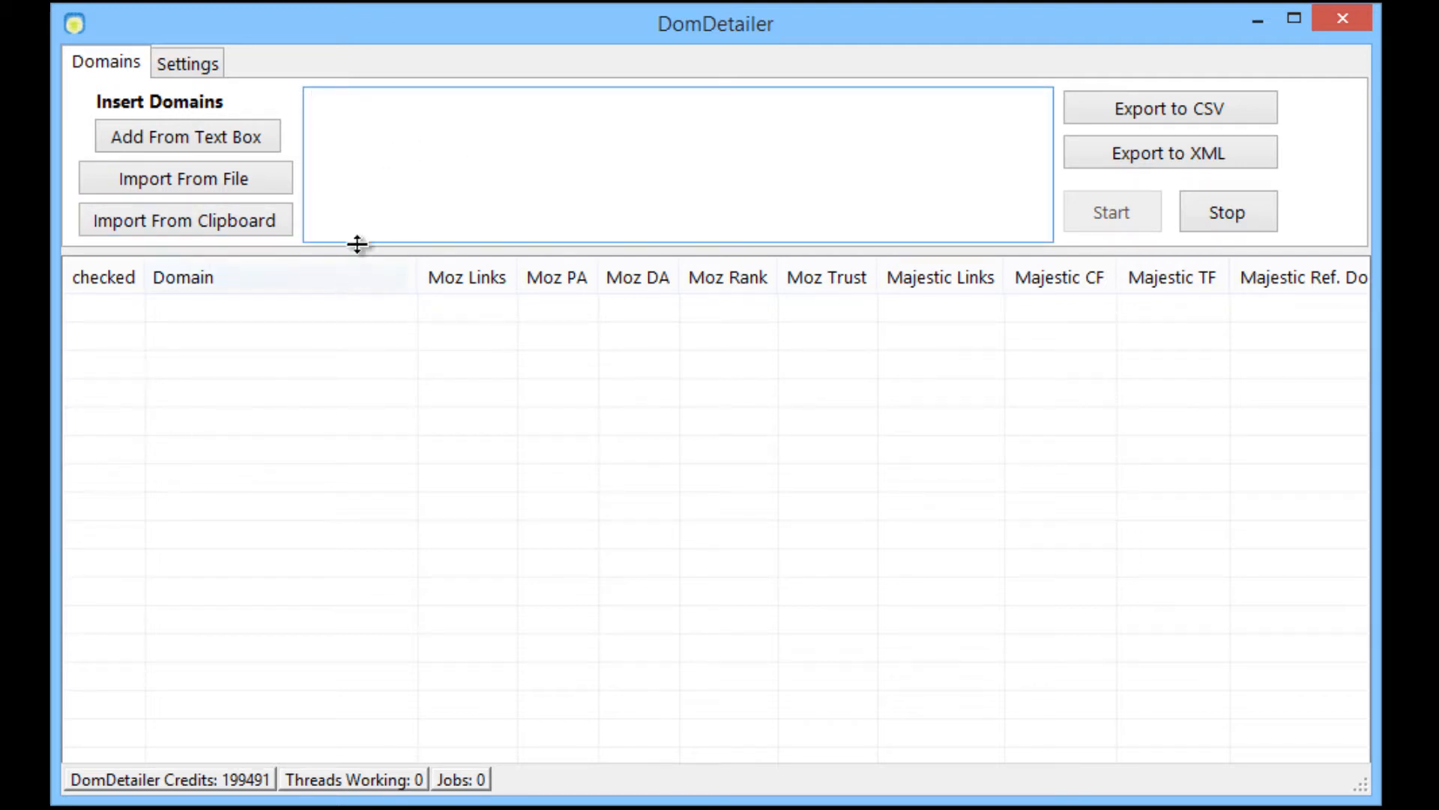
# Enter google.com, microsoft.com and yahoo.com in the input box and cut them to the clipboard.
pyautogui.write('google.com')
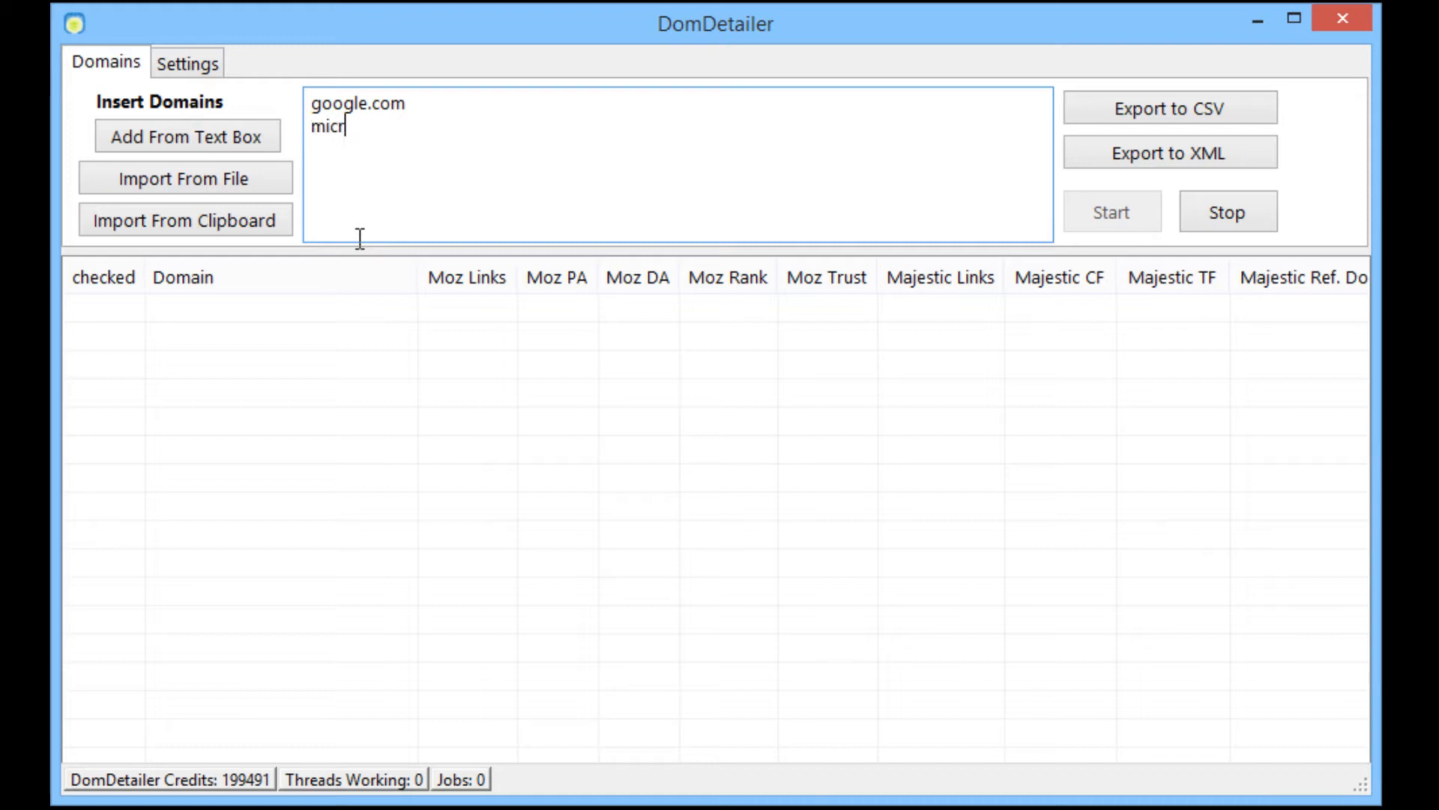
pyautogui.write('osoft.com')
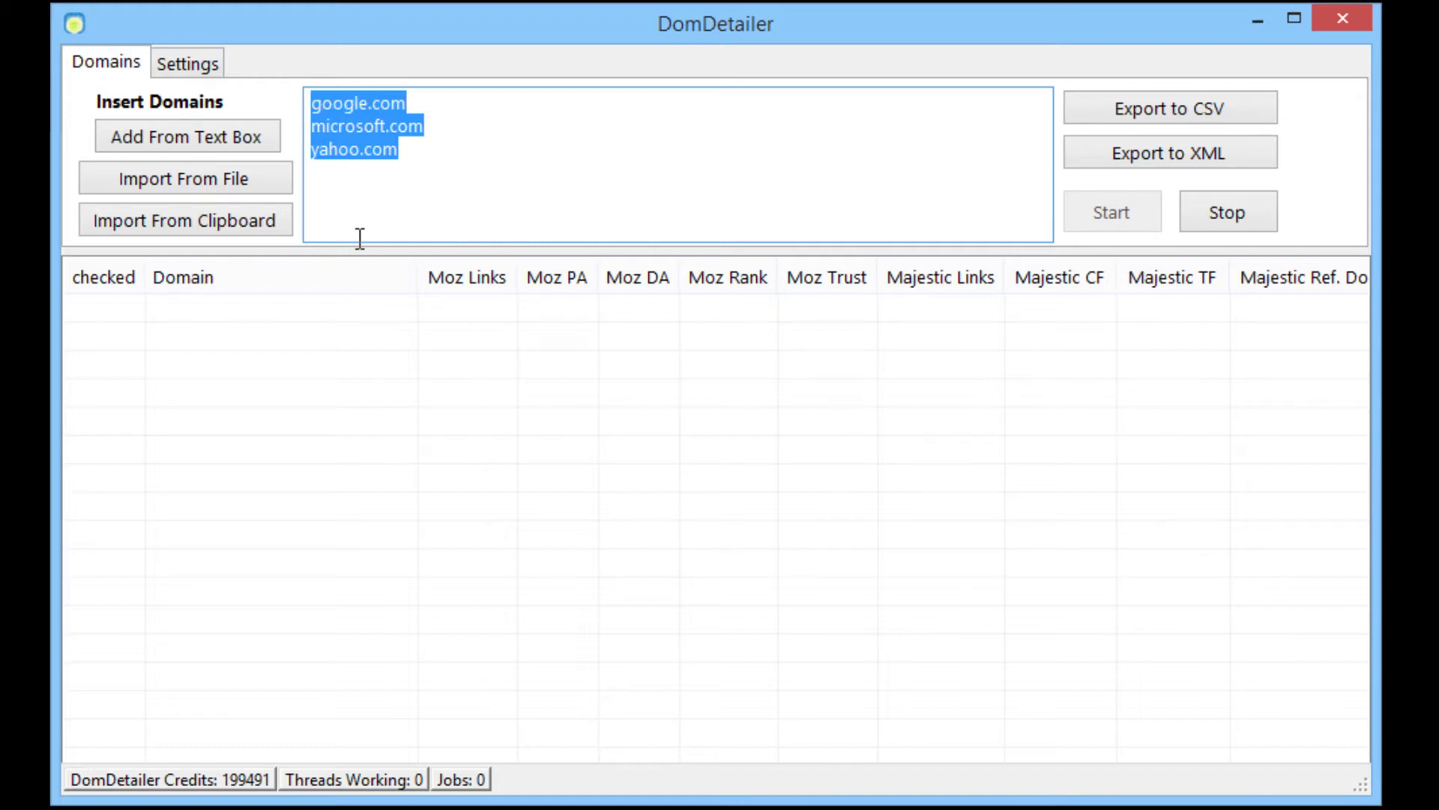
pyautogui.rightClick(375, 142)
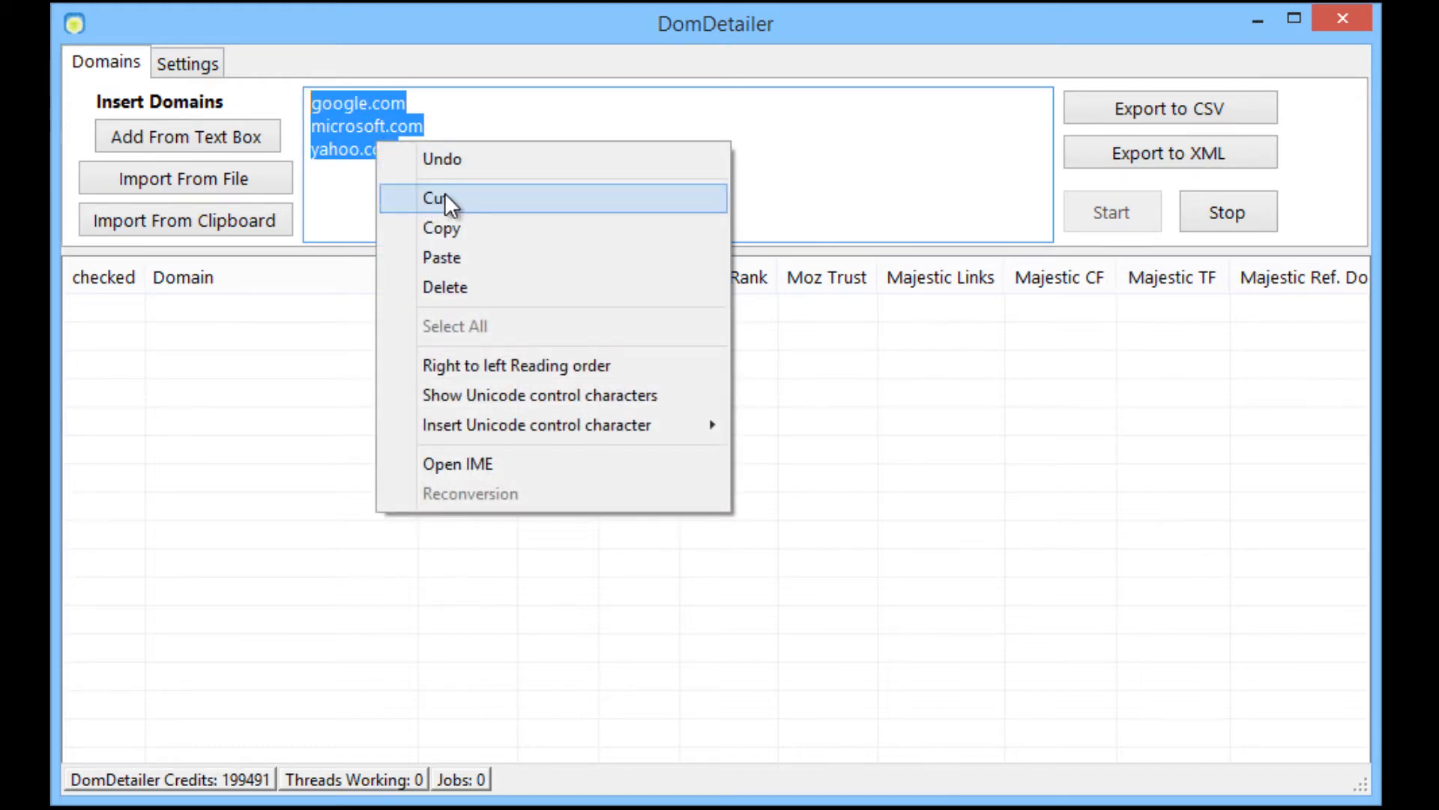
pyautogui.click(438, 200)
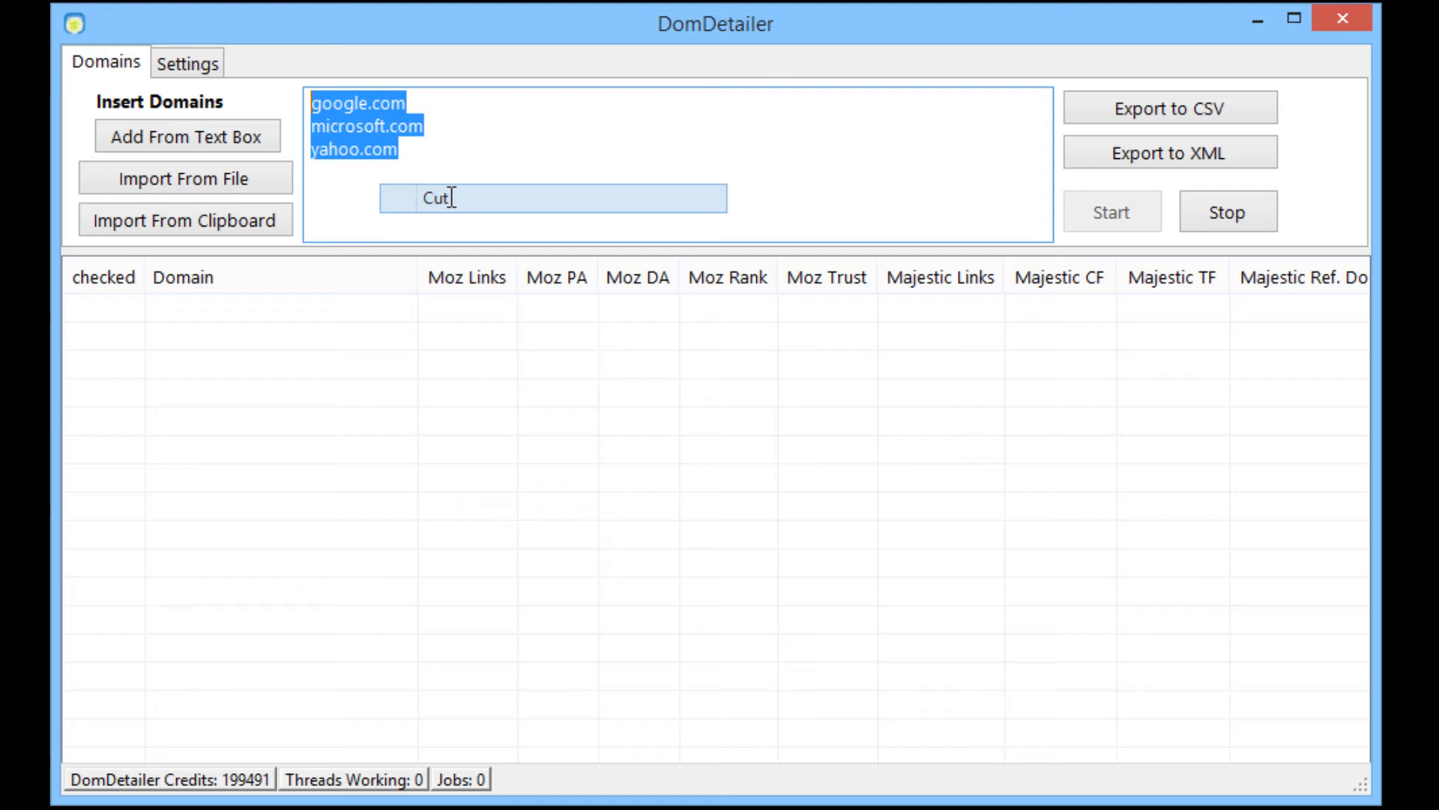
pyautogui.click(438, 198)
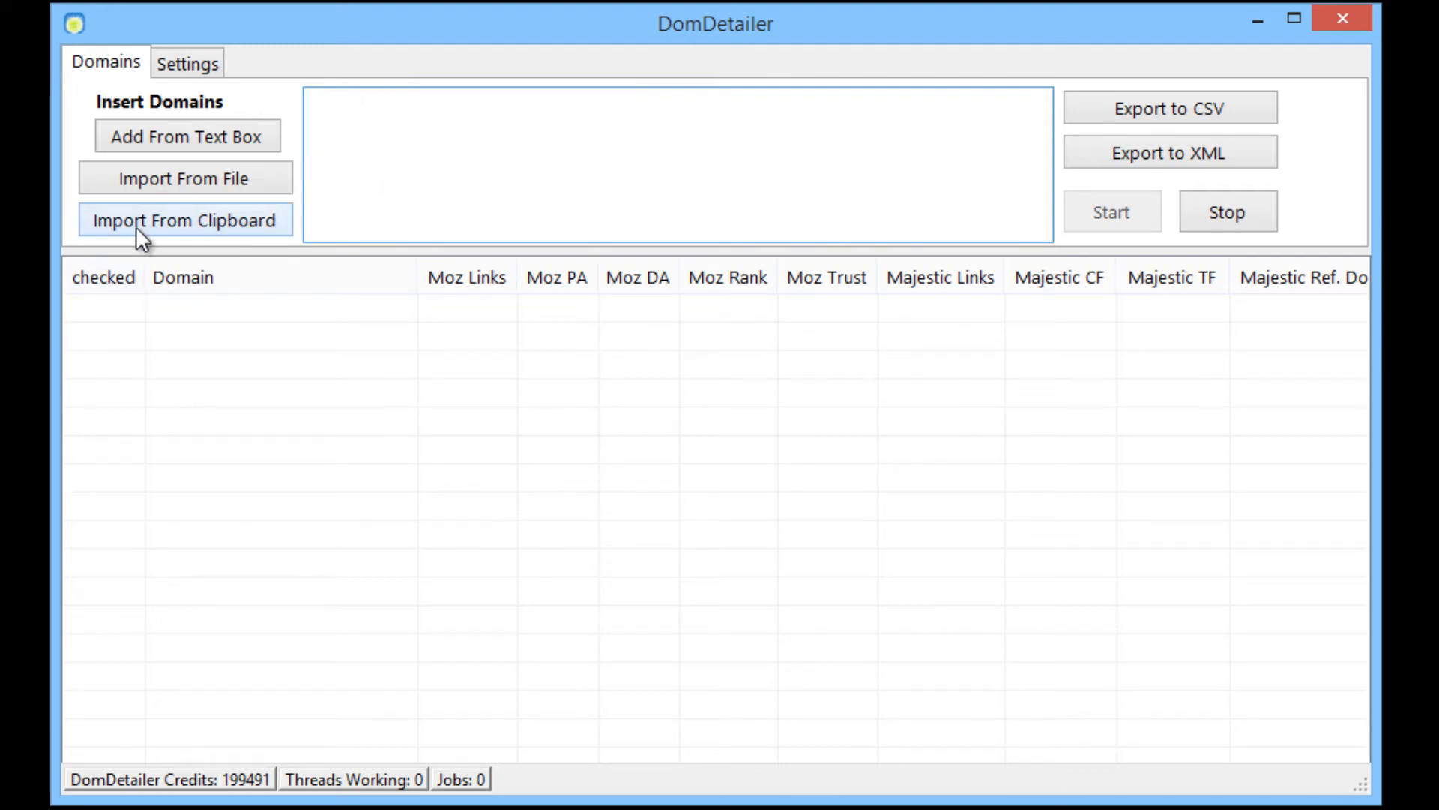
# Import the three clipboard domains into the results table with their Moz and Majestic stats.
pyautogui.click(184, 219)
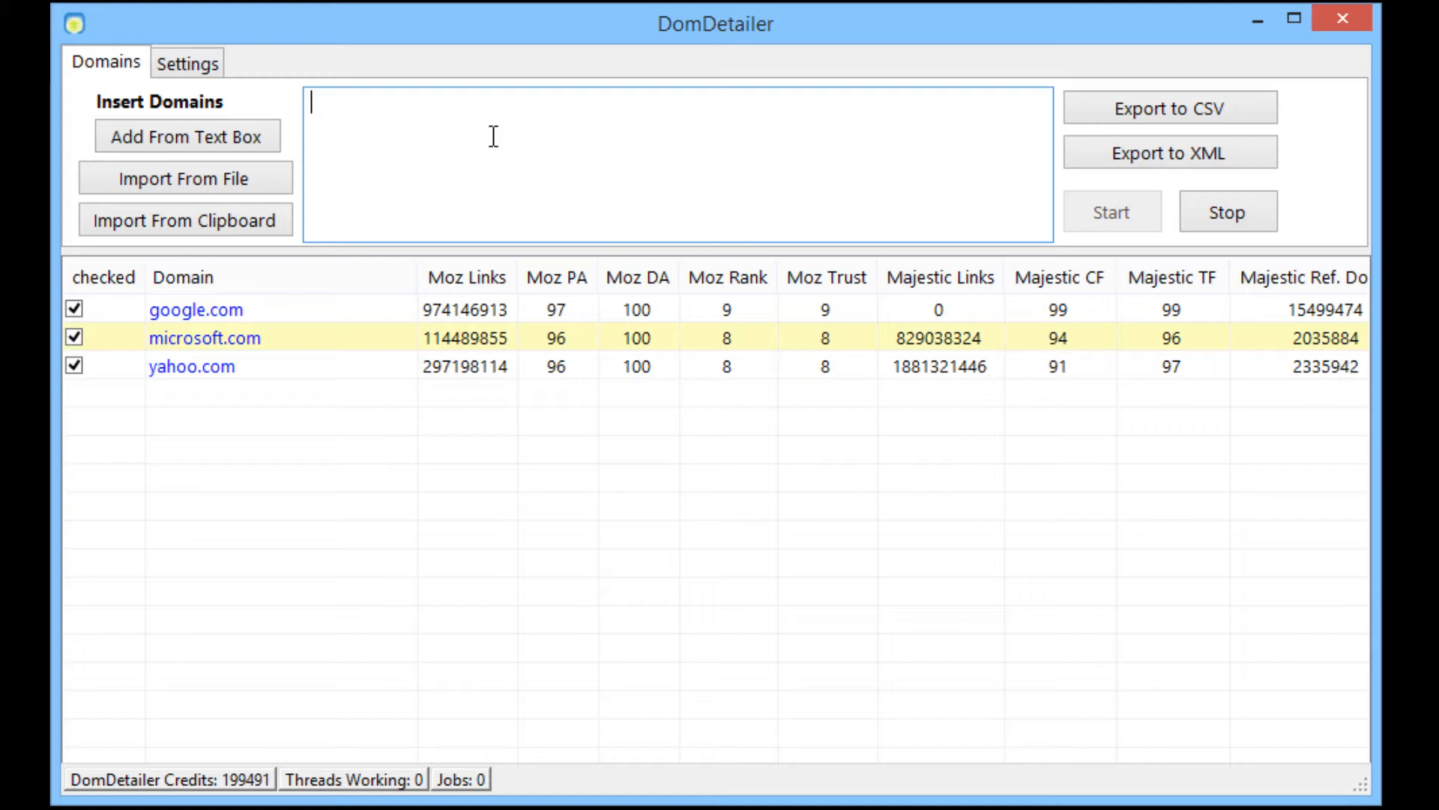
# Add warriorforum.com, anandtech.com and tomshardware.com from the text box to the results table.
pyautogui.write('warriorforu')
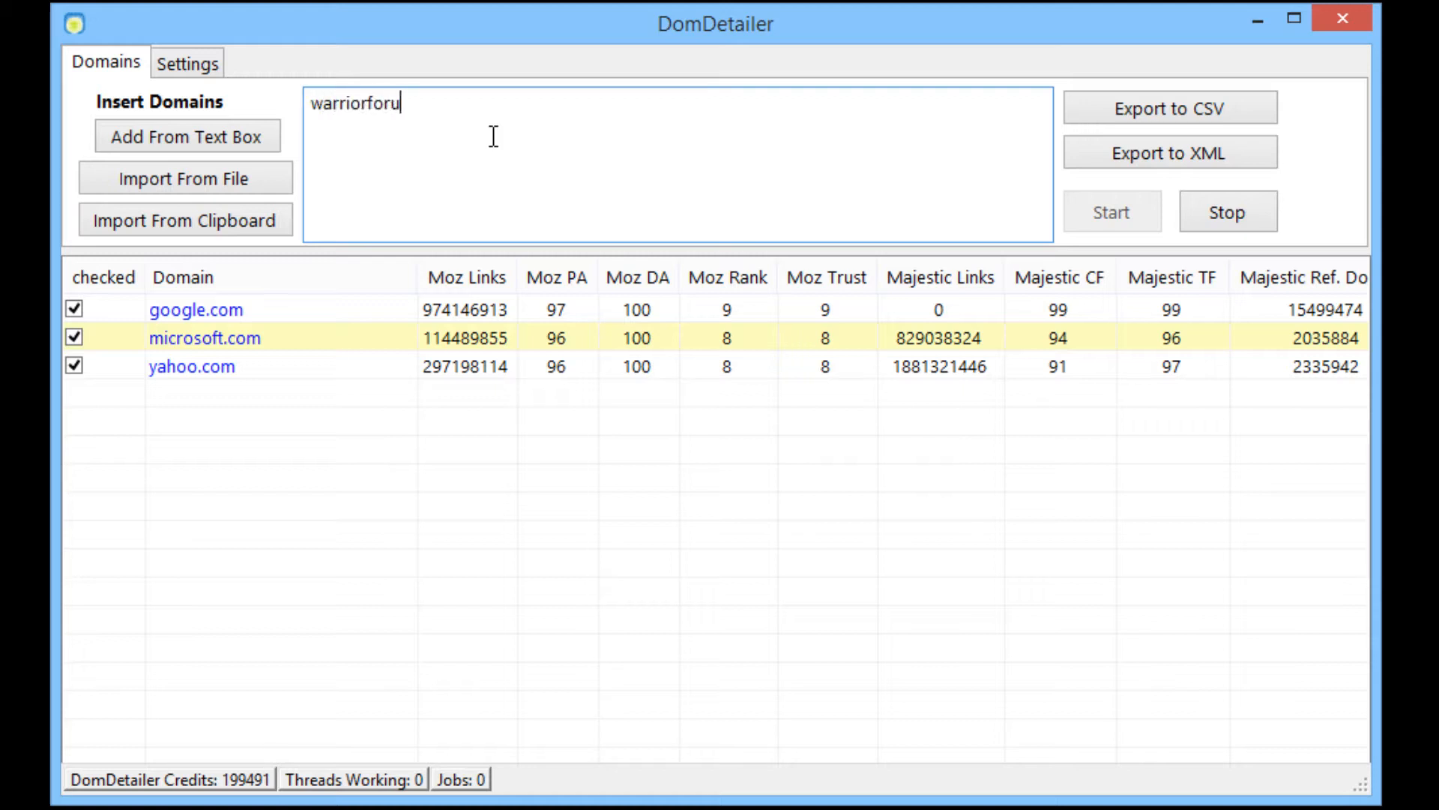
pyautogui.write('m.com')
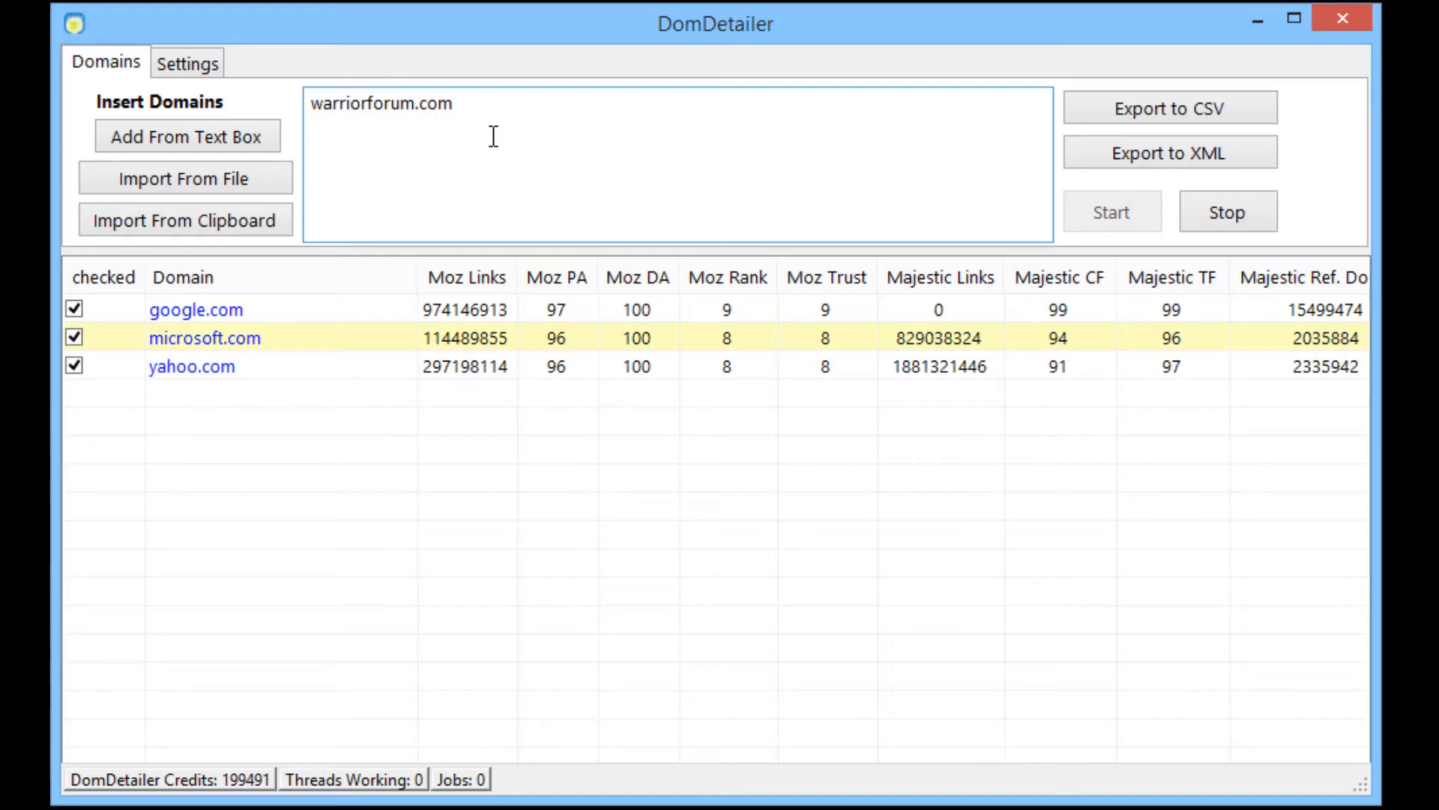
pyautogui.write('anandtech.com')
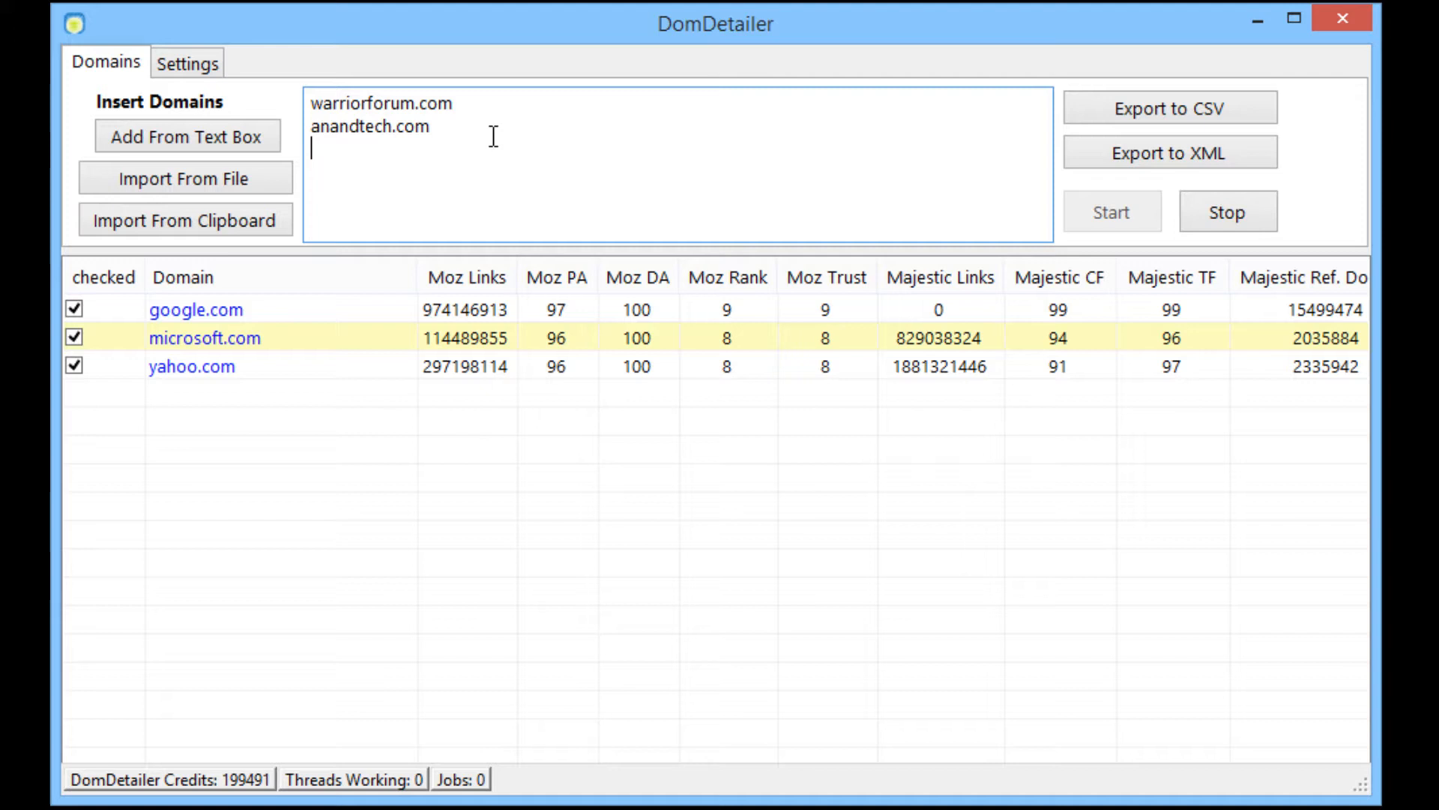
pyautogui.write('tomshardware.com')
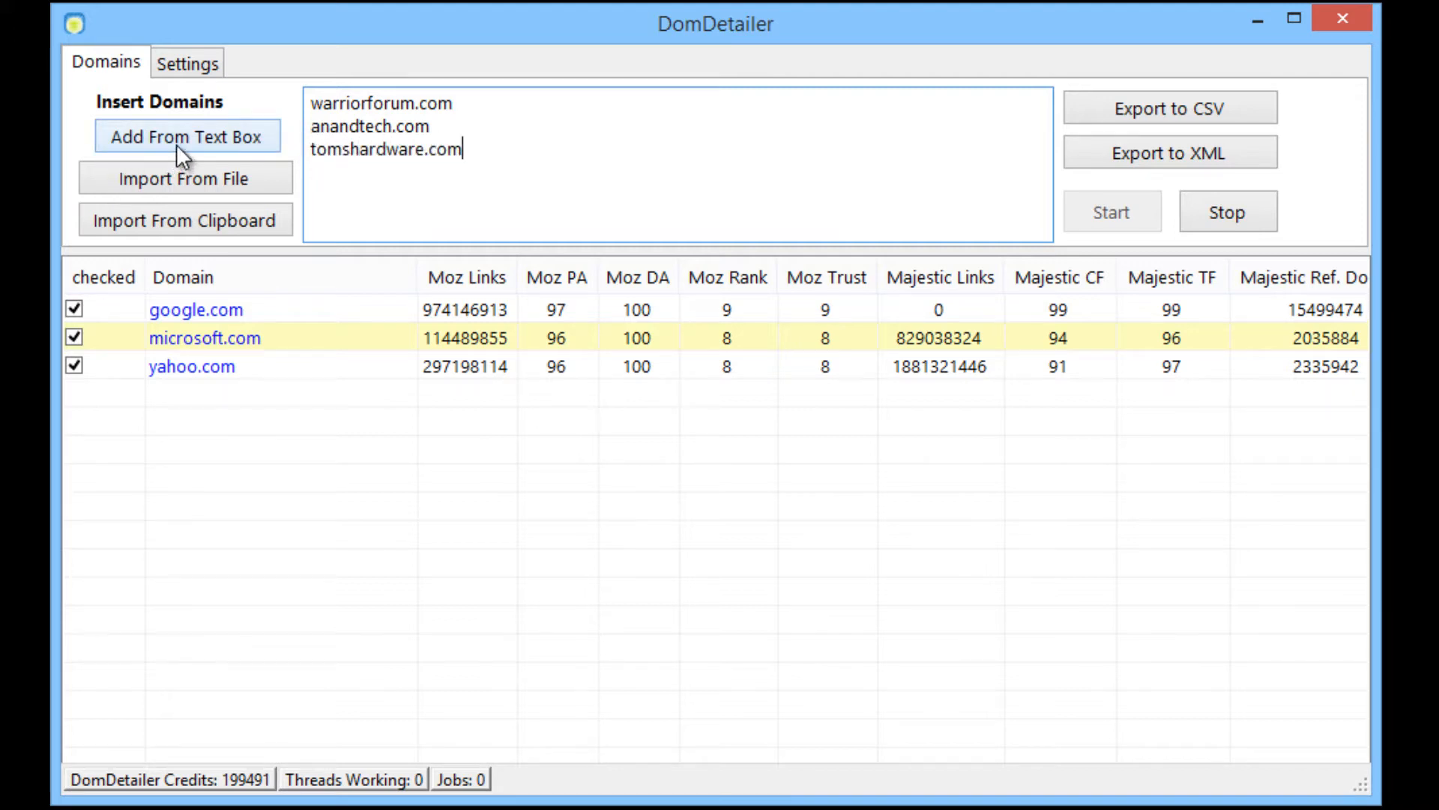
pyautogui.click(185, 136)
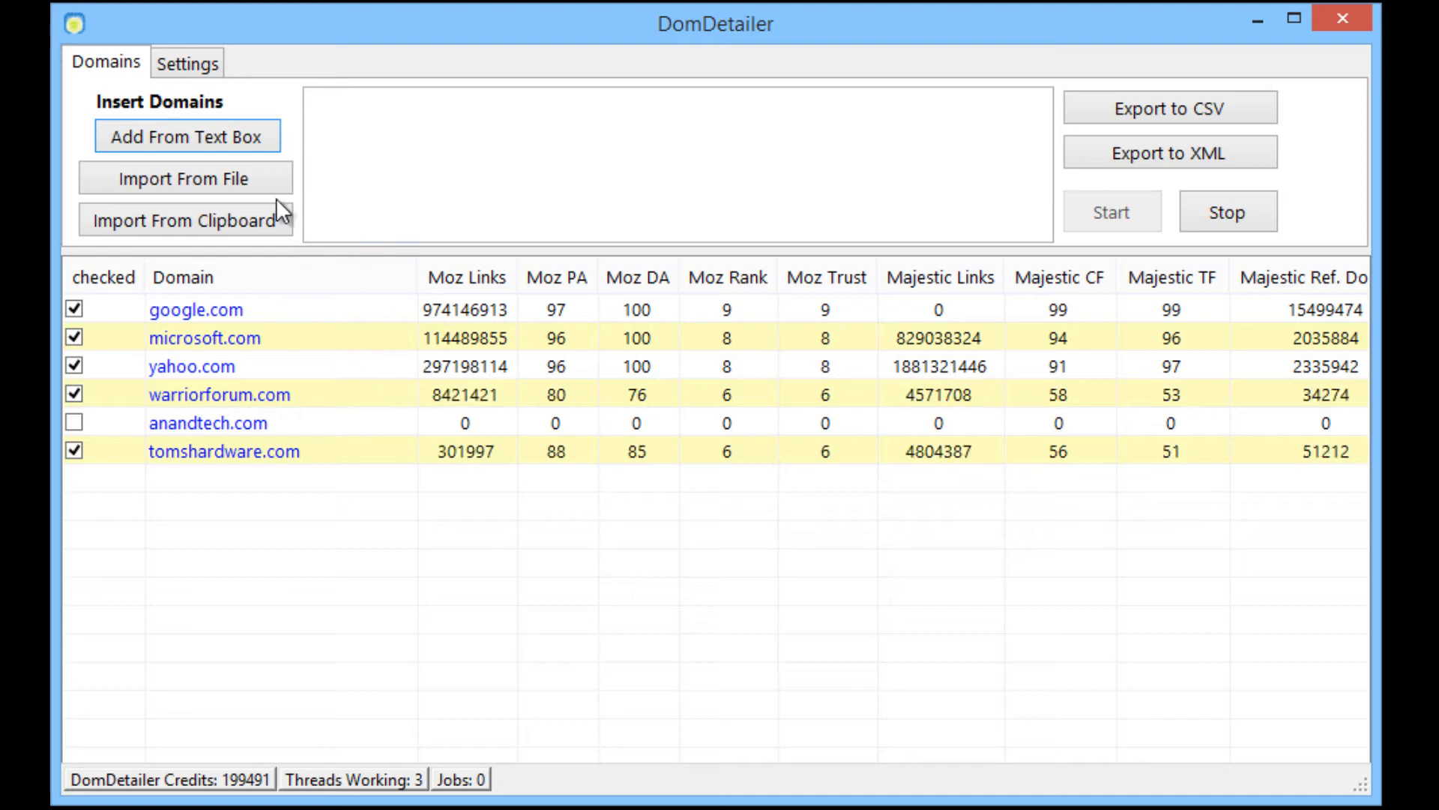
pyautogui.click(186, 179)
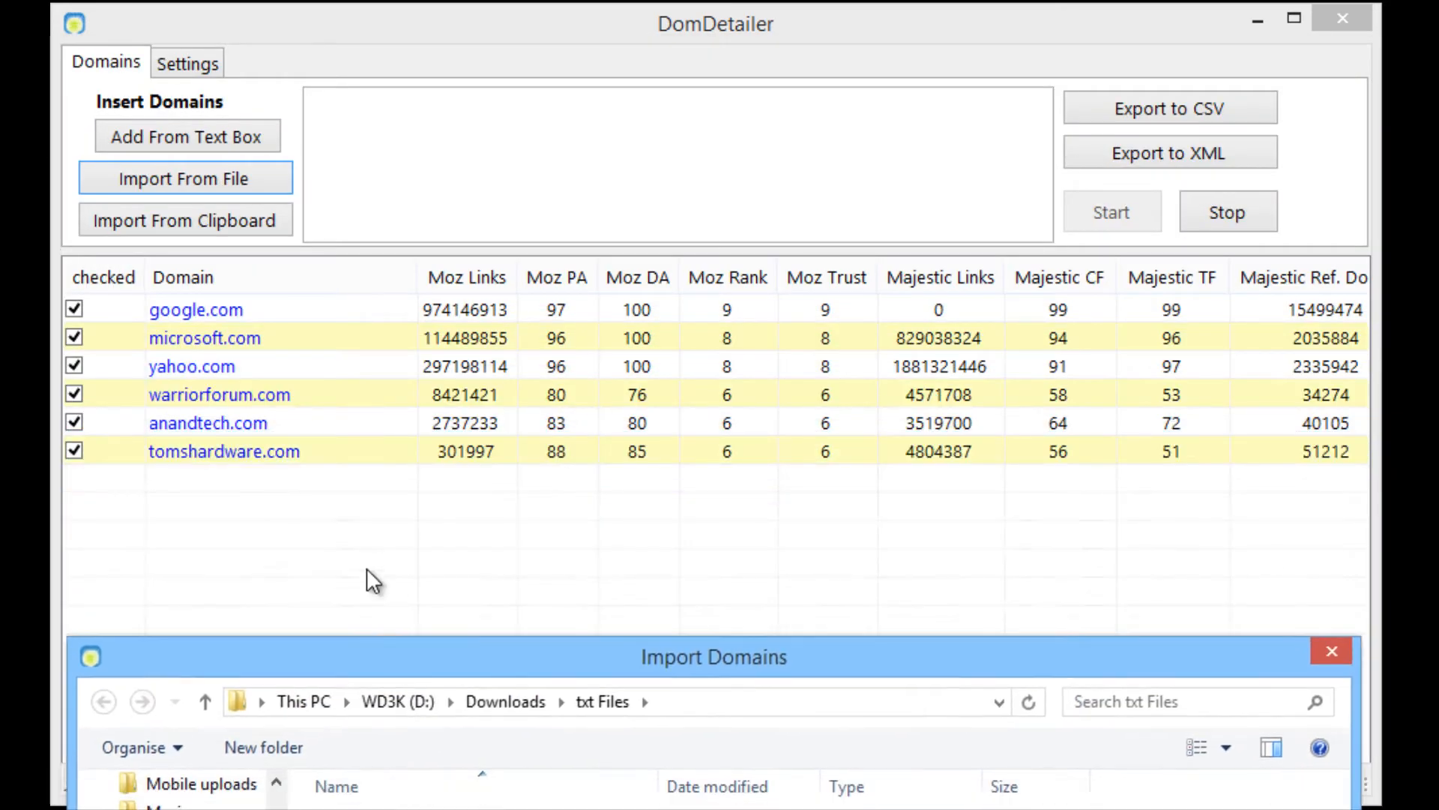
# Preview Lots of available.txt in Notepad, then load its domain list into the table.
pyautogui.click(378, 249)
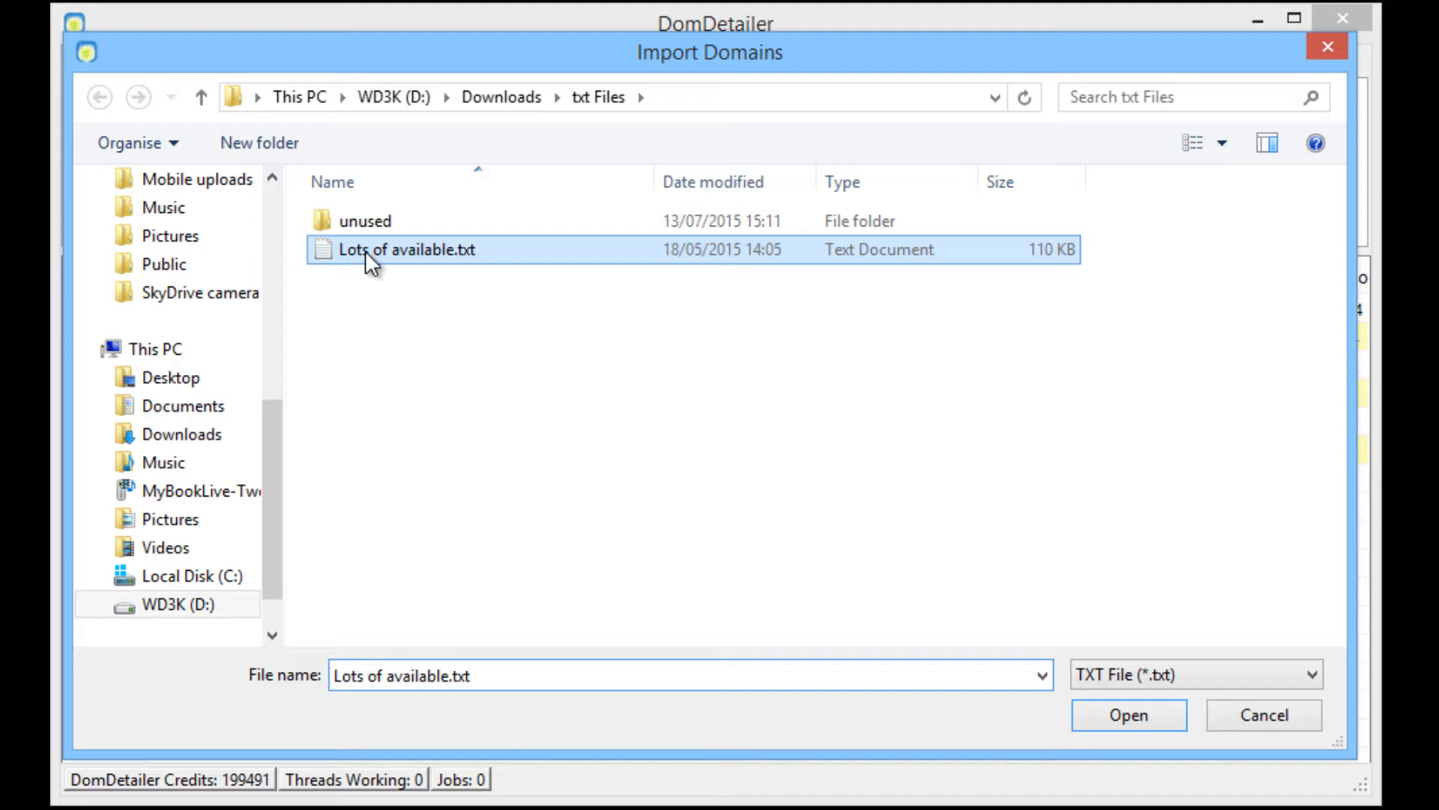
pyautogui.rightClick(371, 258)
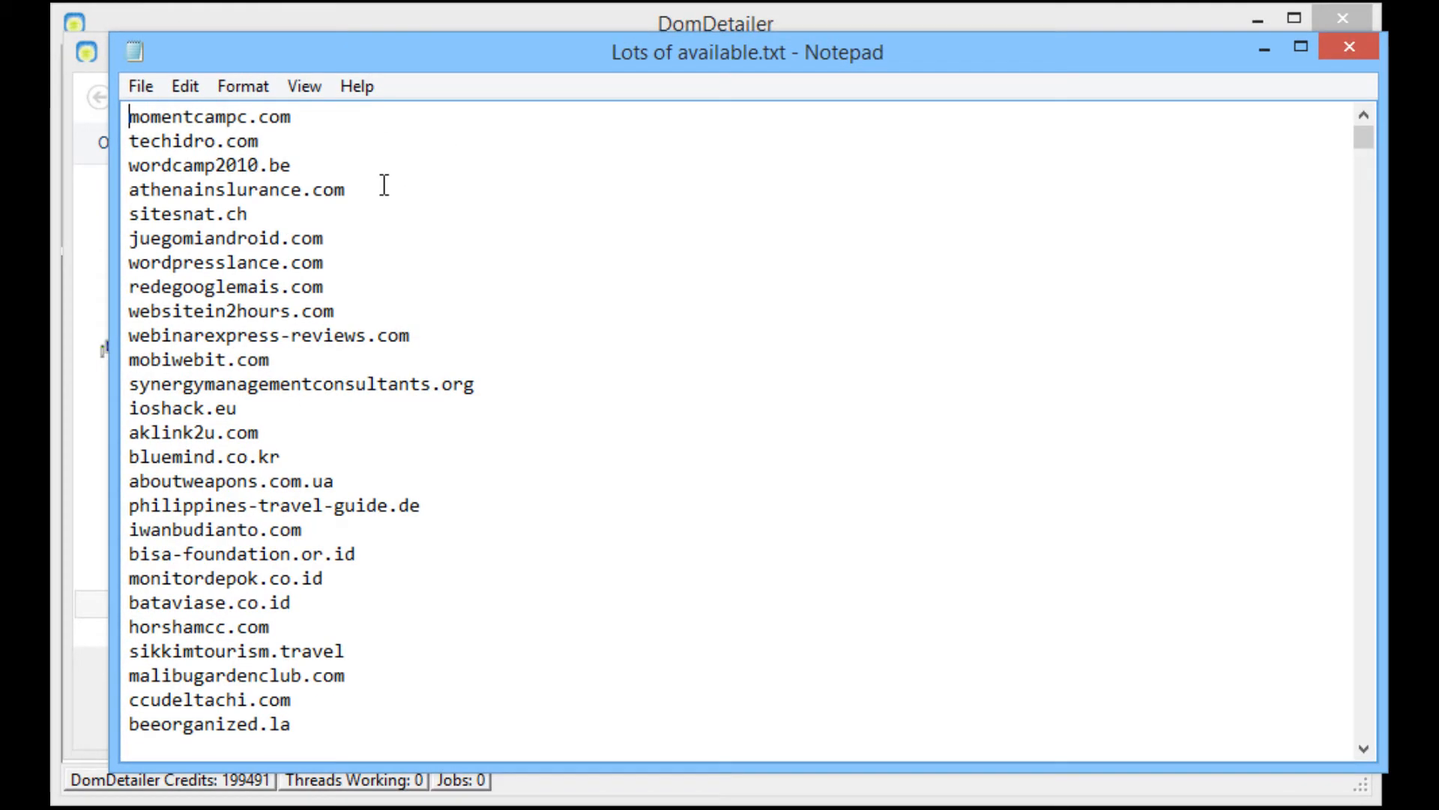
pyautogui.scroll(-3)
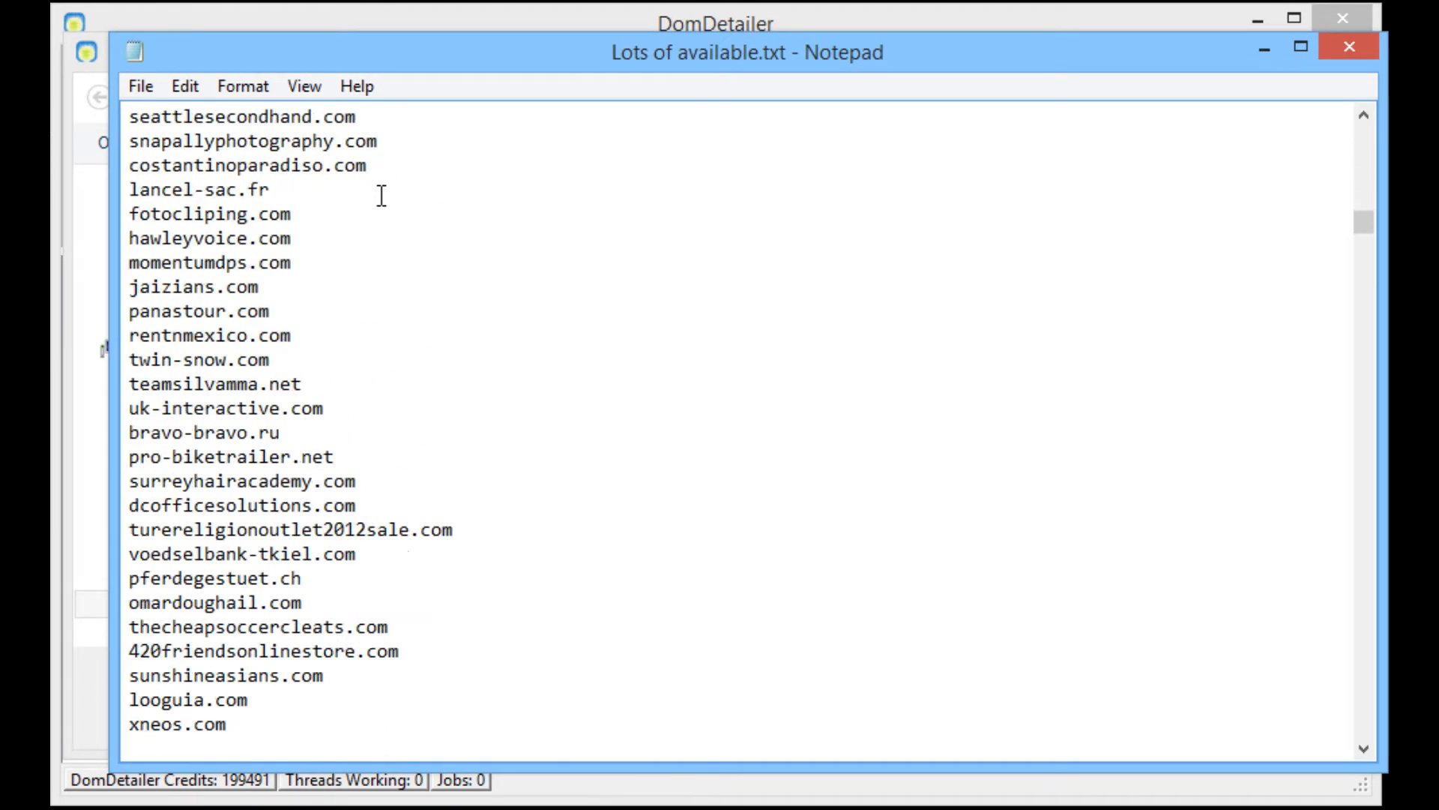
pyautogui.scroll(-3)
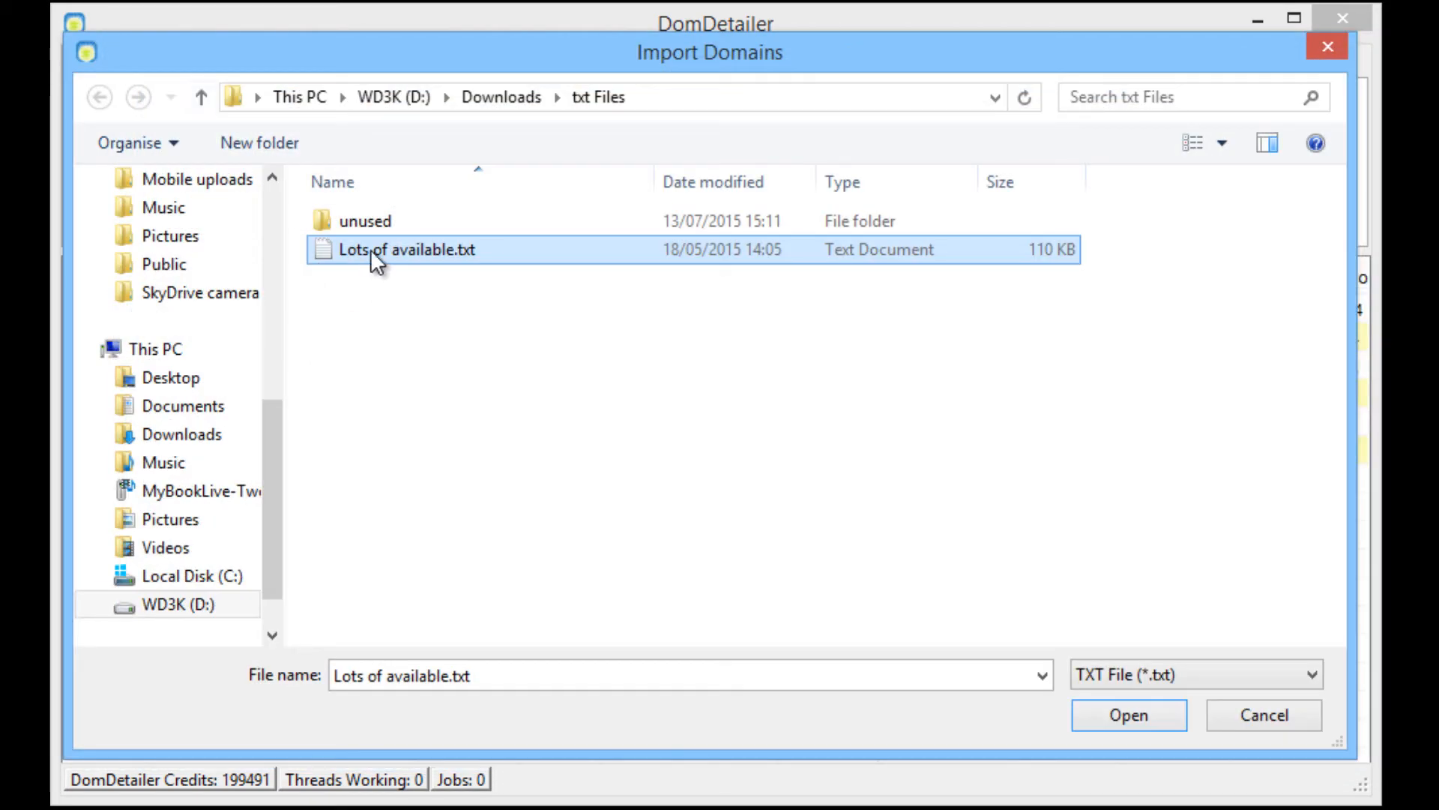
pyautogui.click(1128, 715)
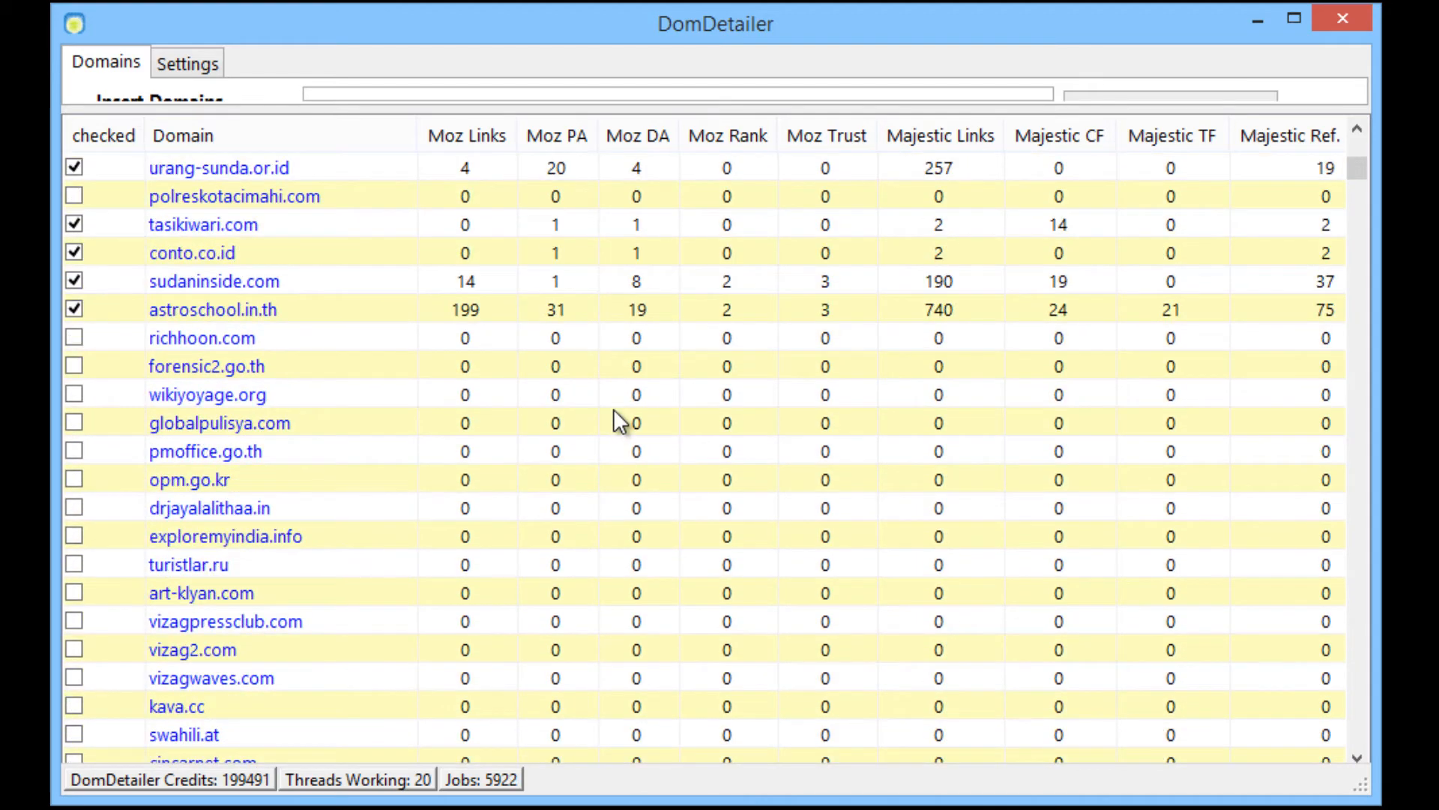
# Let the scan run so stats fill in while queued jobs drop to about 5,783.
pyautogui.click(74, 366)
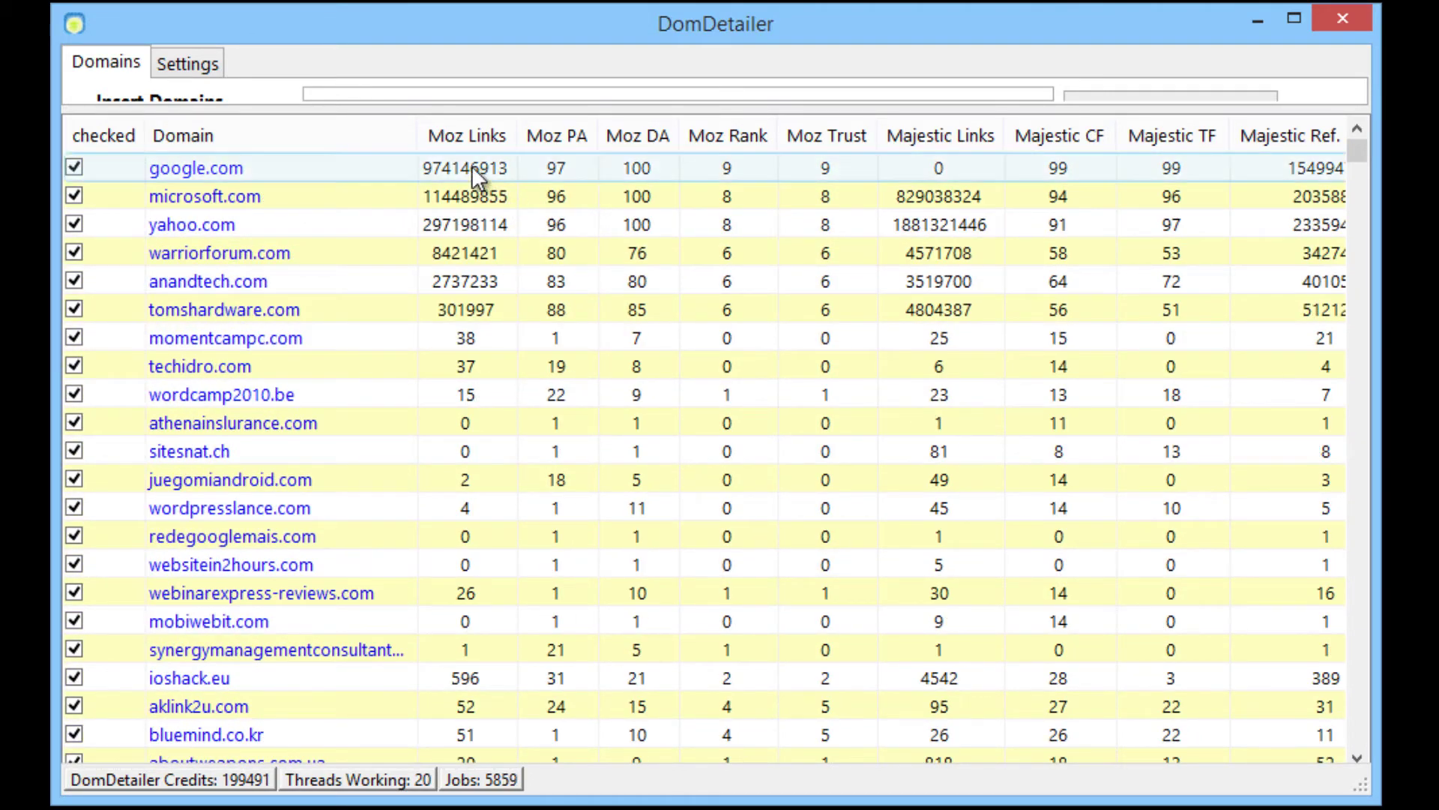
pyautogui.moveTo(468, 320)
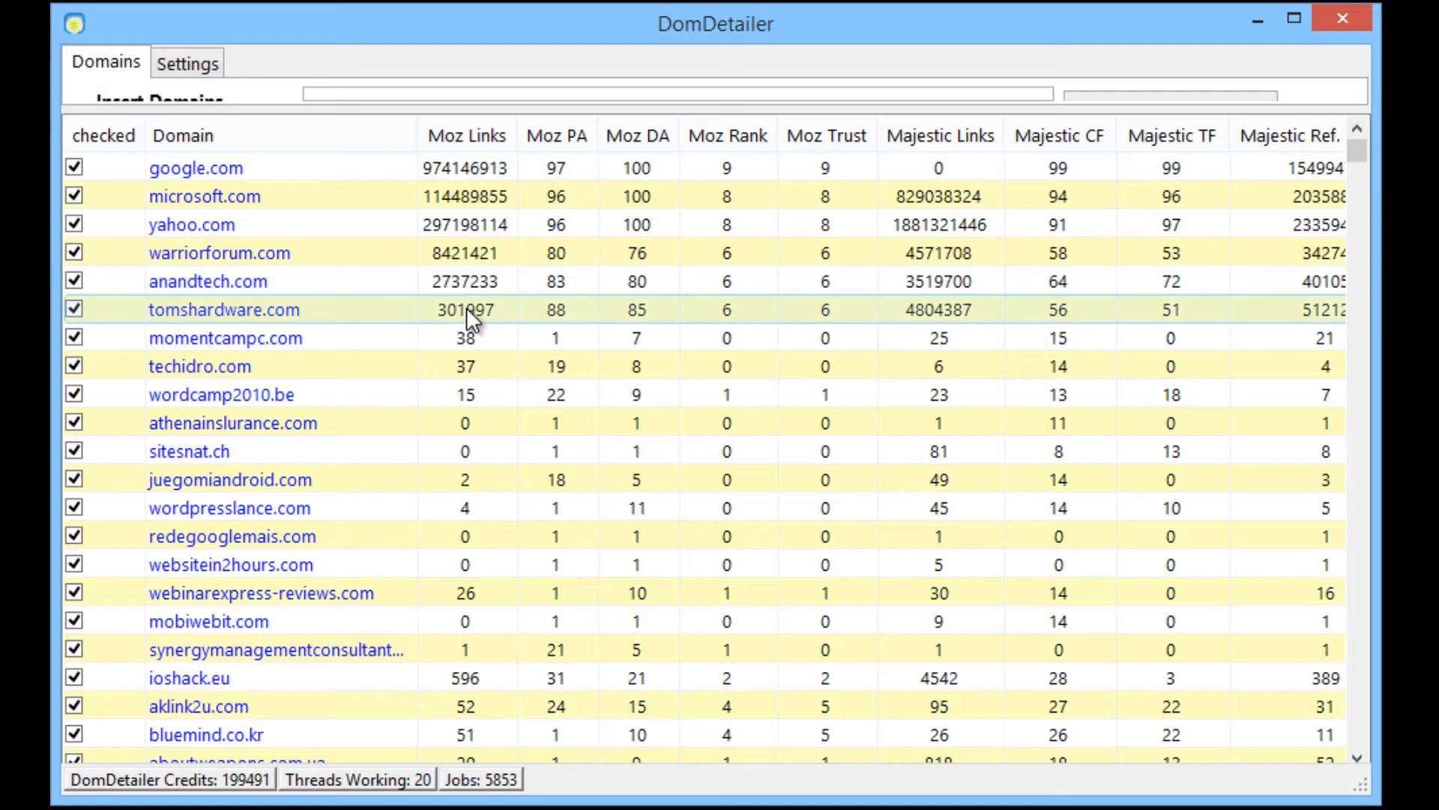
pyautogui.moveTo(492, 627)
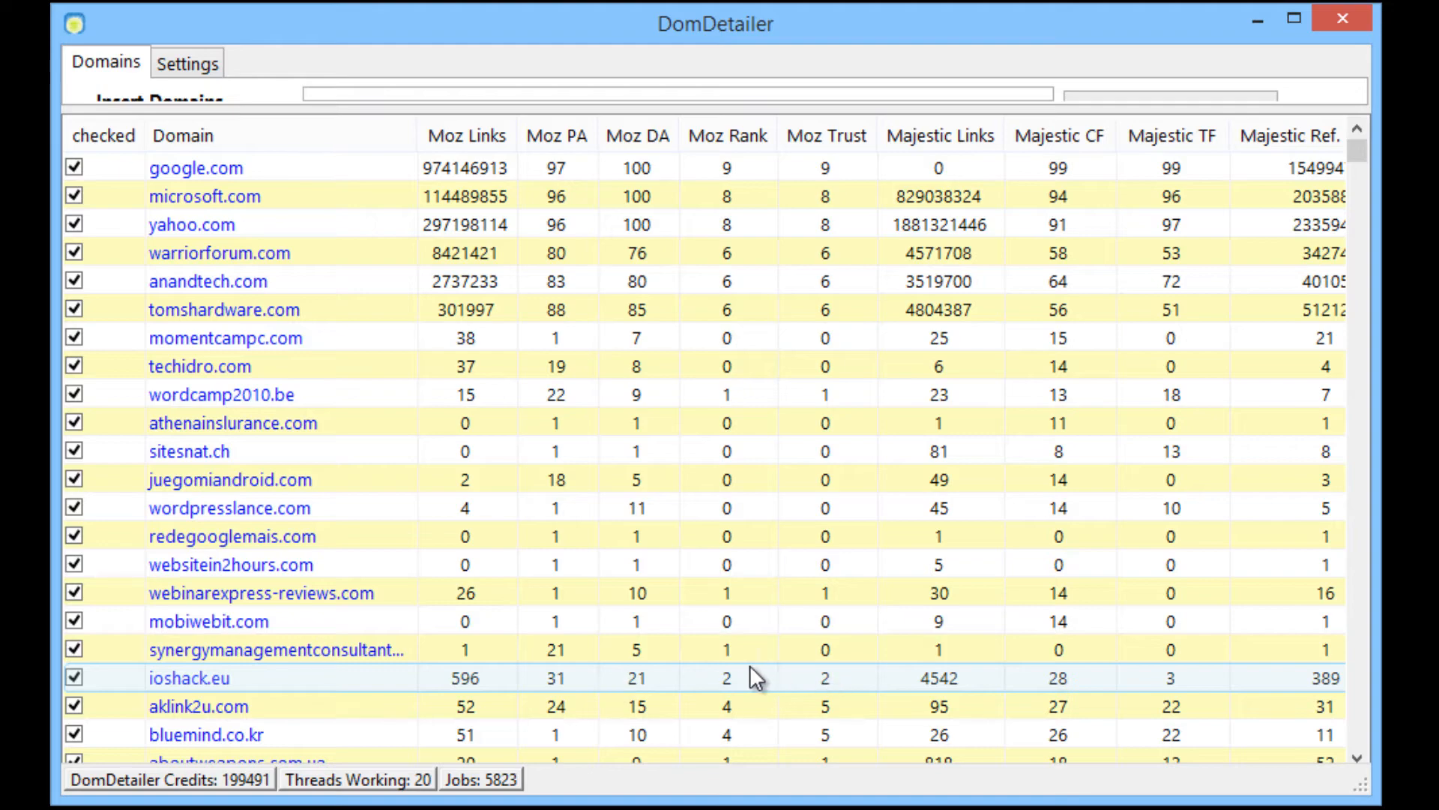
pyautogui.scroll(-3)
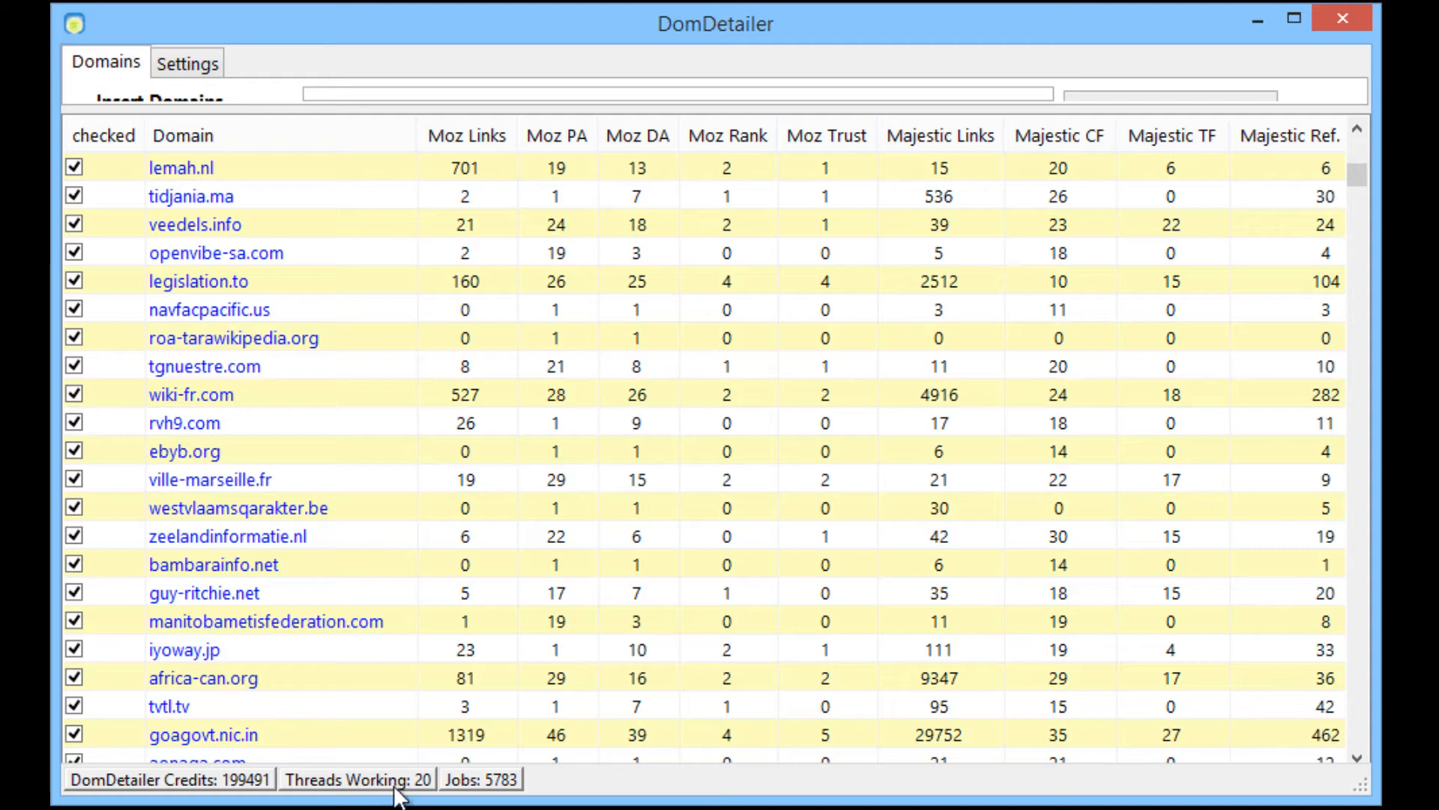
pyautogui.moveTo(380, 168)
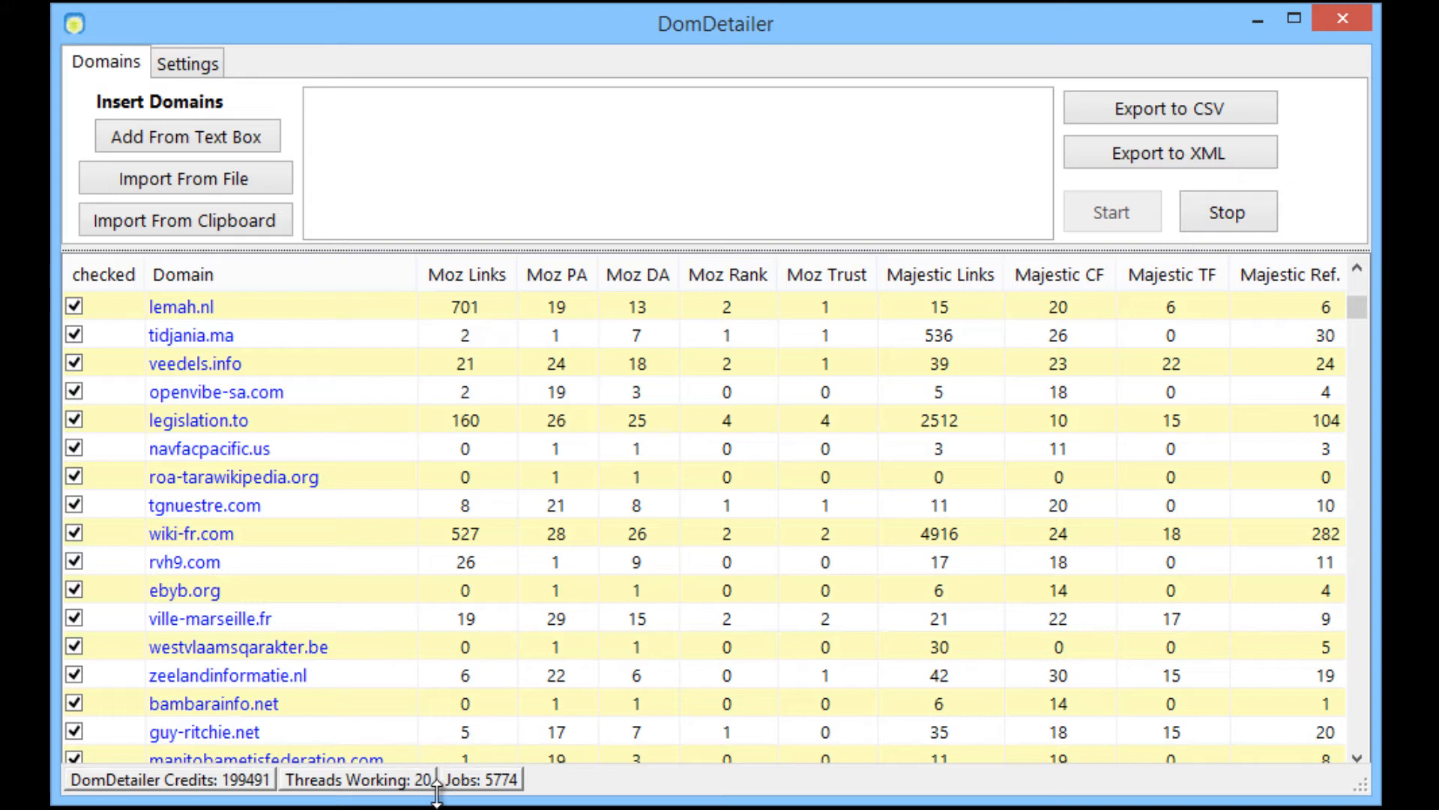
pyautogui.moveTo(534, 668)
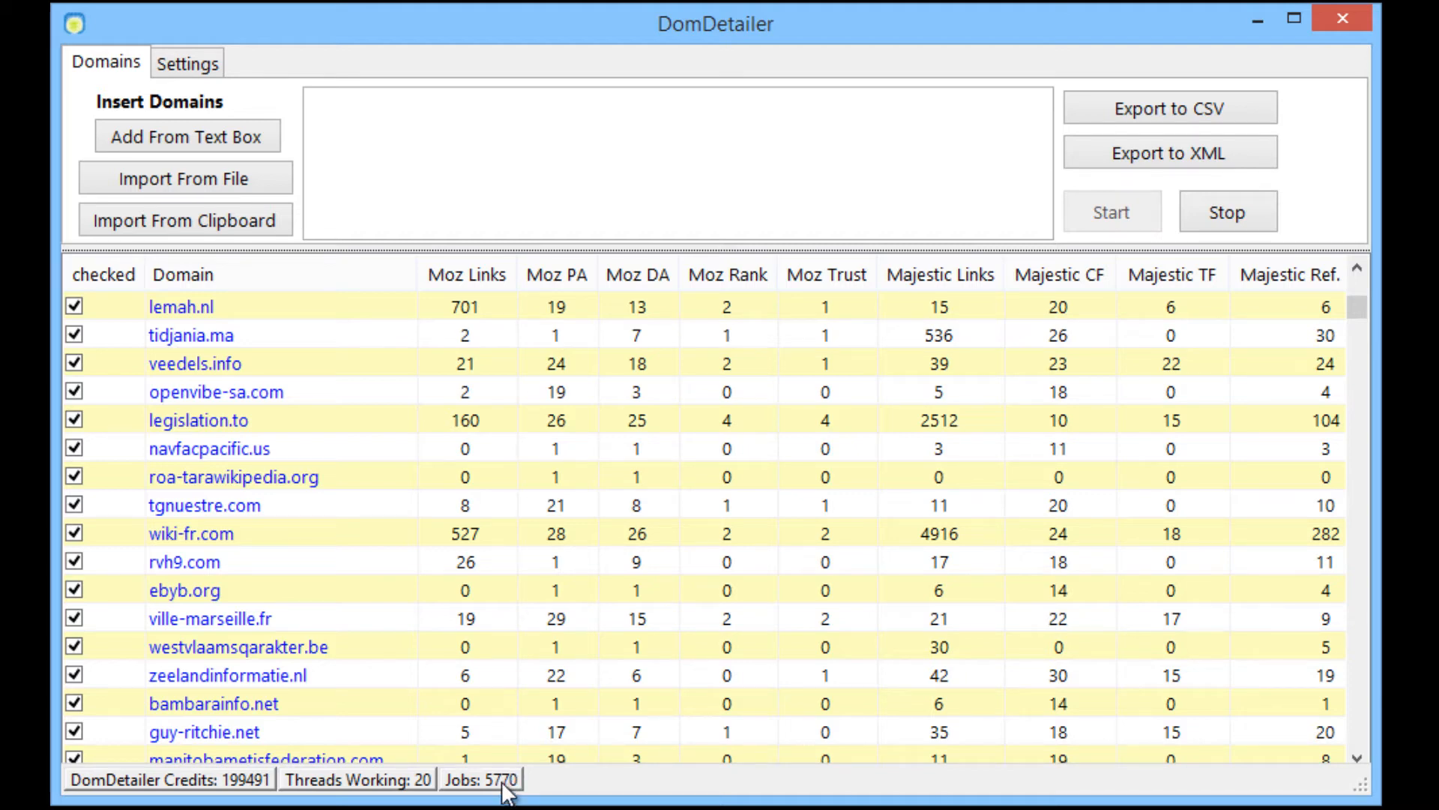
pyautogui.moveTo(530, 780)
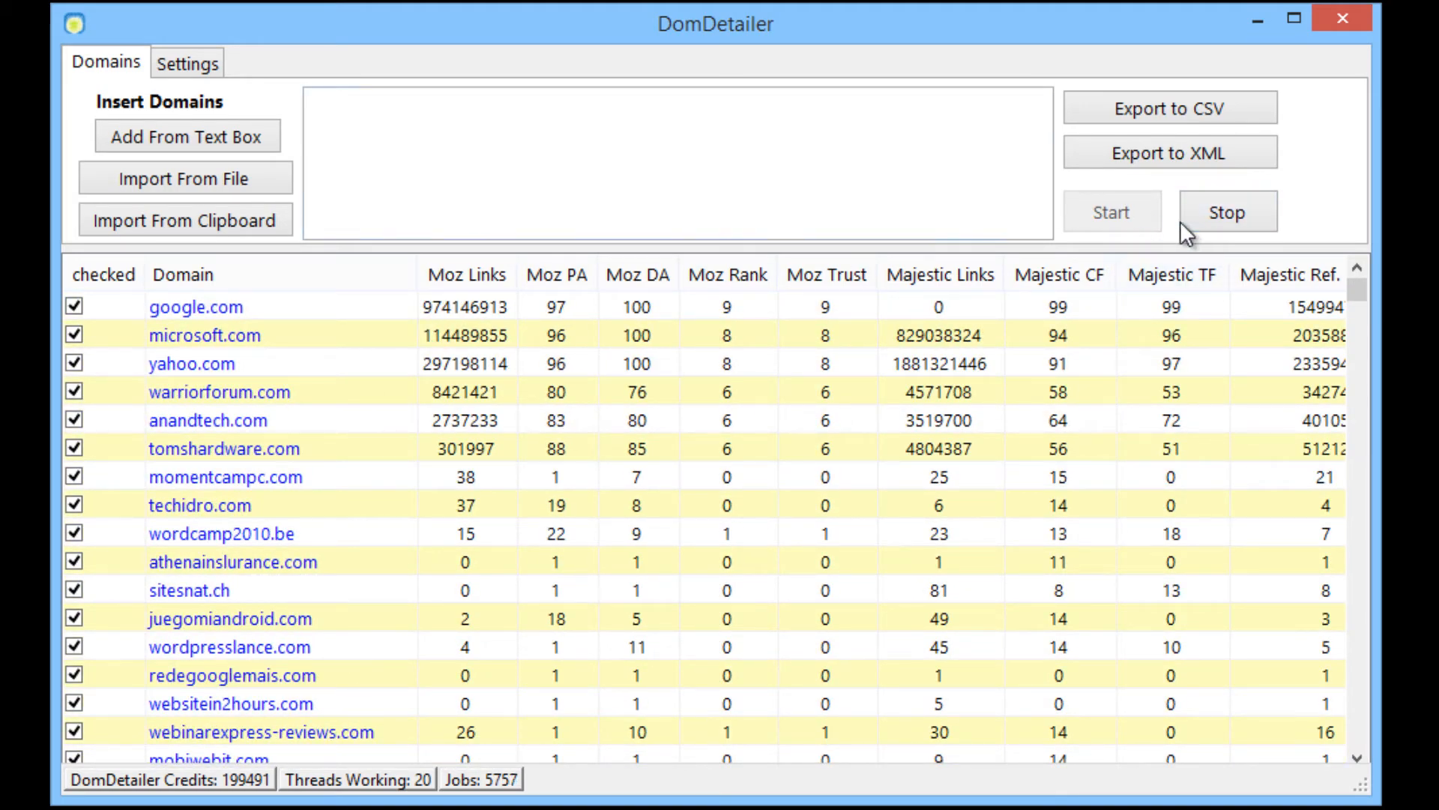
# Stop the domain checks, twice, leaving about 5,740 jobs queued and google.com listed first.
pyautogui.click(1228, 211)
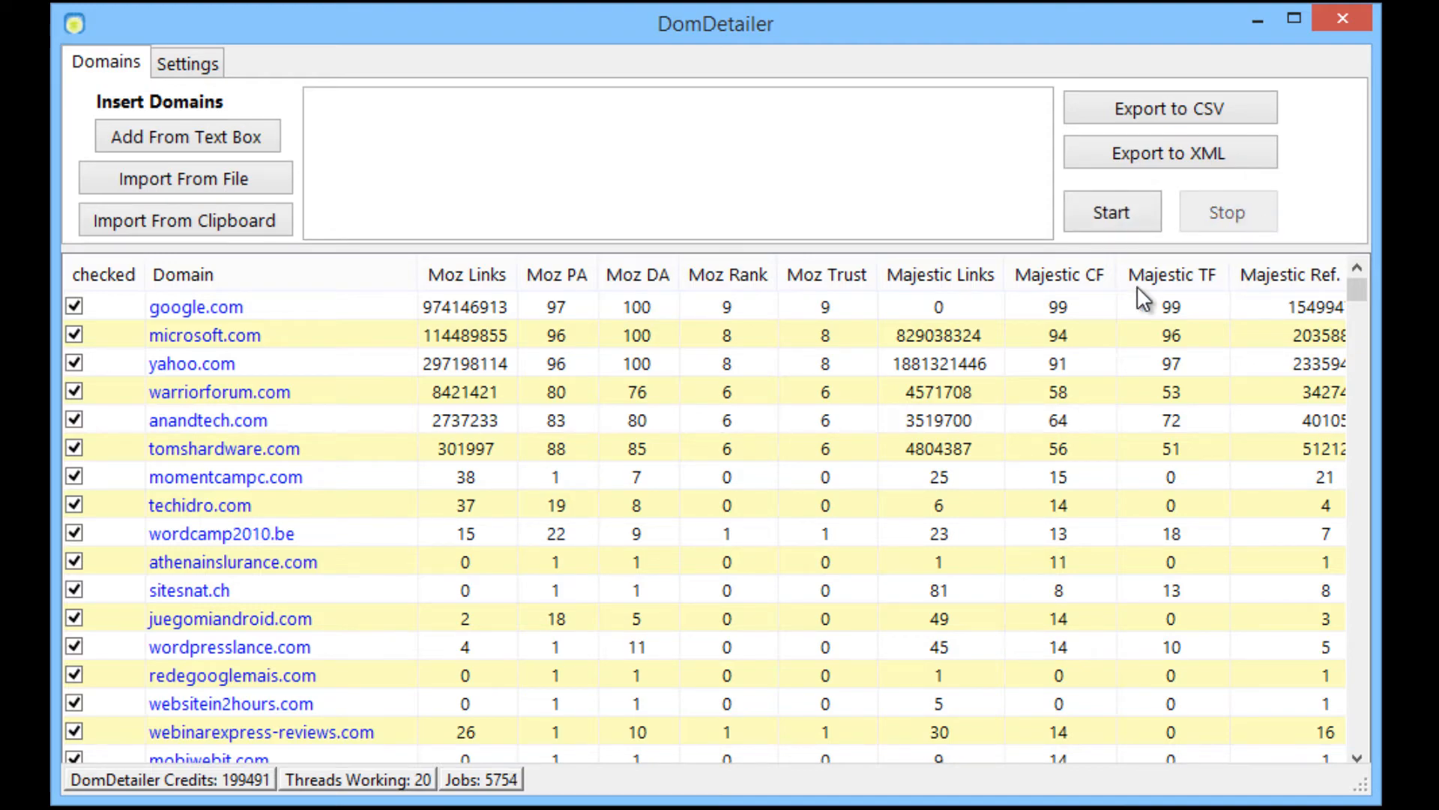
pyautogui.scroll(-3)
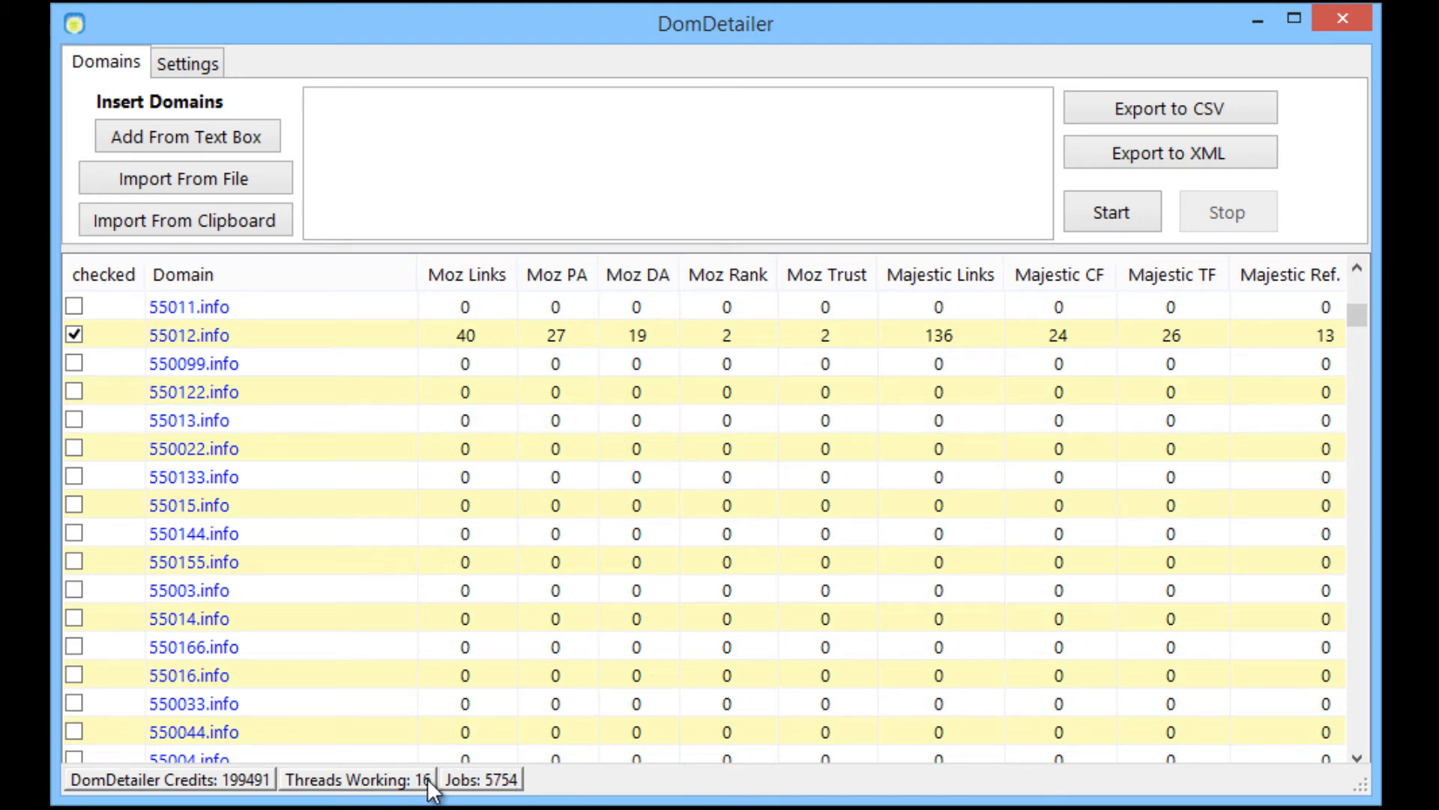
pyautogui.moveTo(753, 624)
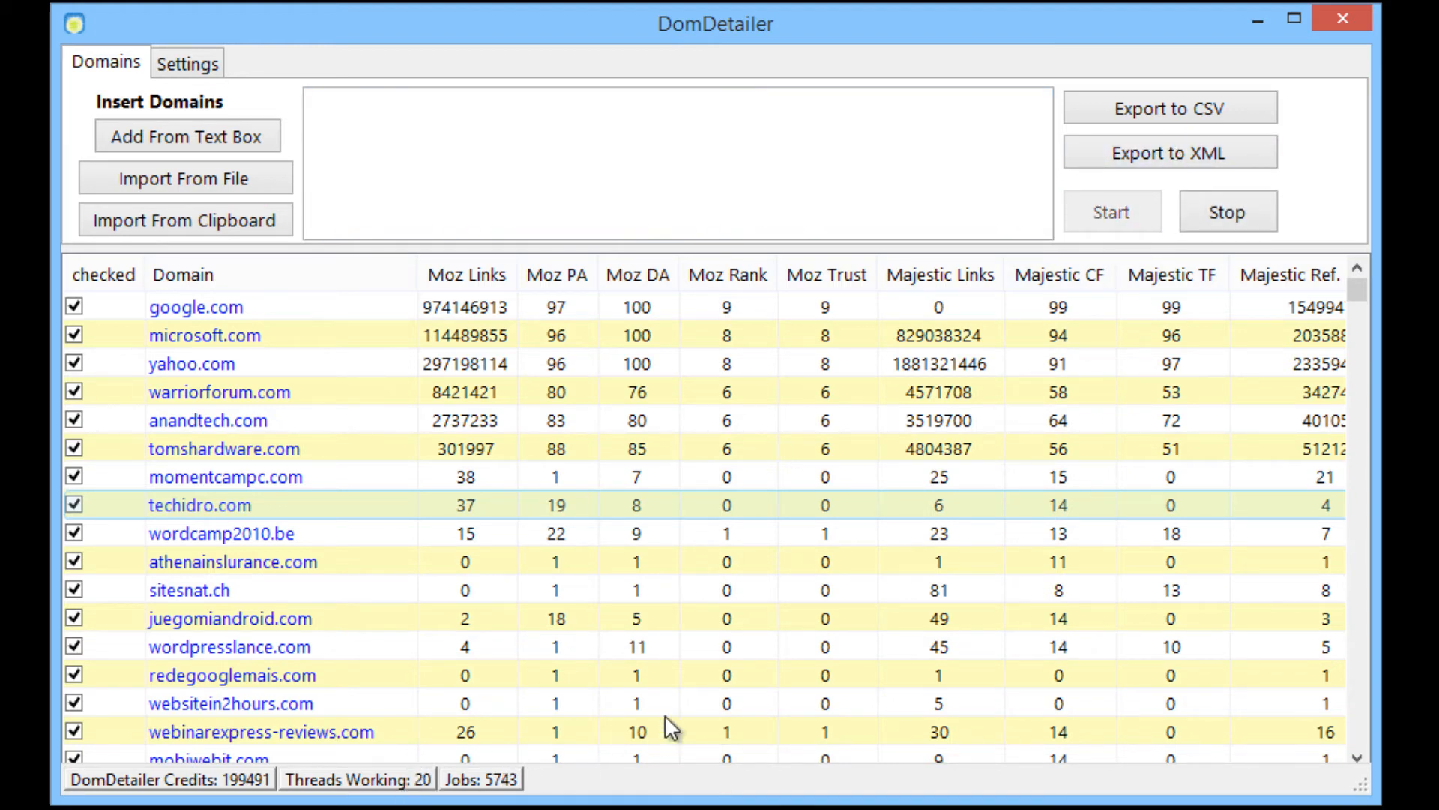
pyautogui.click(1226, 211)
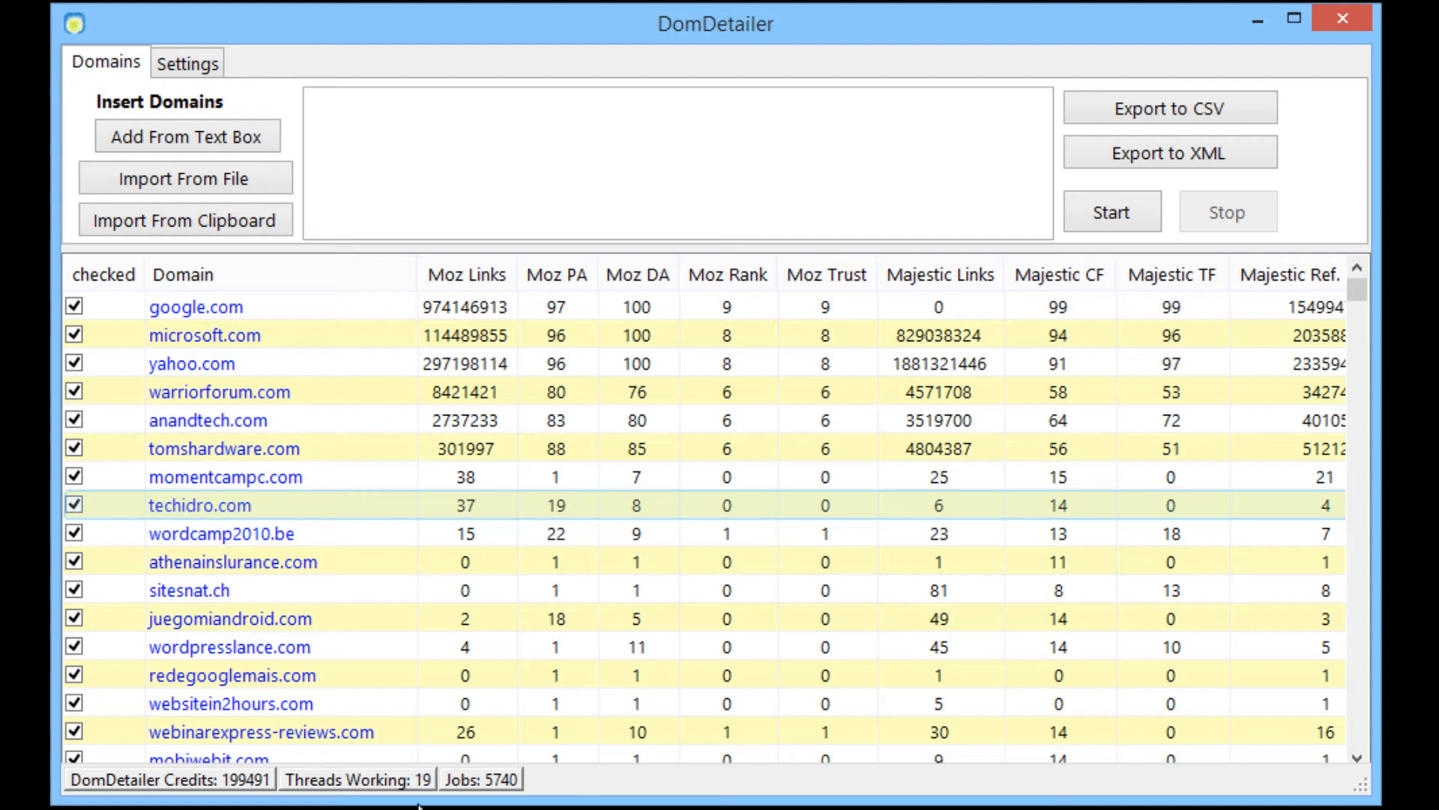
pyautogui.moveTo(750, 405)
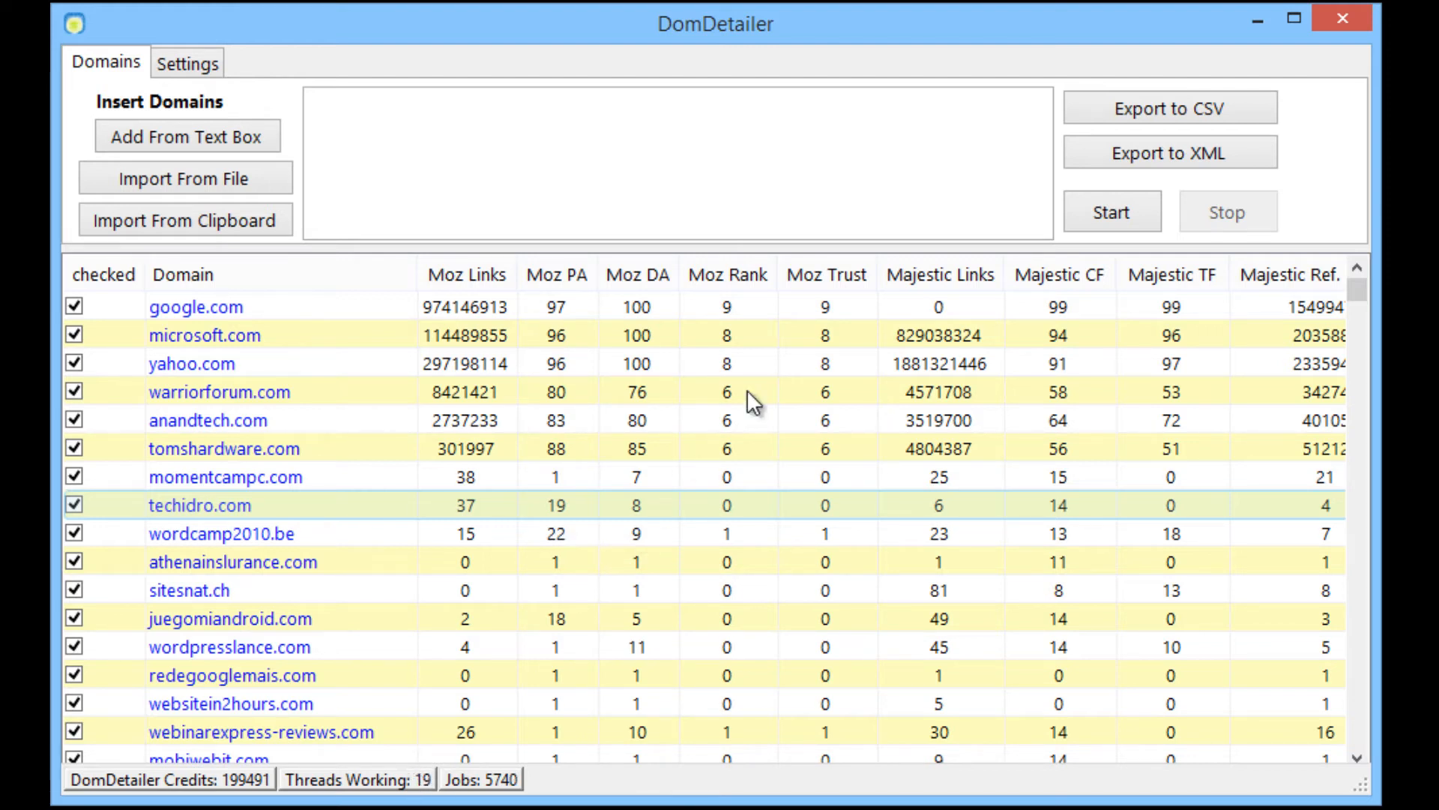
pyautogui.moveTo(895, 378)
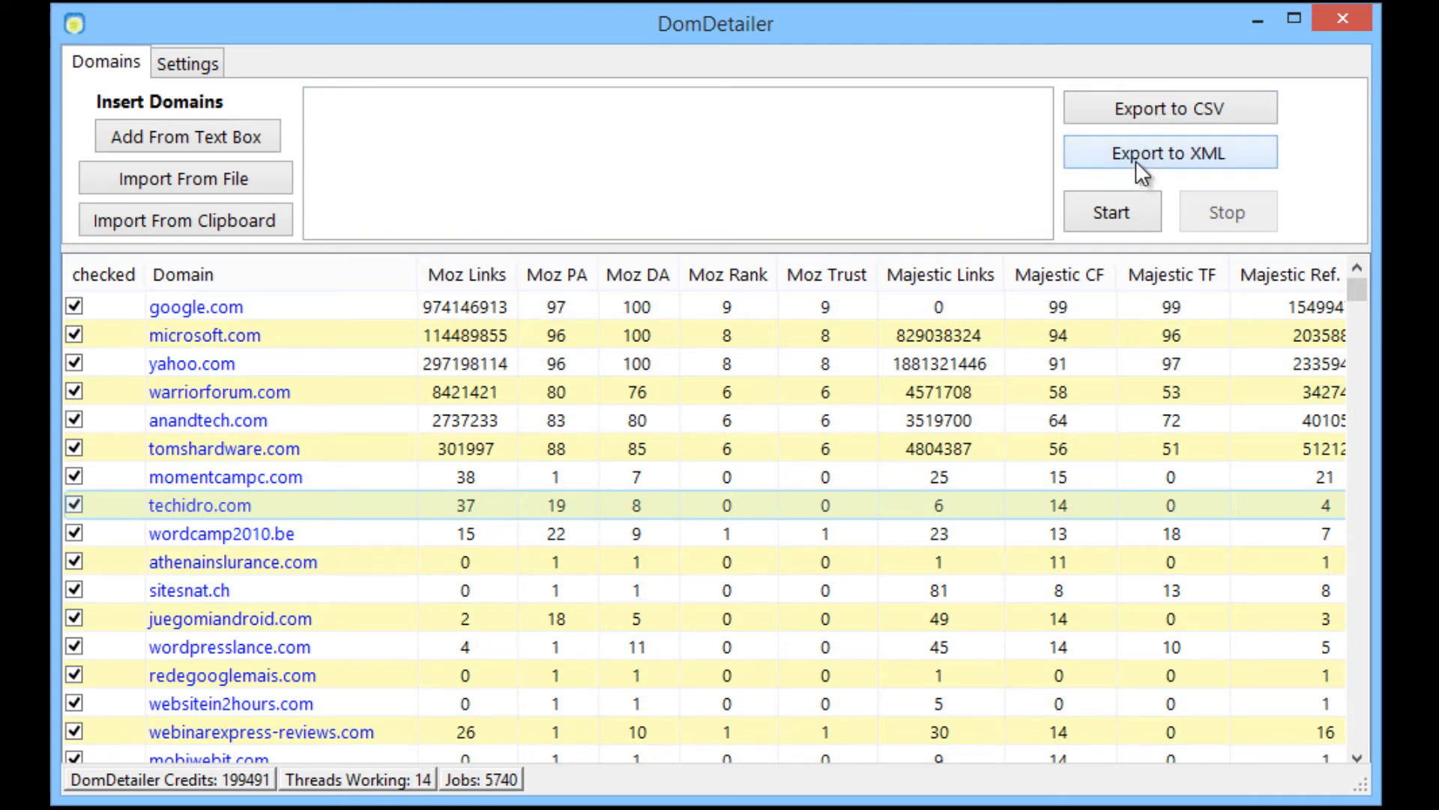
pyautogui.moveTo(1190, 133)
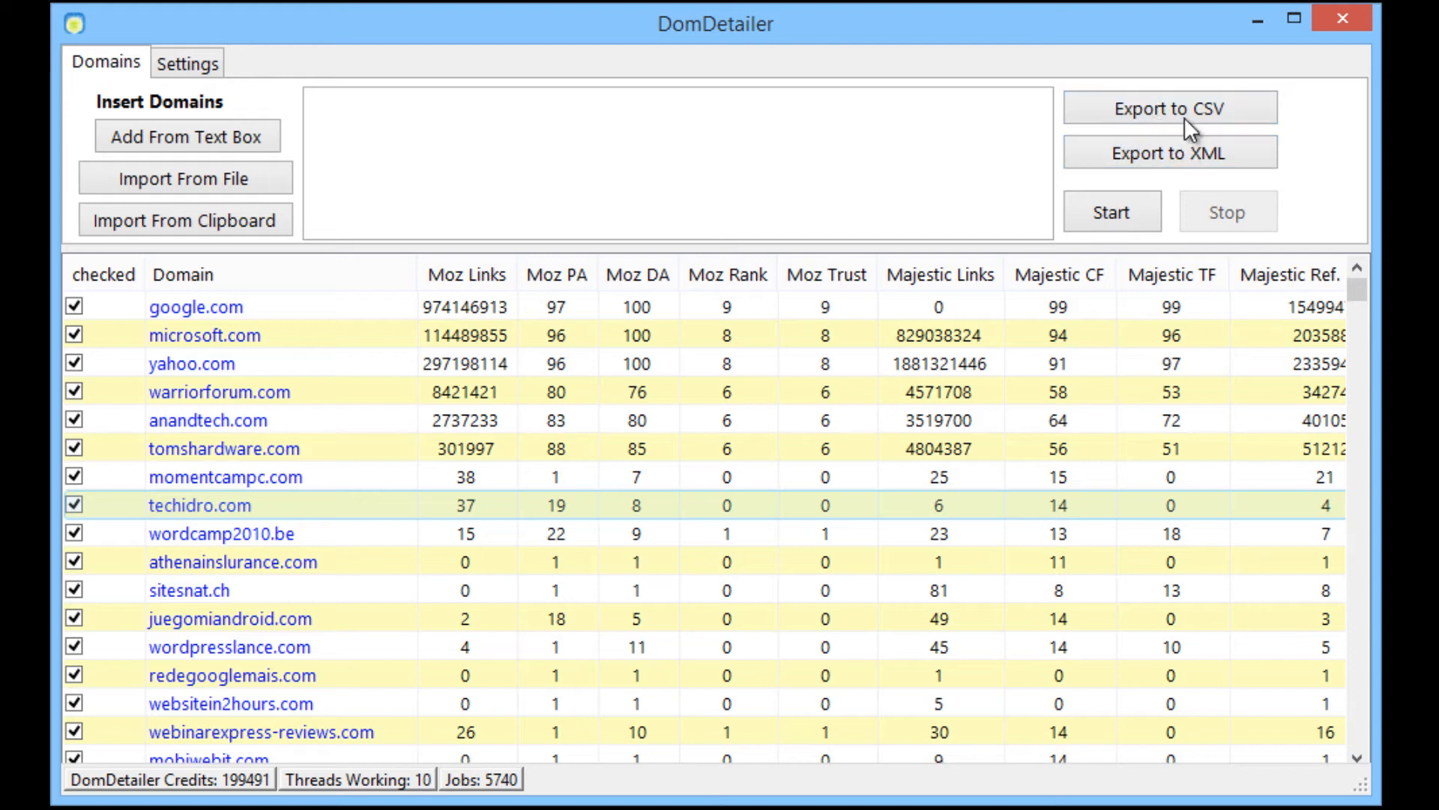
pyautogui.moveTo(468, 278)
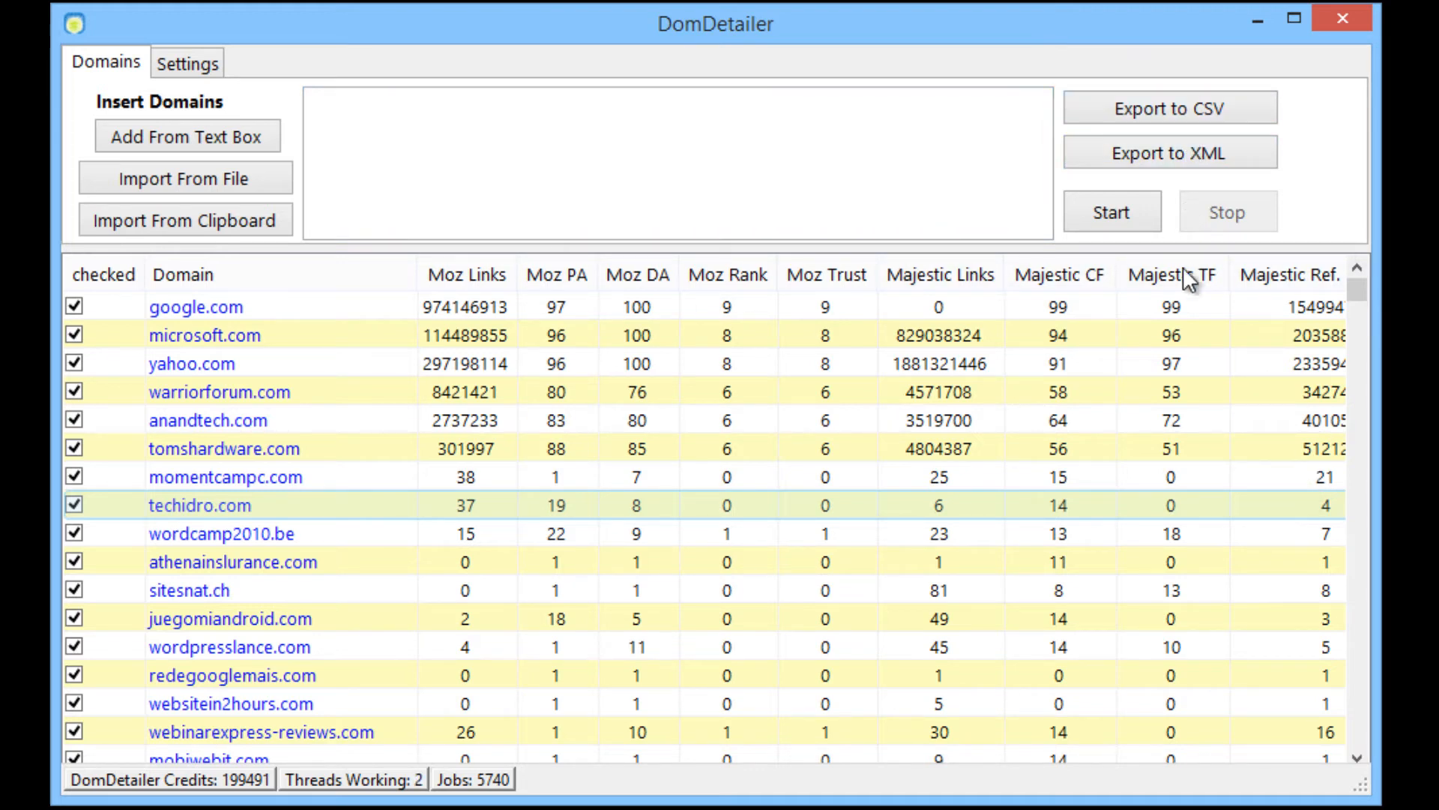
pyautogui.moveTo(1056, 543)
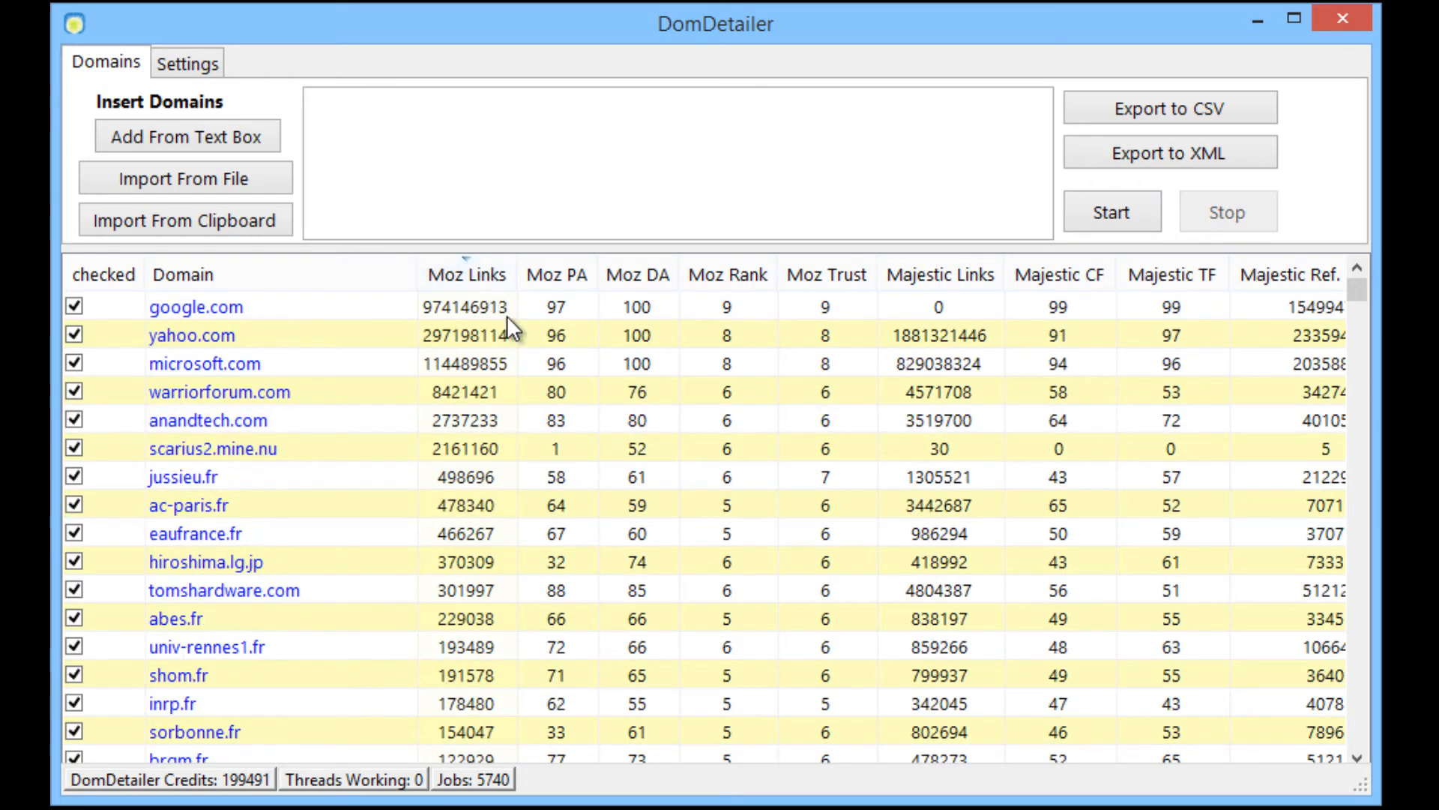
# Sort the results by Moz DA and widen the Majestic Ref. Domains column.
pyautogui.click(639, 274)
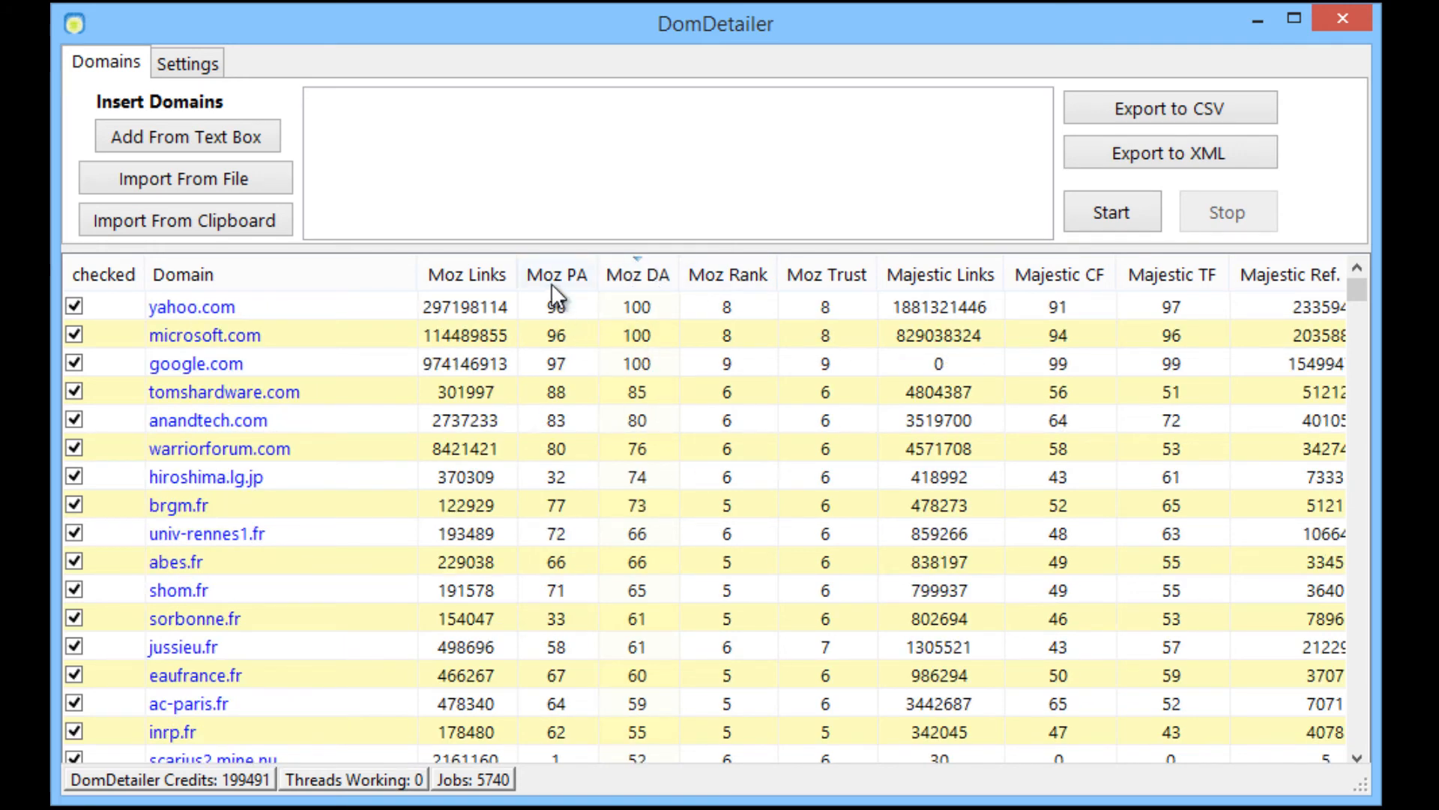
pyautogui.click(558, 274)
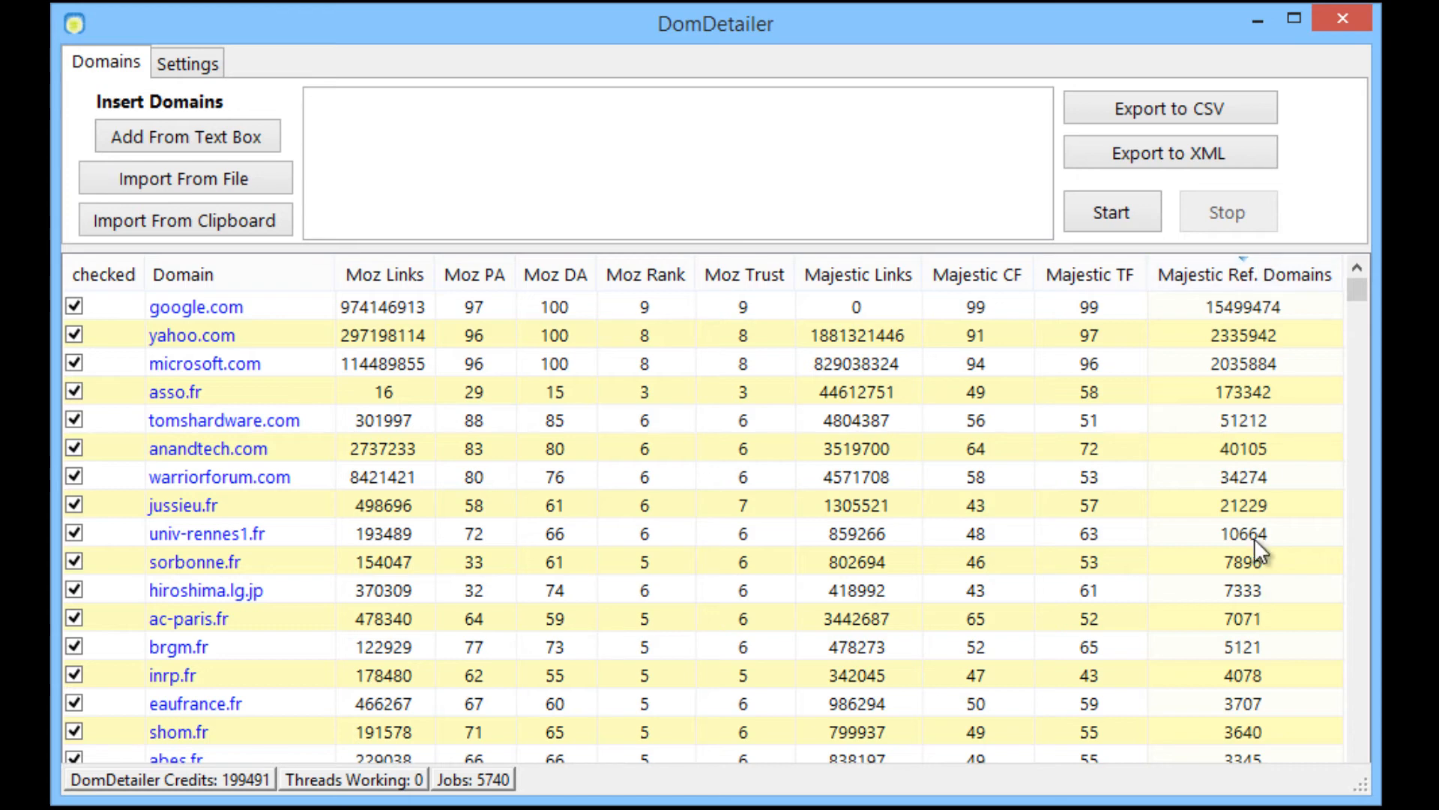
pyautogui.scroll(-3)
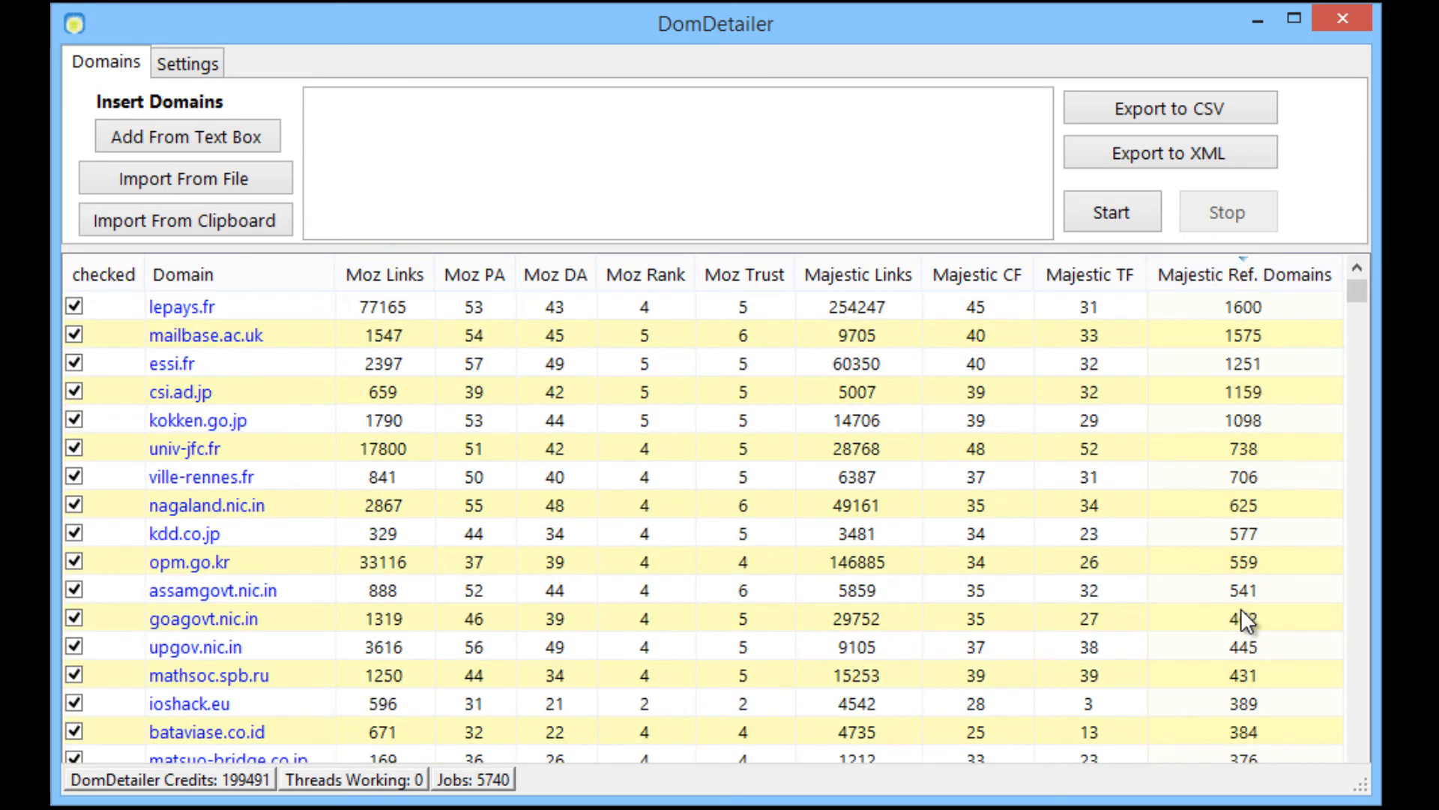
pyautogui.scroll(3)
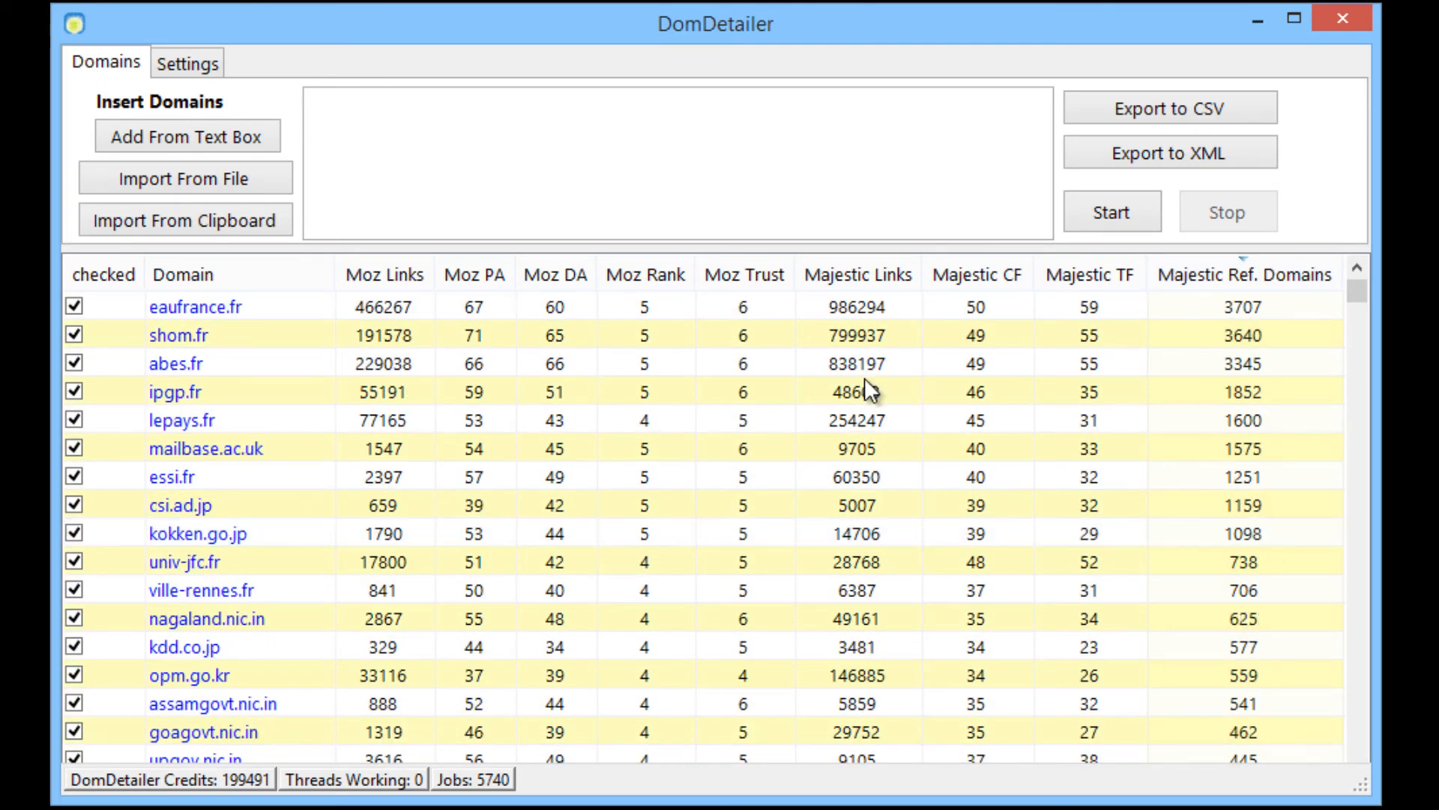
pyautogui.moveTo(978, 292)
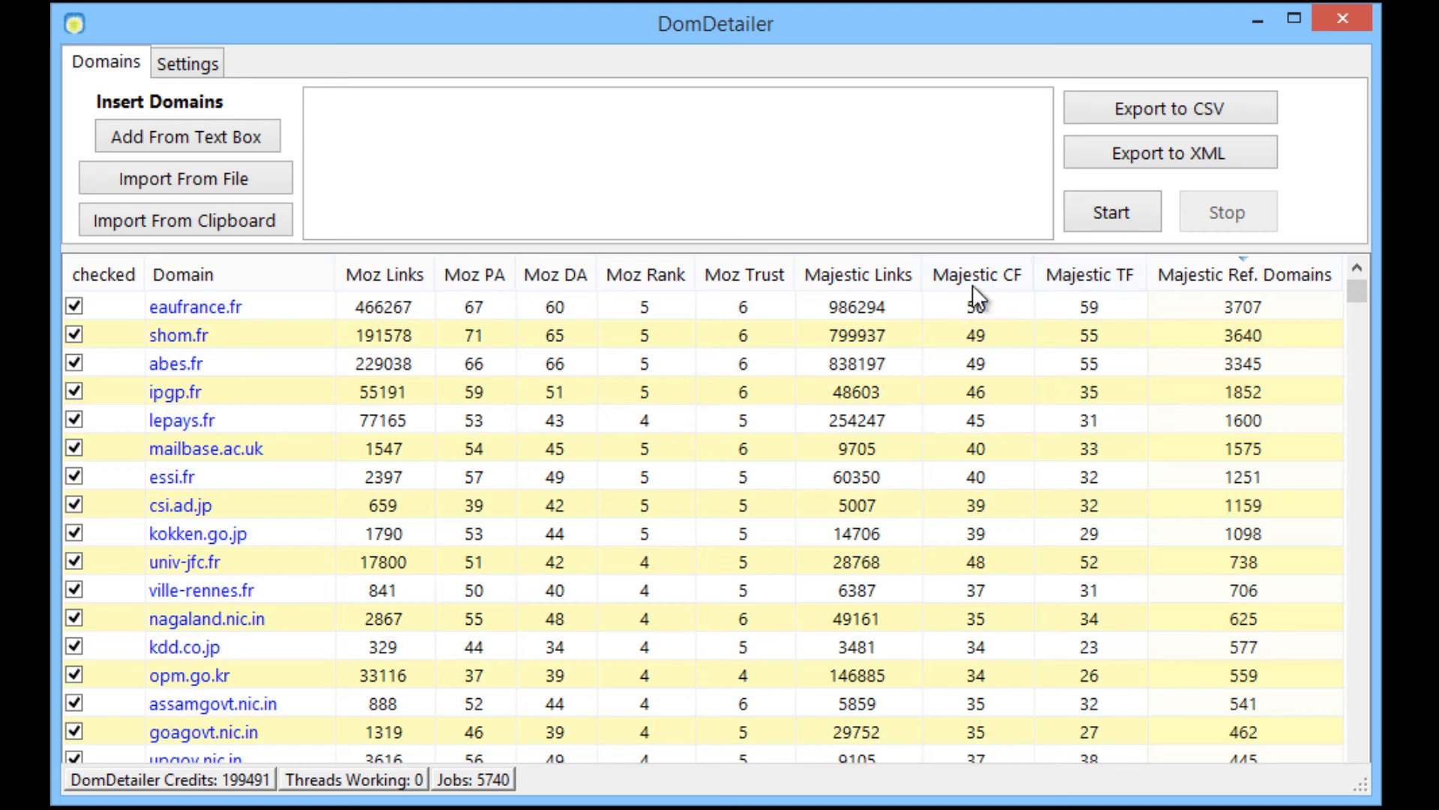
pyautogui.moveTo(950, 412)
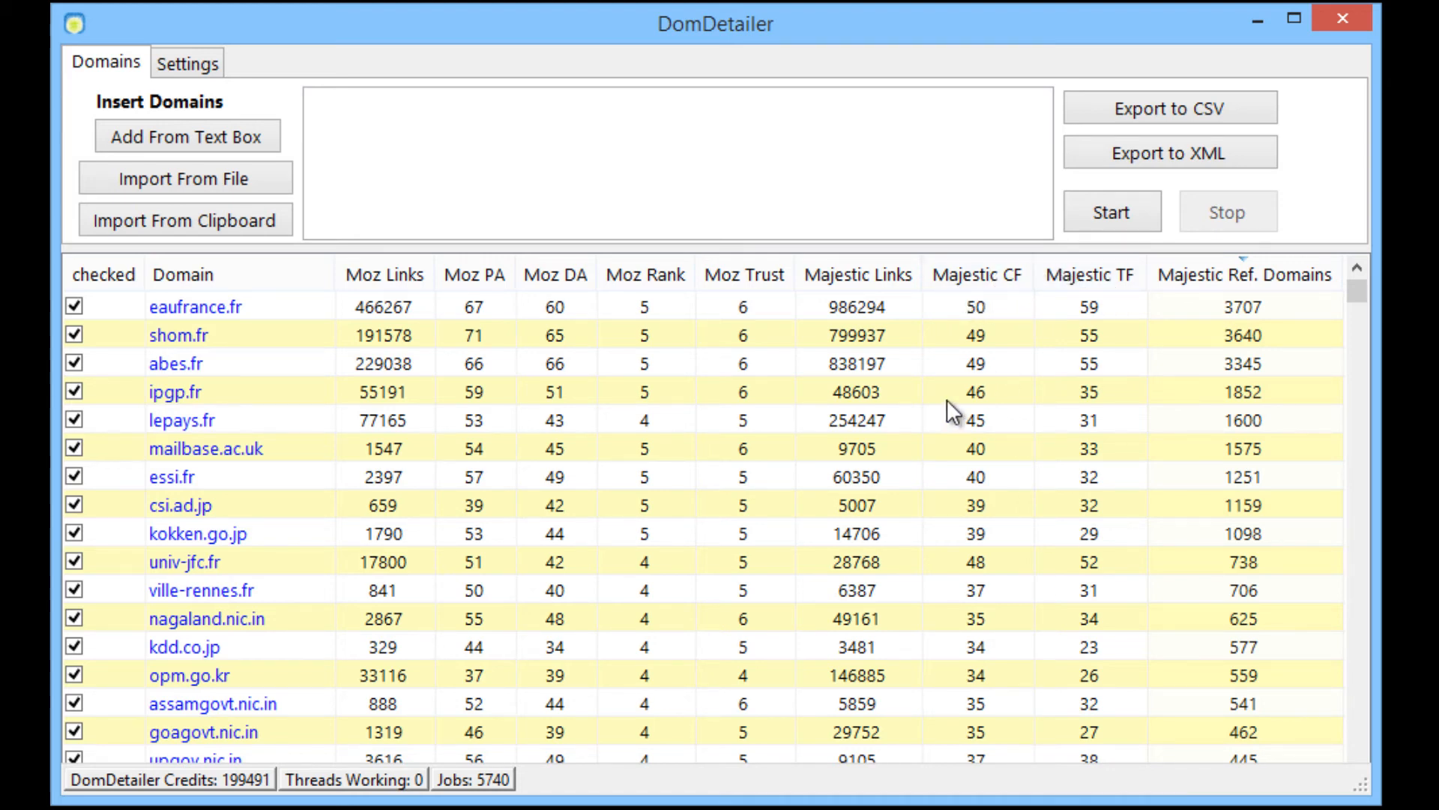
# Sort the results by Moz PA from highest down, starting with jussieu.fr.
pyautogui.click(978, 274)
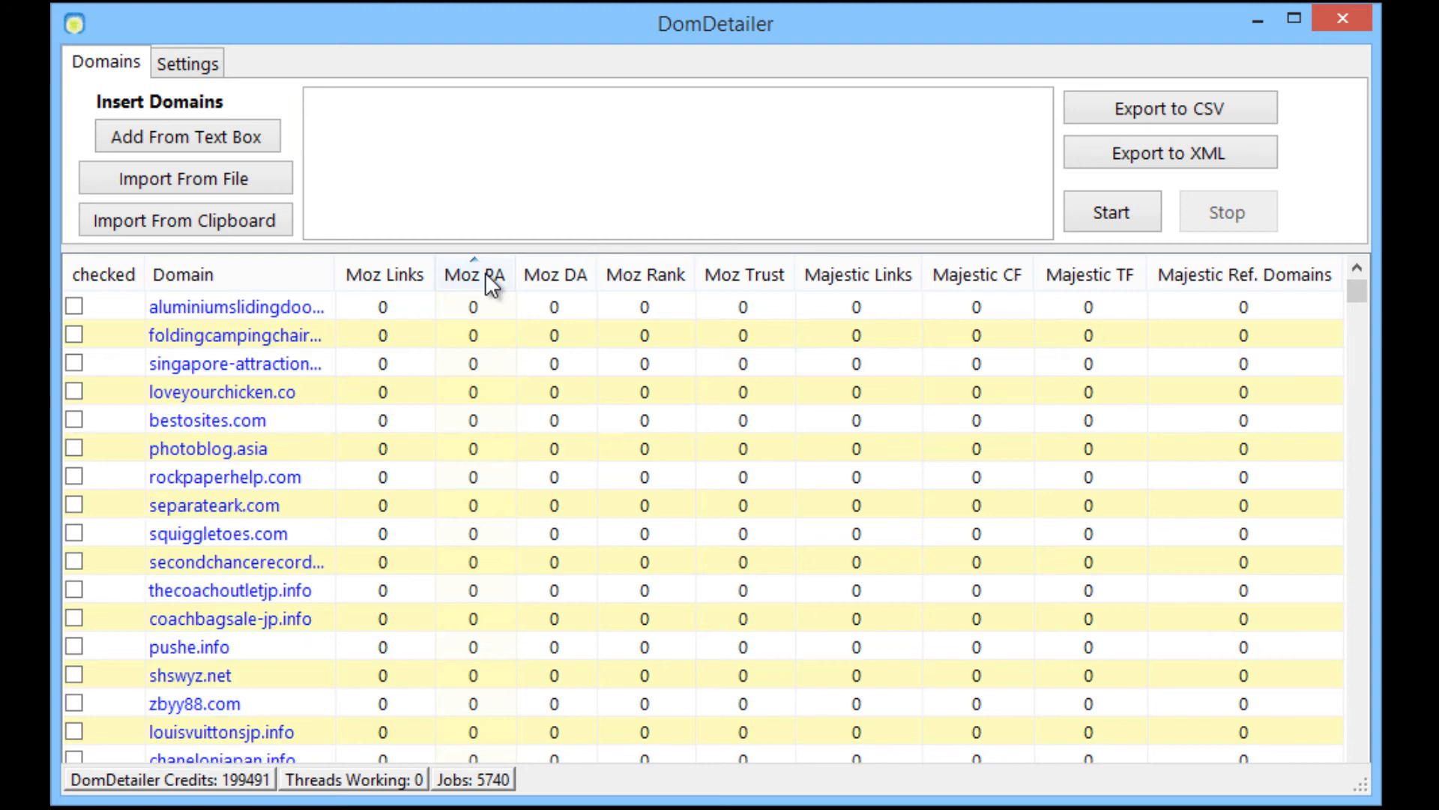
pyautogui.click(474, 274)
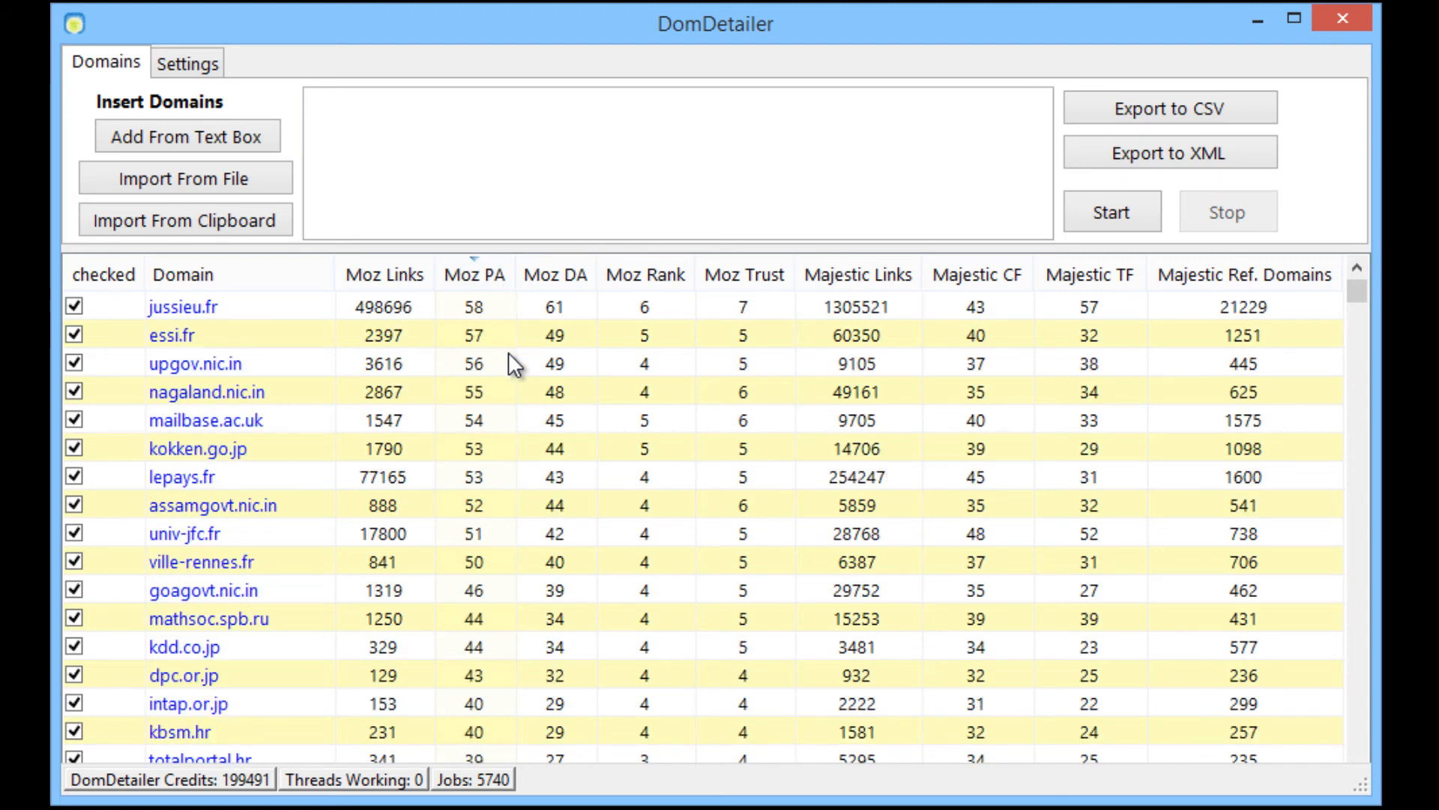